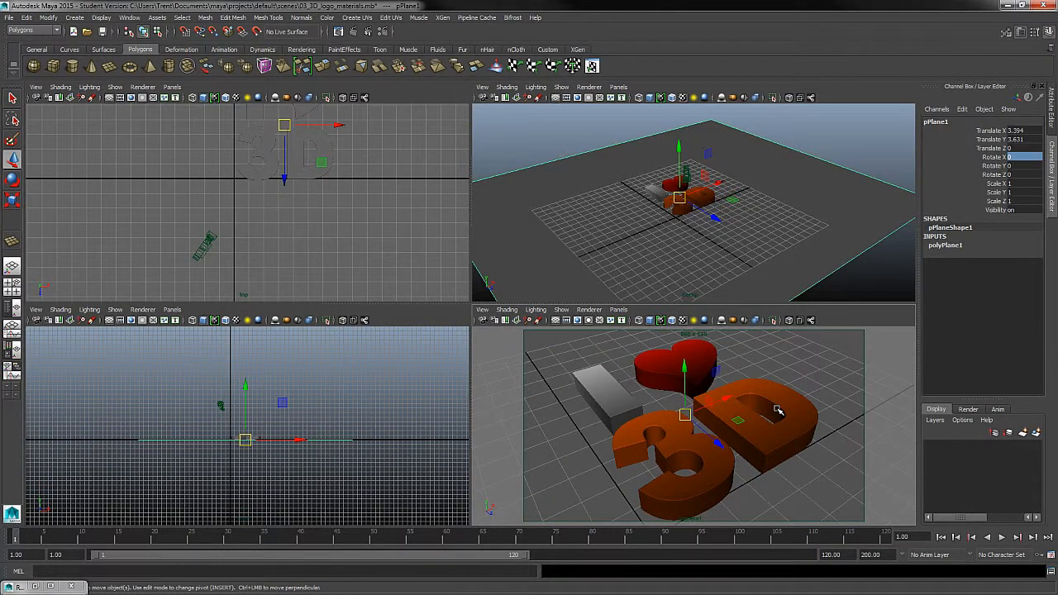
mouse_move(763, 390)
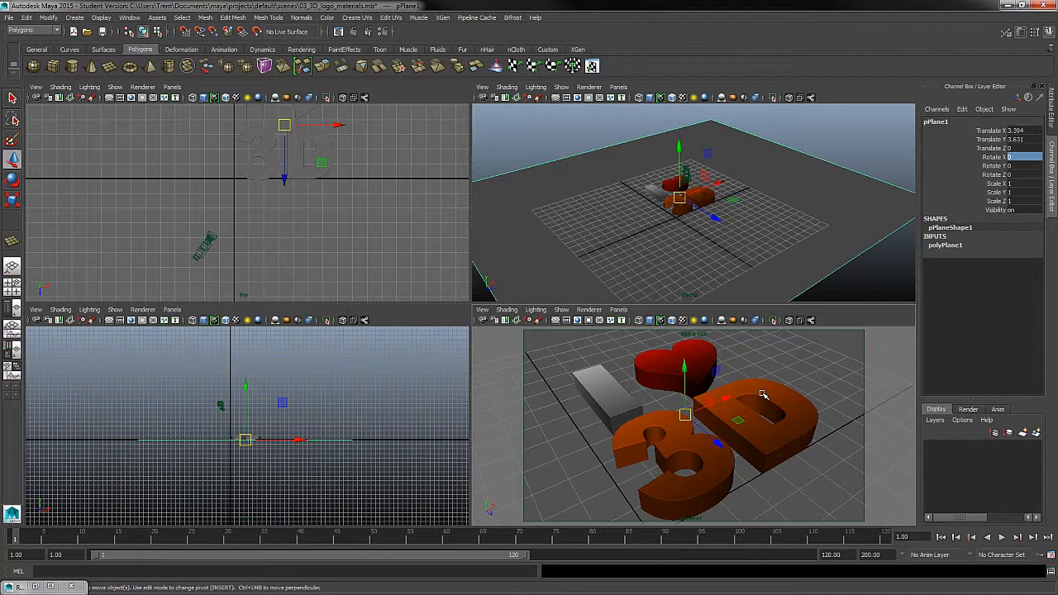
Show the Create menu's list of items that can be added to the logo scene.
left_click(117, 27)
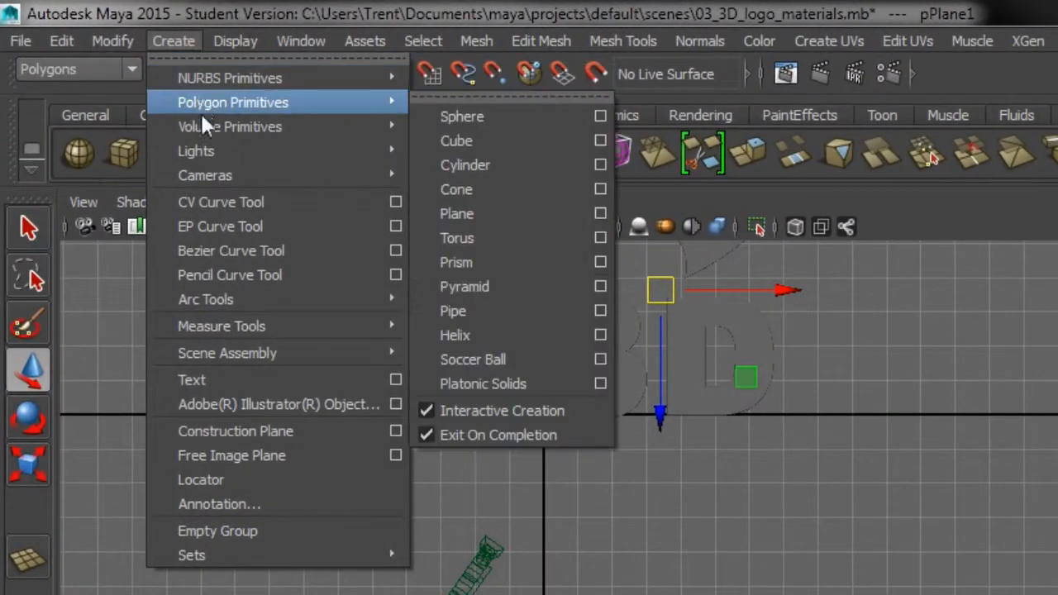
mouse_move(195, 150)
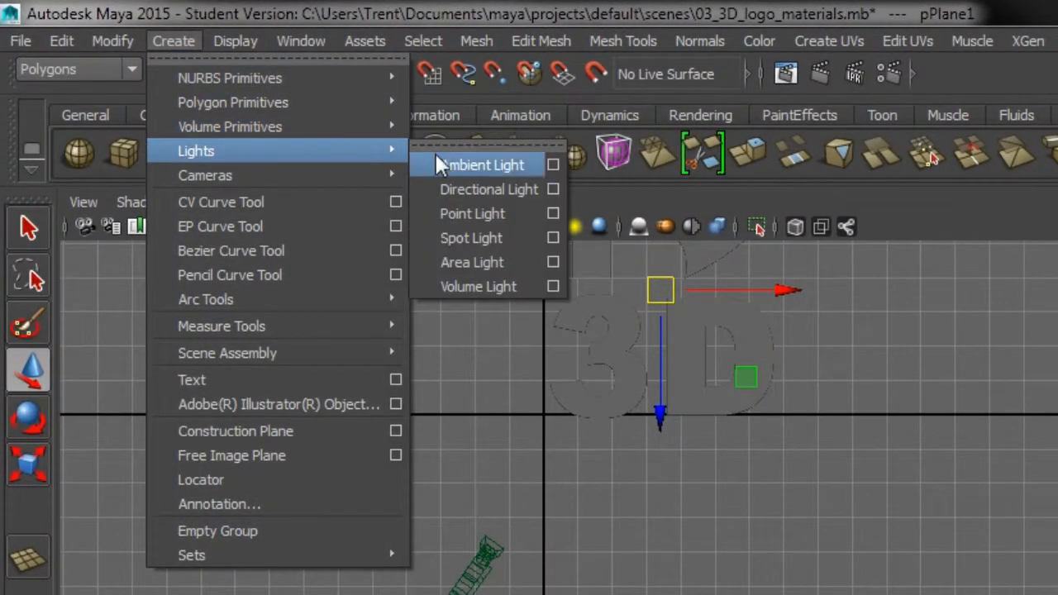
mouse_move(473, 213)
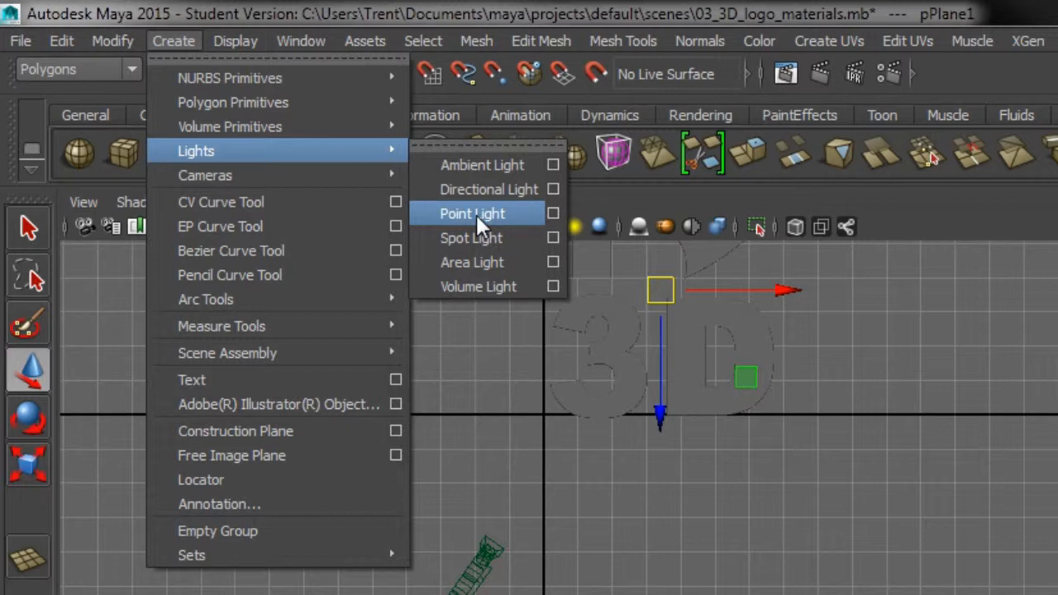
mouse_move(509, 273)
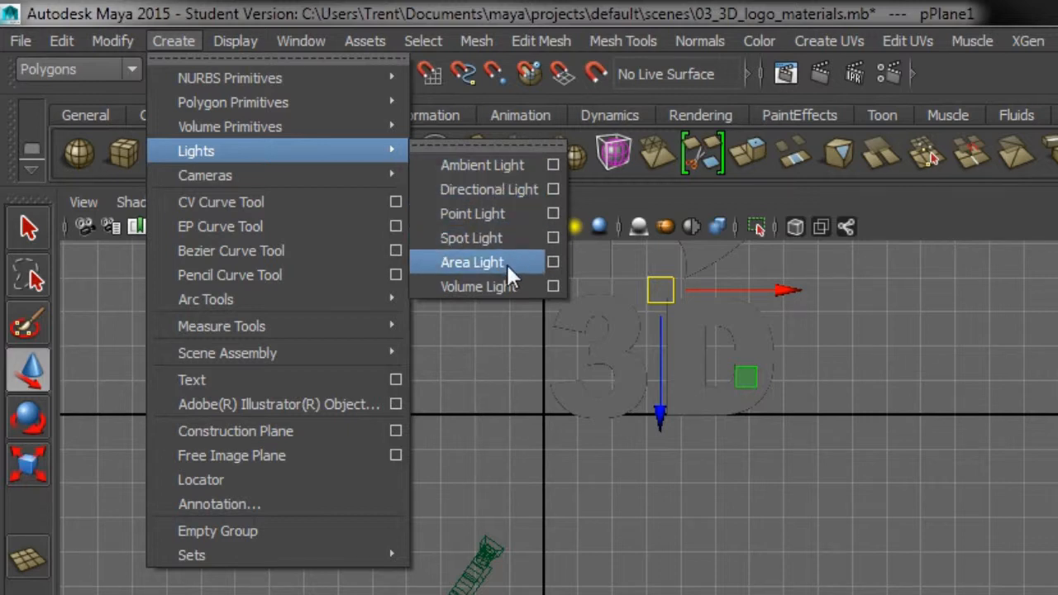
mouse_move(496, 214)
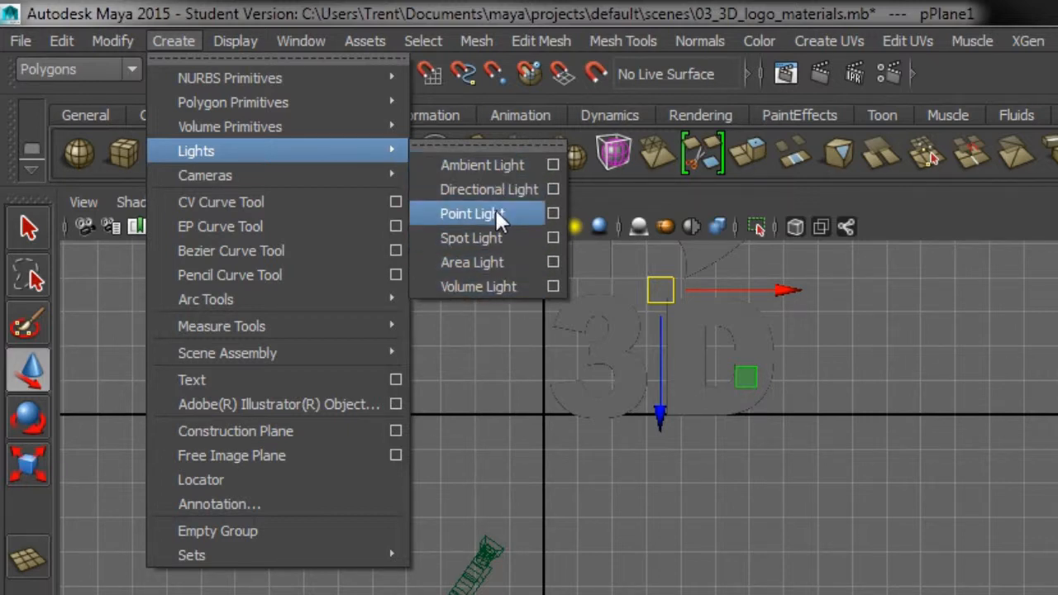
Add a point light above the logo and check its position in the perspective view.
left_click(471, 213)
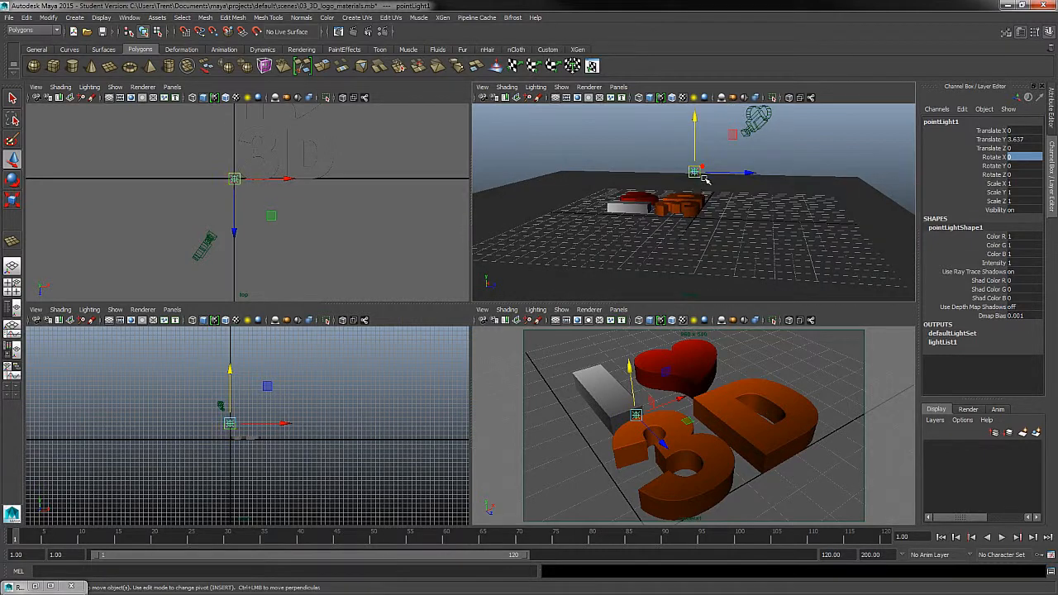
left_click_drag(697, 171, 709, 152)
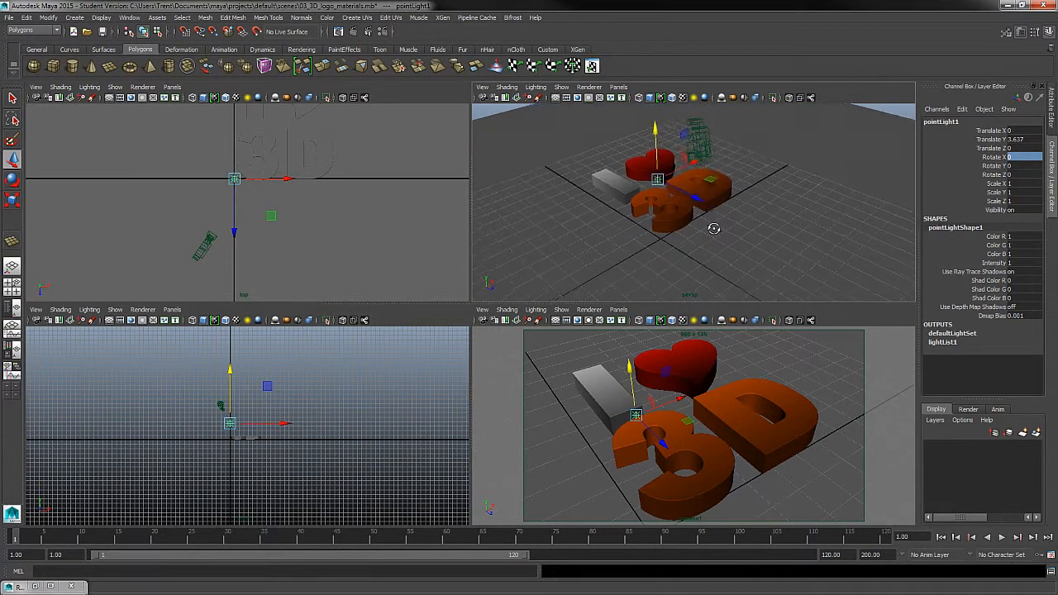
left_click_drag(714, 229, 714, 206)
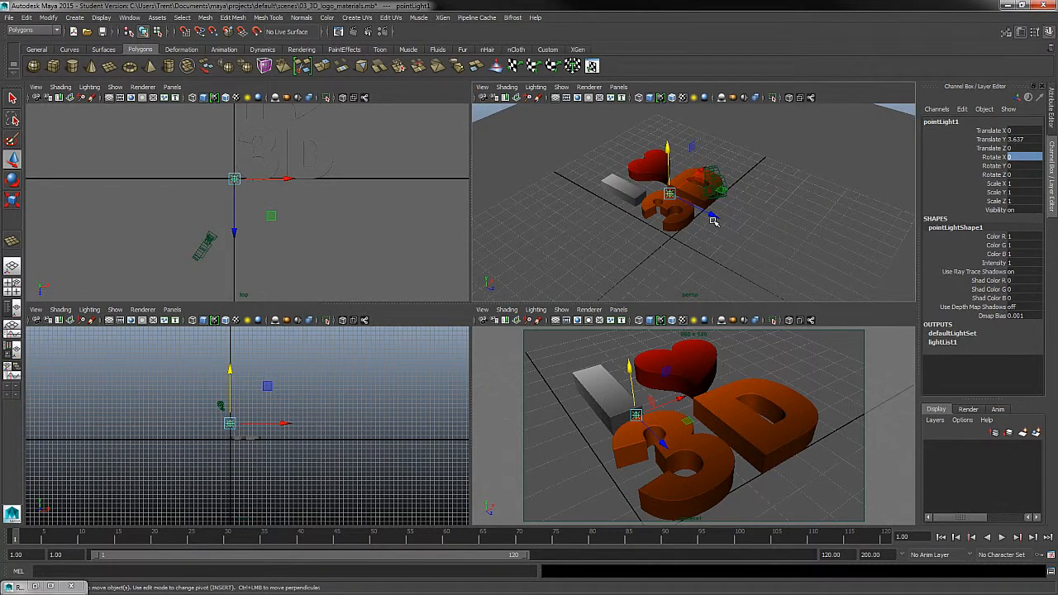
mouse_move(701, 330)
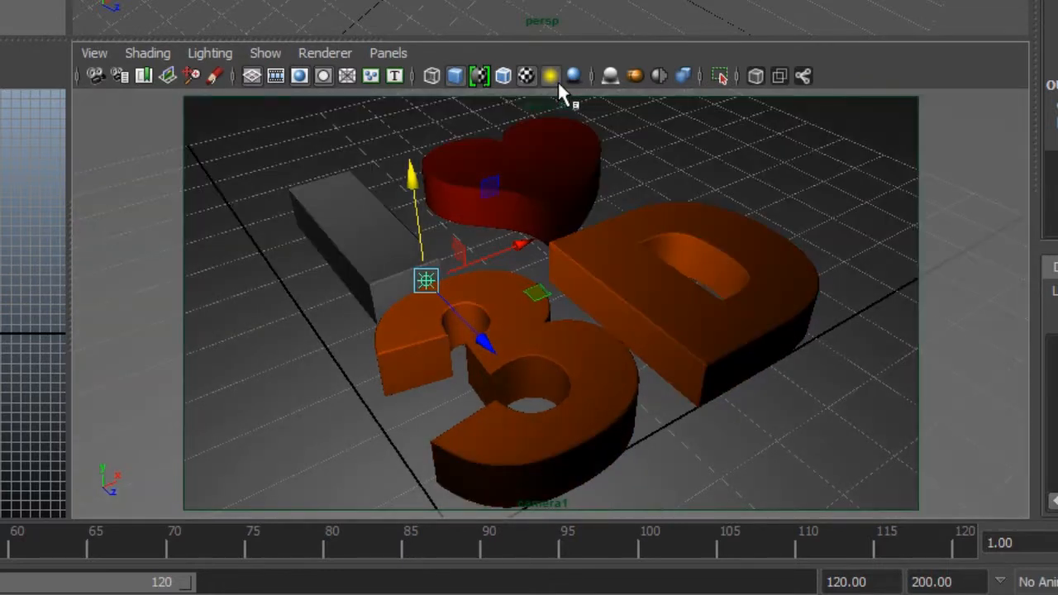
mouse_move(551, 76)
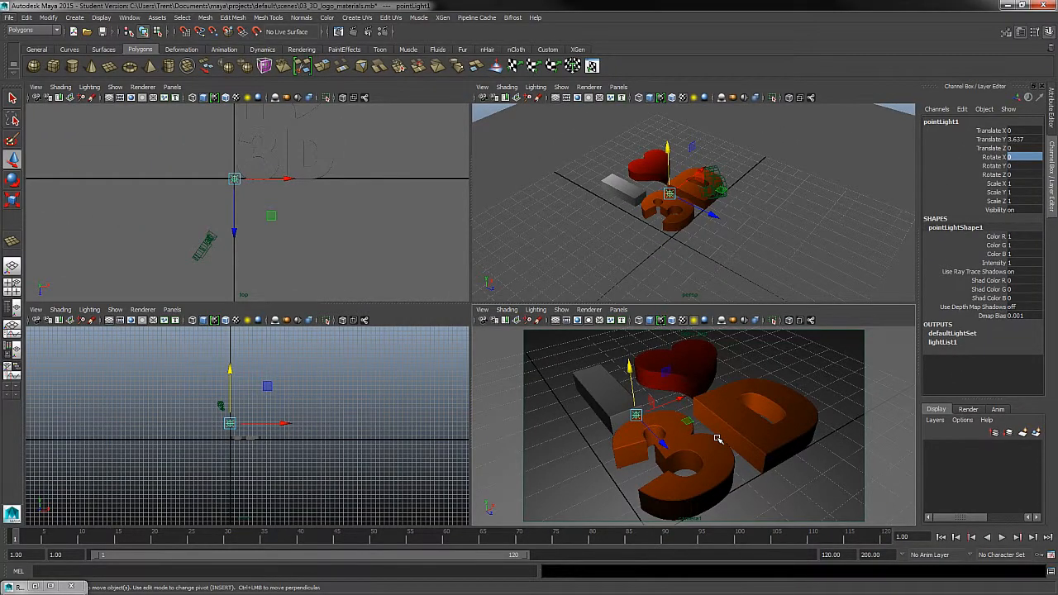
mouse_move(734, 423)
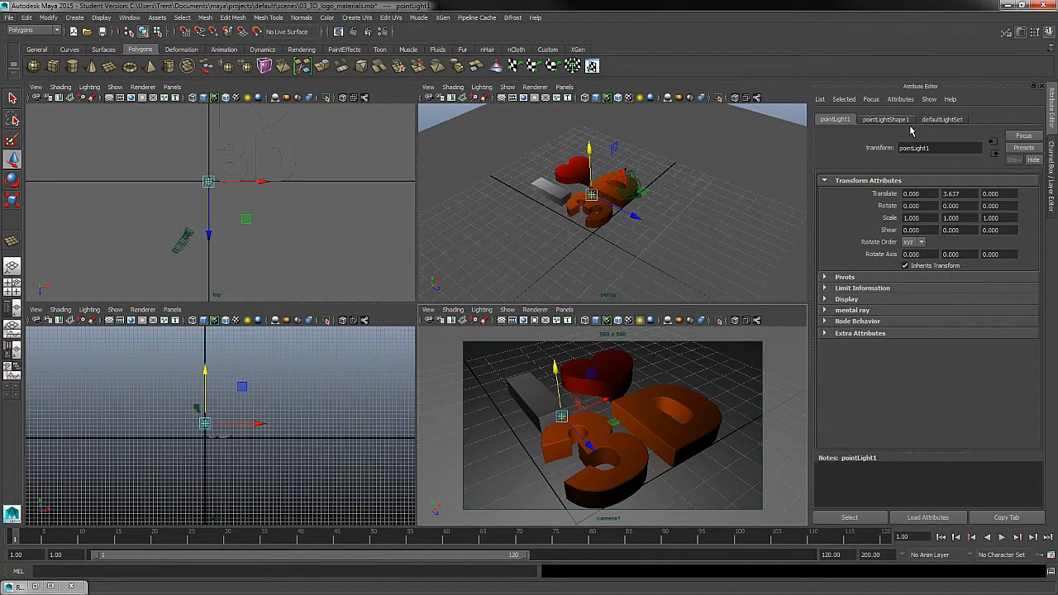
Show pointLightShape1's color, intensity and shadow settings in the Attribute Editor.
left_click(886, 119)
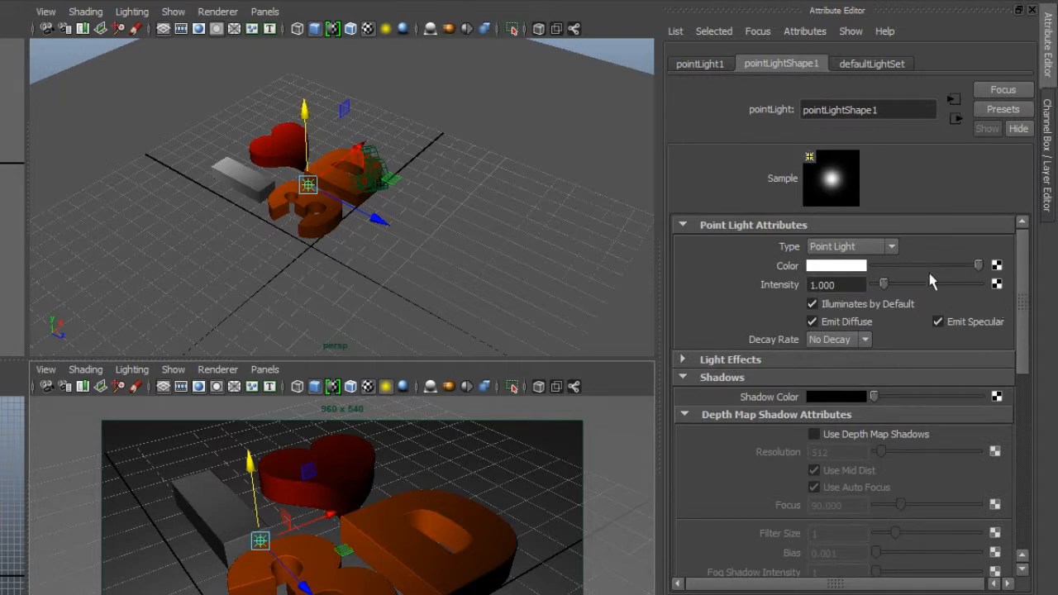
mouse_move(701, 291)
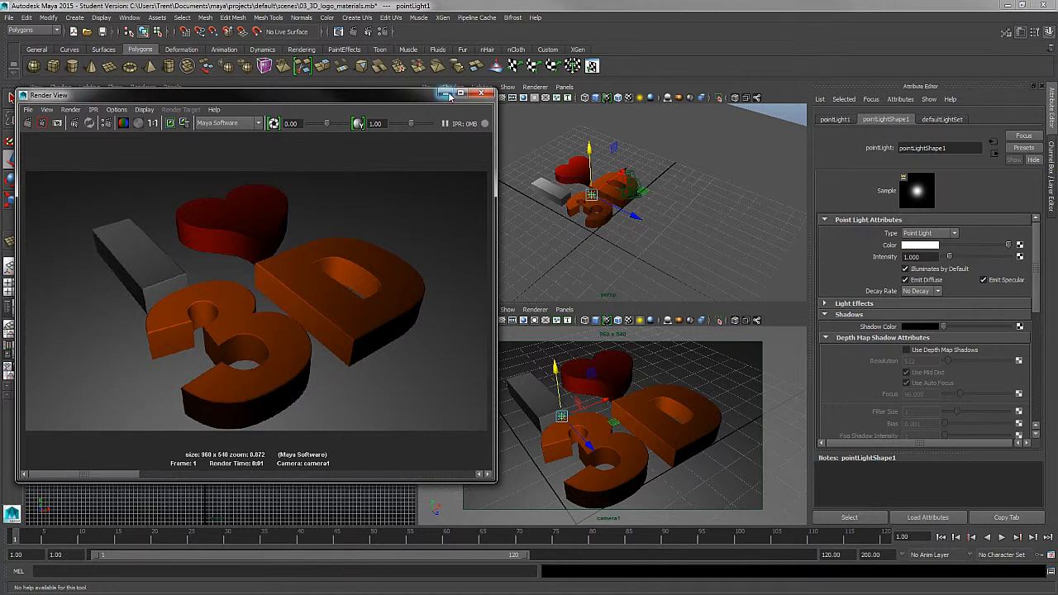
Close the Render View test render and return to the point light's attributes.
left_click(493, 92)
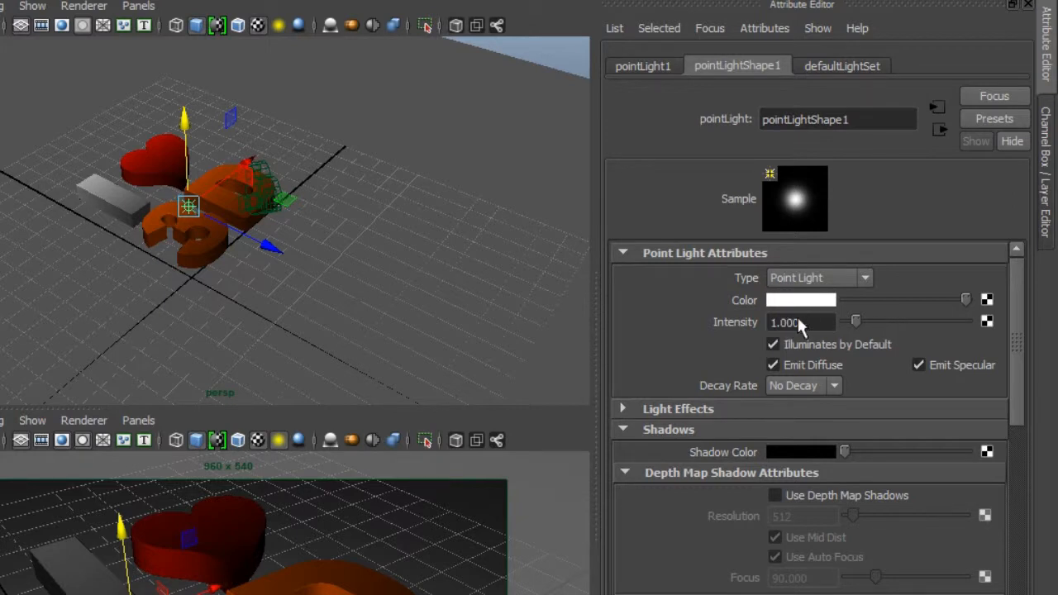
Set the point light's intensity to about 2.5 and try Quadratic then Linear decay.
left_click_drag(856, 321, 873, 321)
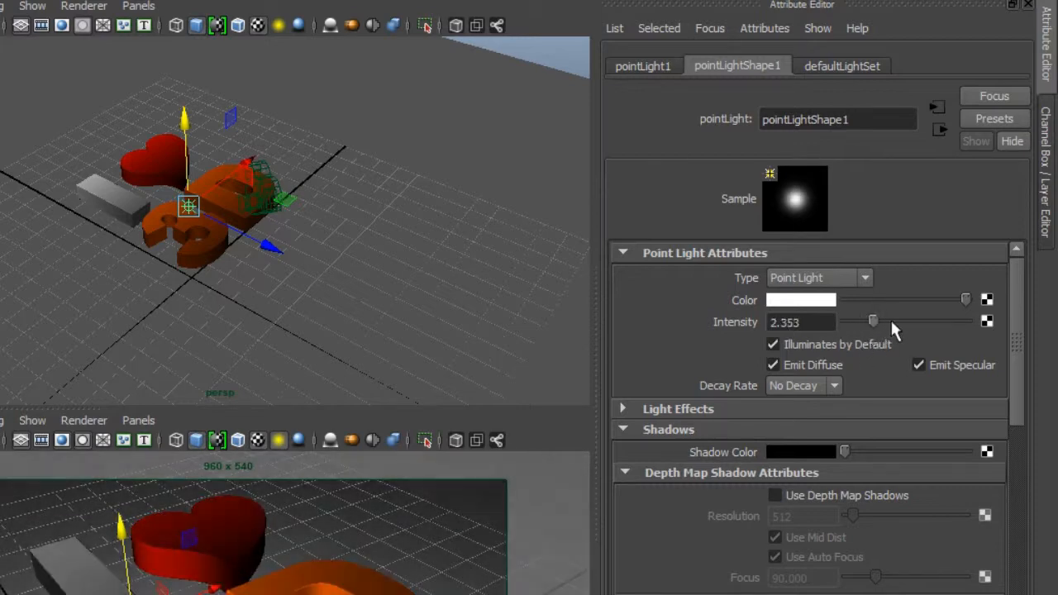
left_click_drag(873, 320, 853, 321)
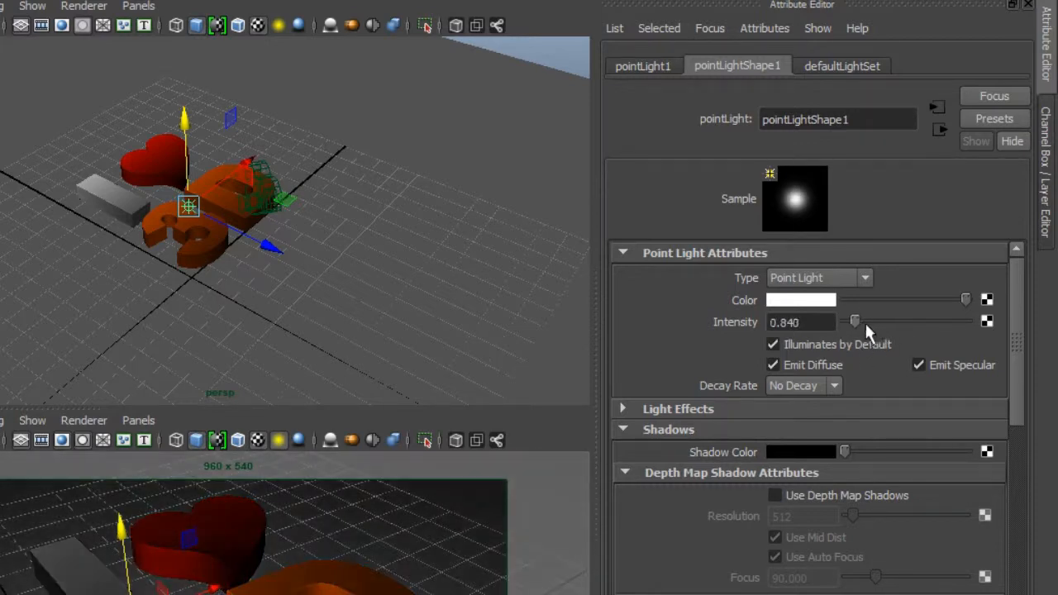
left_click_drag(855, 320, 876, 321)
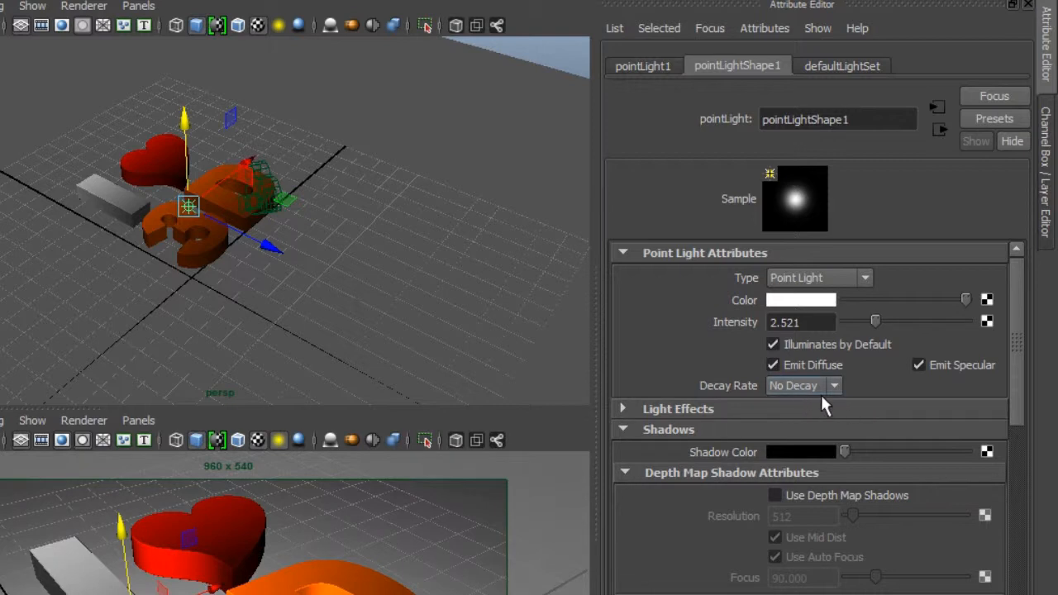
mouse_move(835, 405)
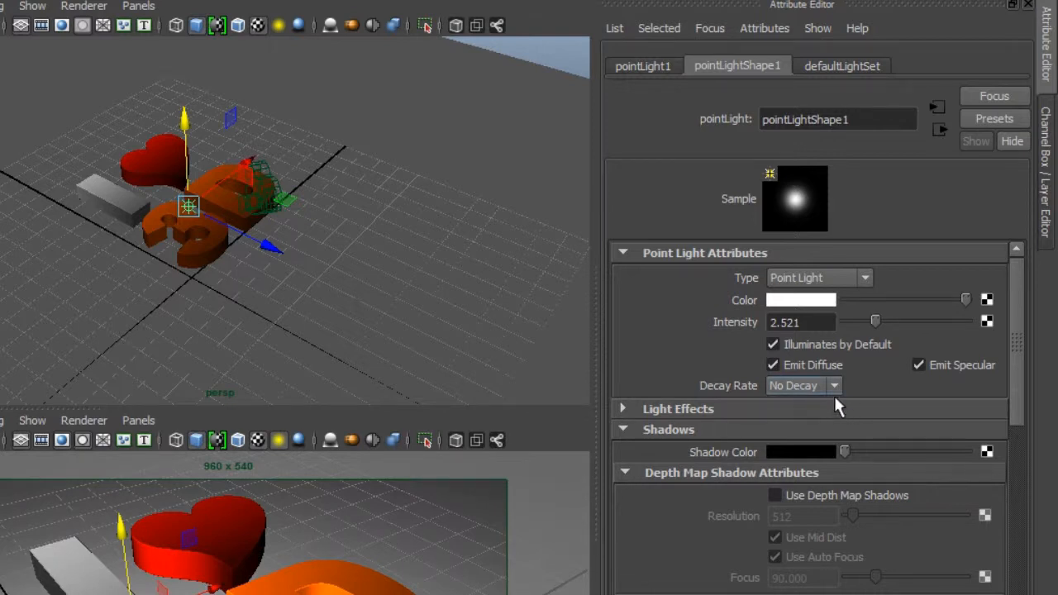
left_click(802, 385)
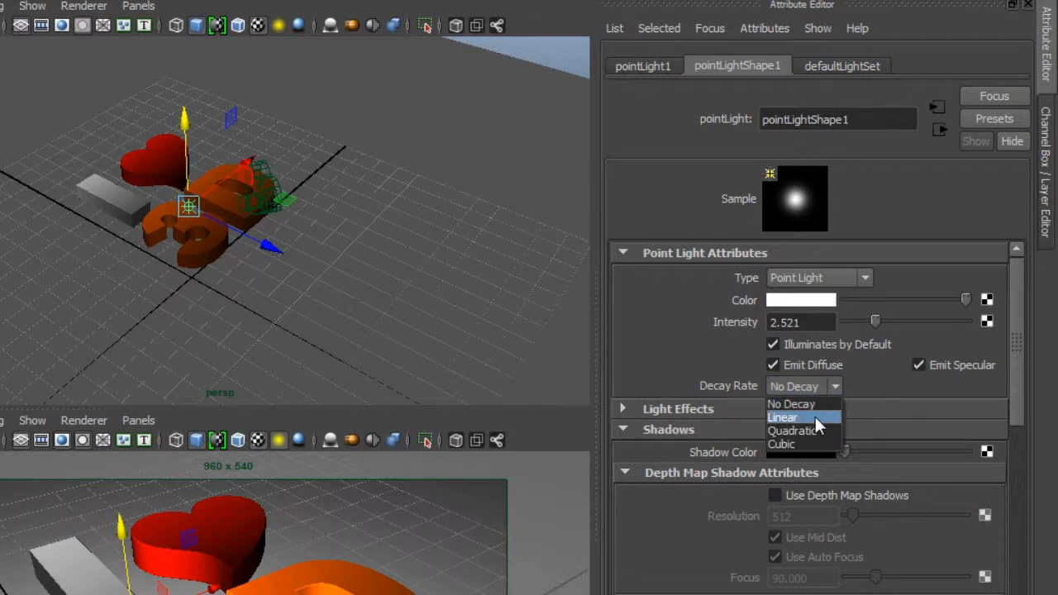
left_click(796, 429)
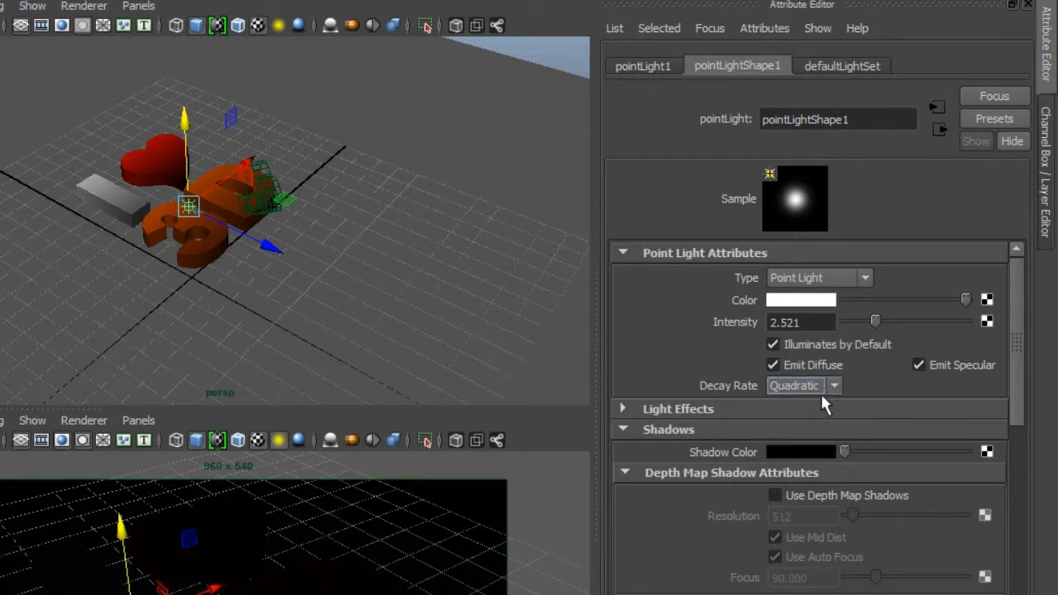
left_click(801, 385)
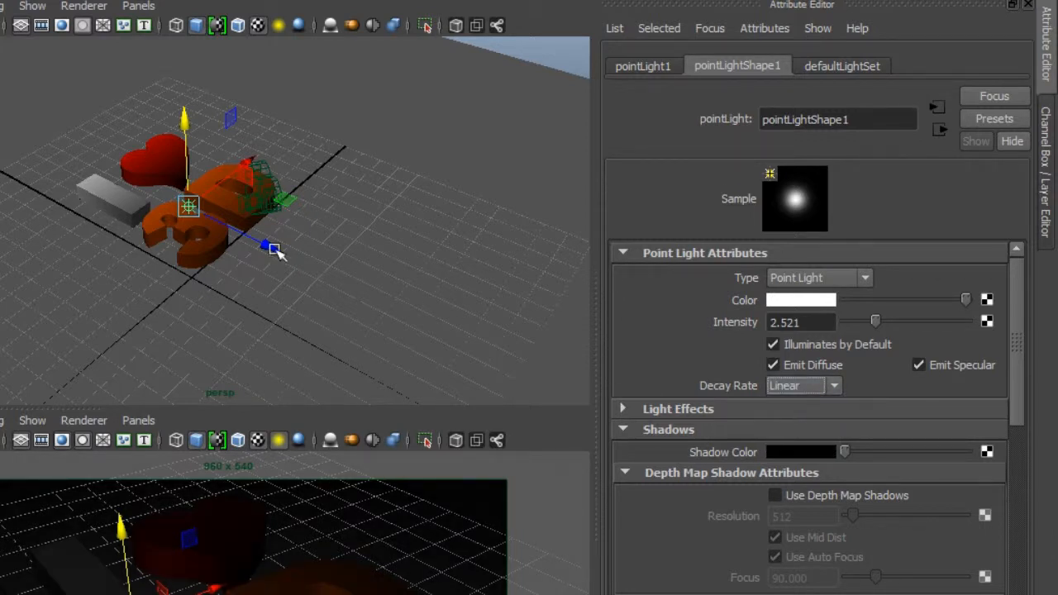
Raise the intensity further, test No Decay, then settle on Linear decay for a fading light pool.
left_click_drag(876, 321, 899, 320)
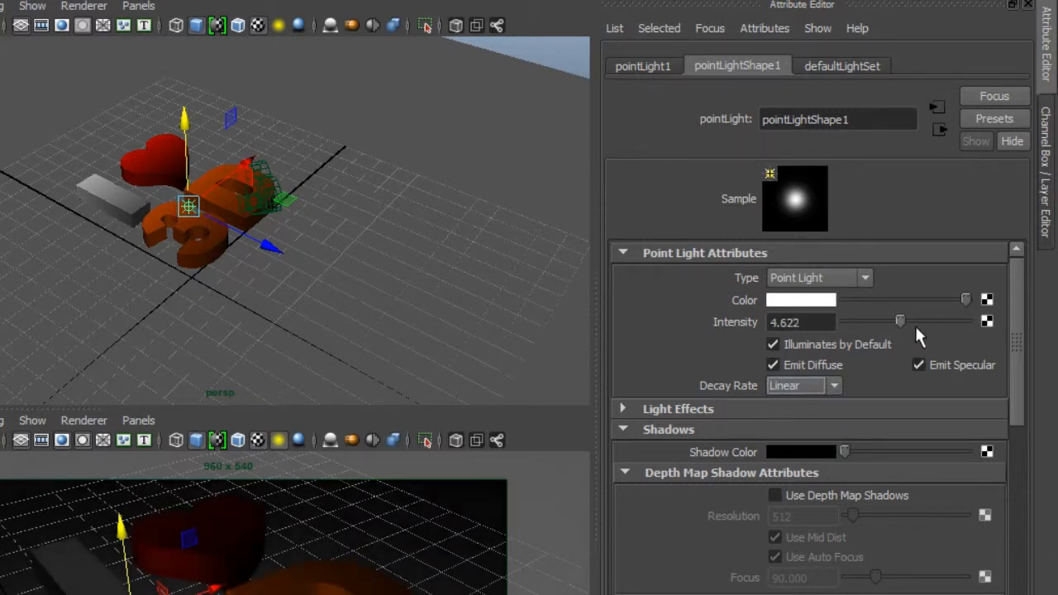
left_click_drag(899, 320, 939, 321)
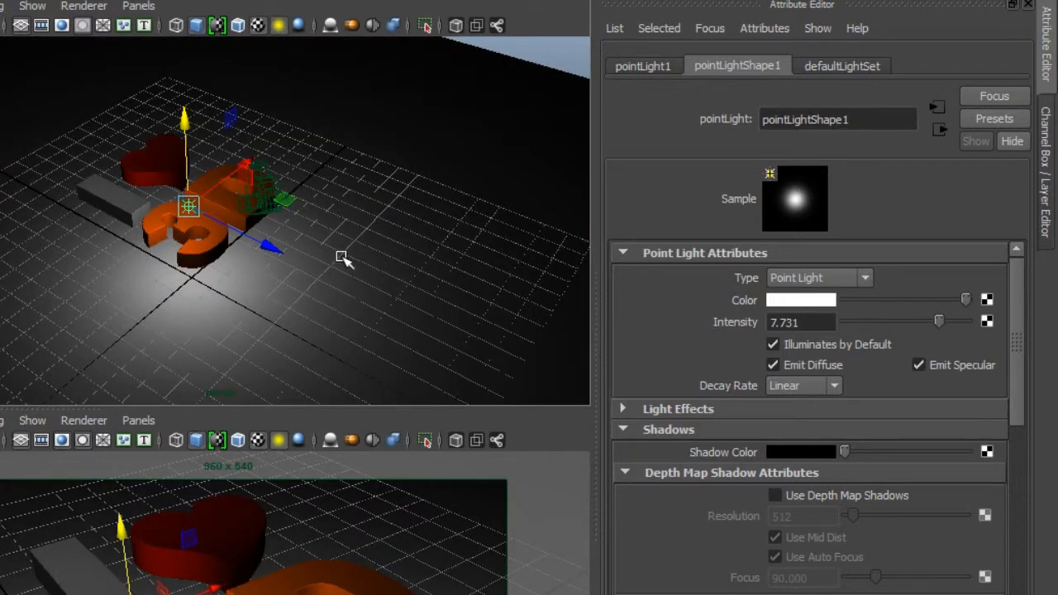
left_click(833, 346)
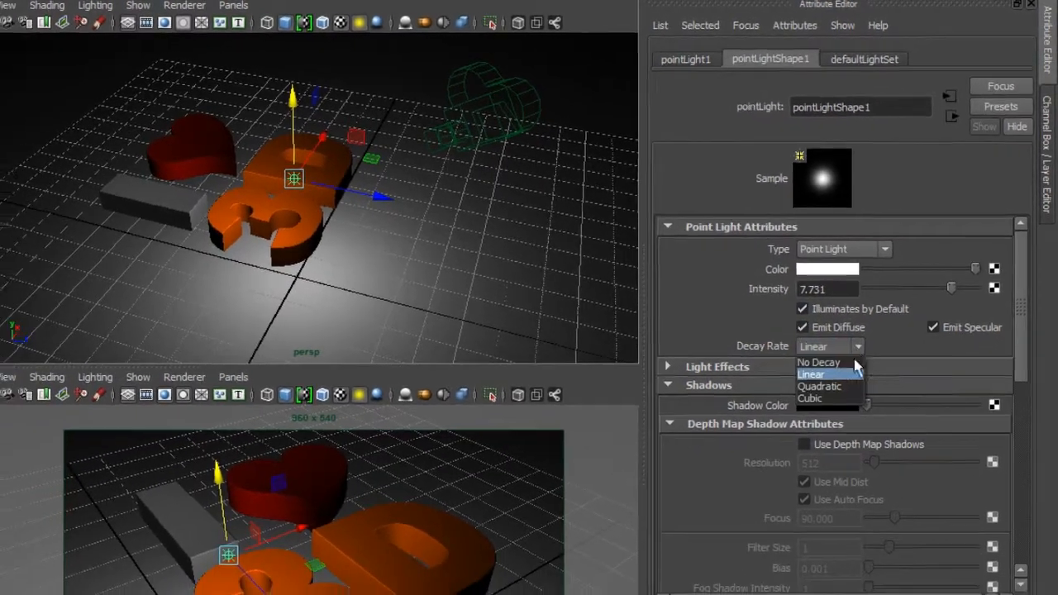
left_click(818, 362)
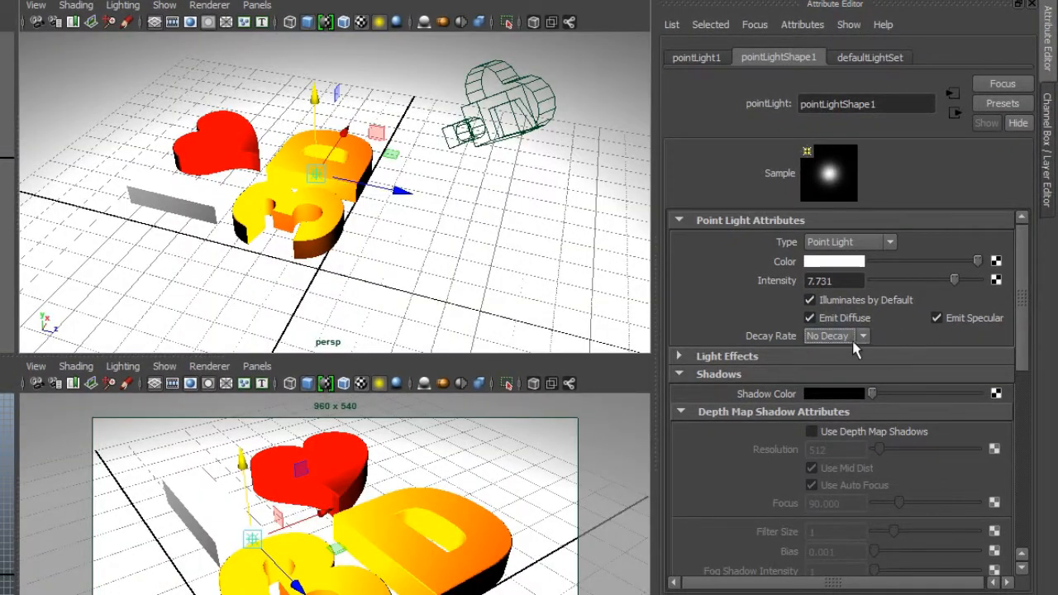
mouse_move(846, 347)
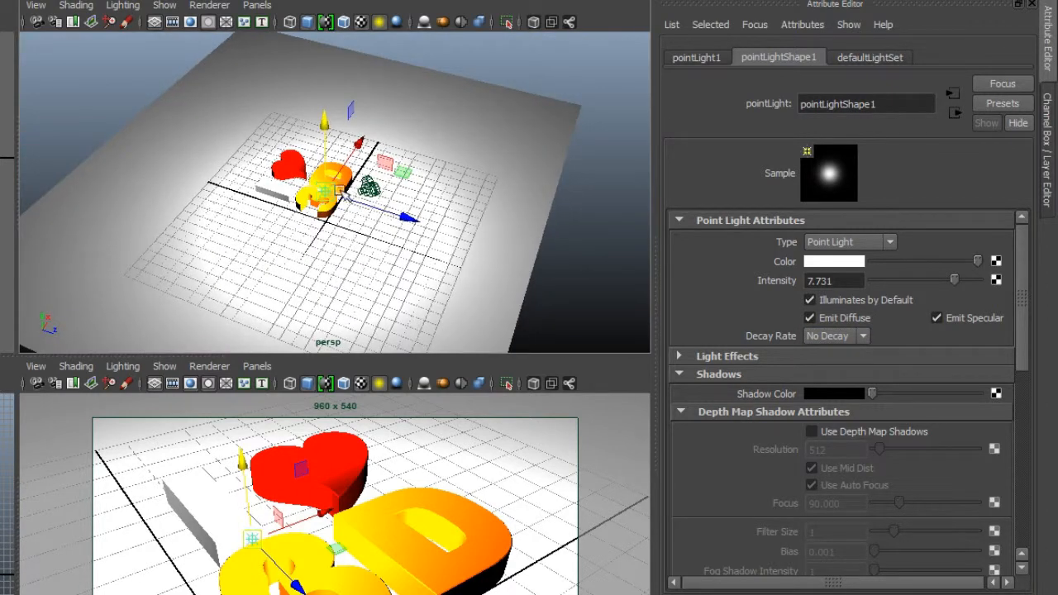
left_click(836, 336)
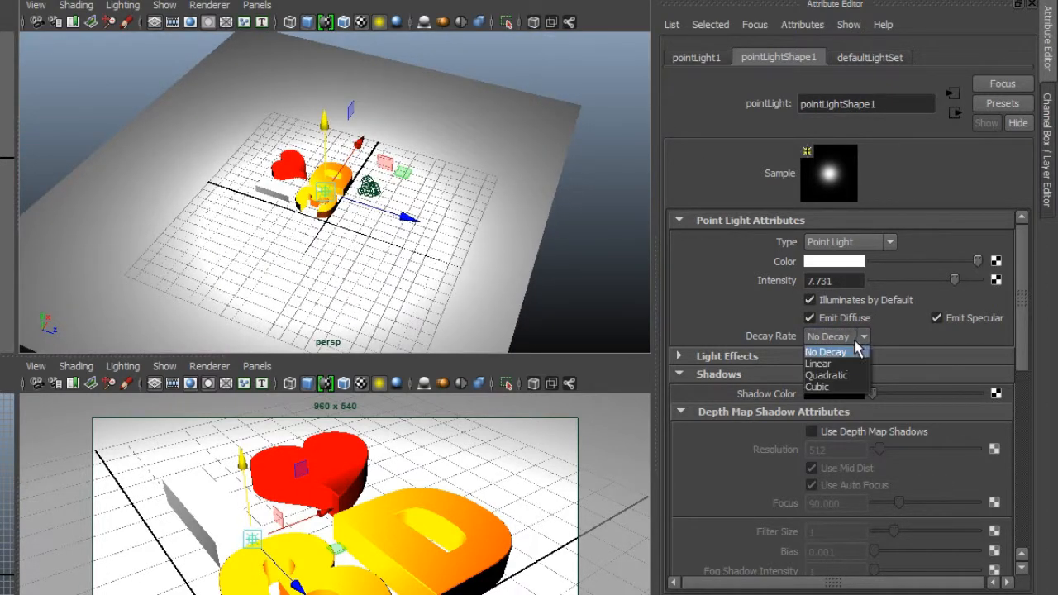
left_click(817, 364)
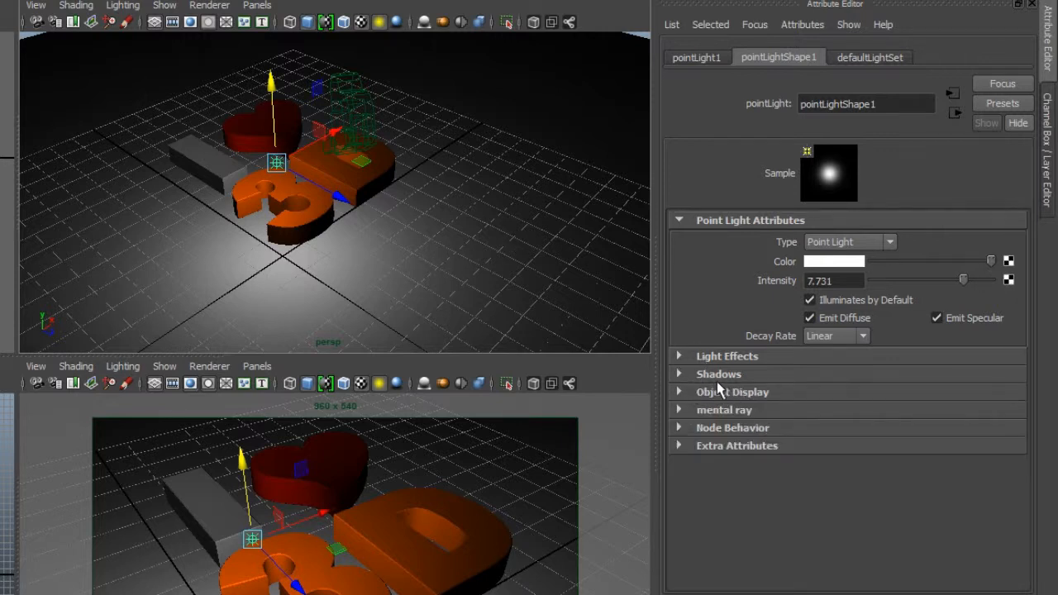
Enable Use Depth Map Shadows in the point light's Shadows section.
left_click(718, 373)
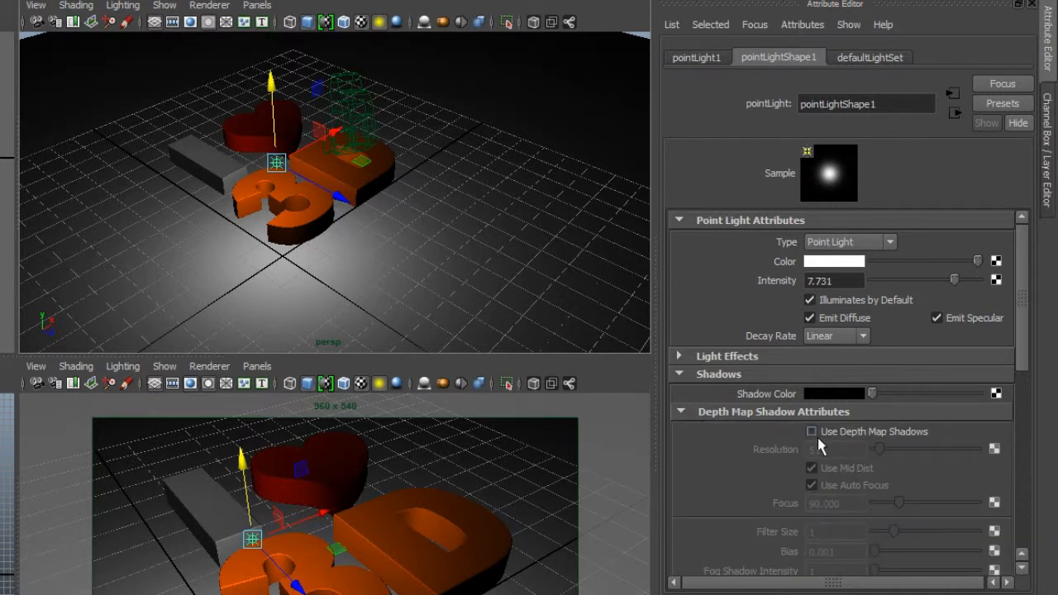
left_click(809, 430)
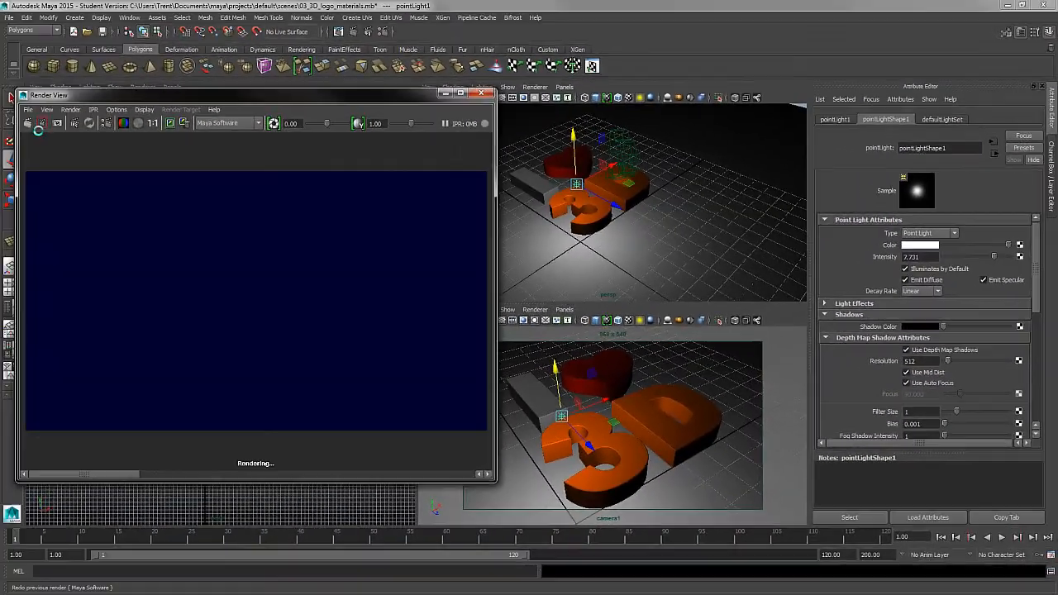
Finish the shadow test render and select the depth map Filter Size field.
left_click(30, 122)
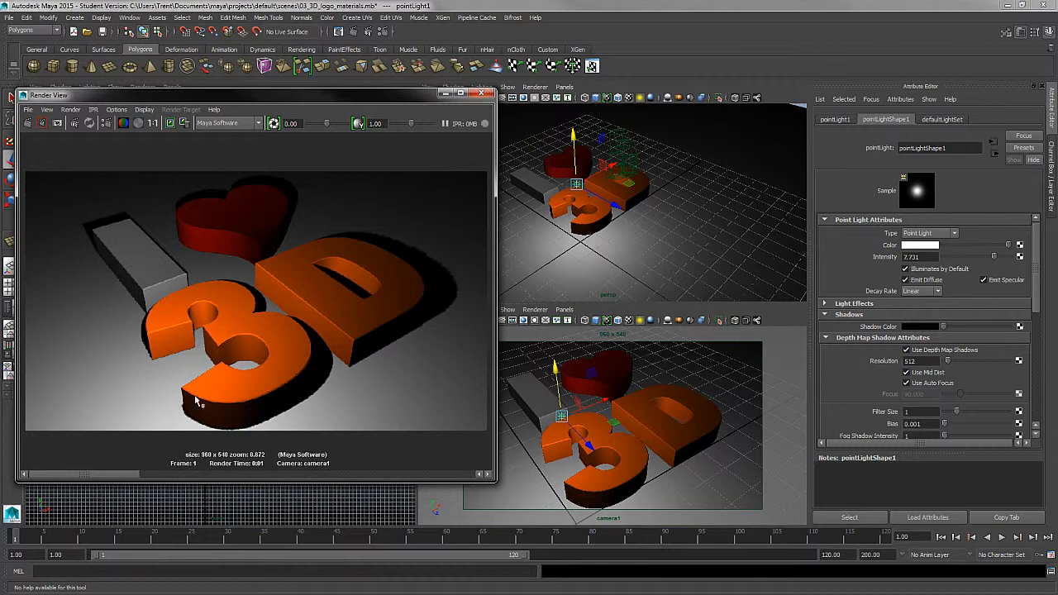
mouse_move(283, 155)
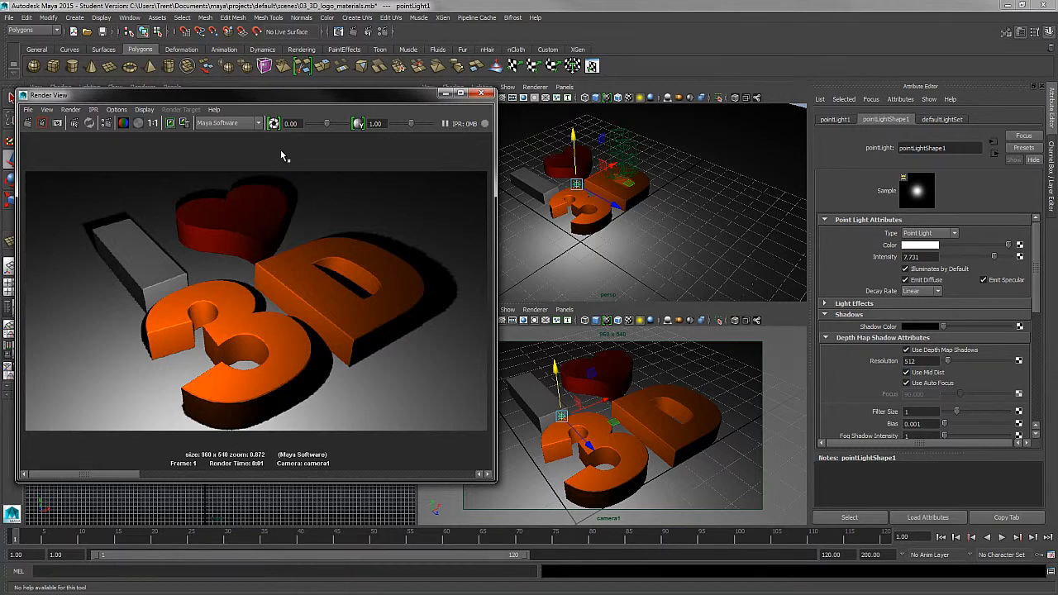
mouse_move(274, 287)
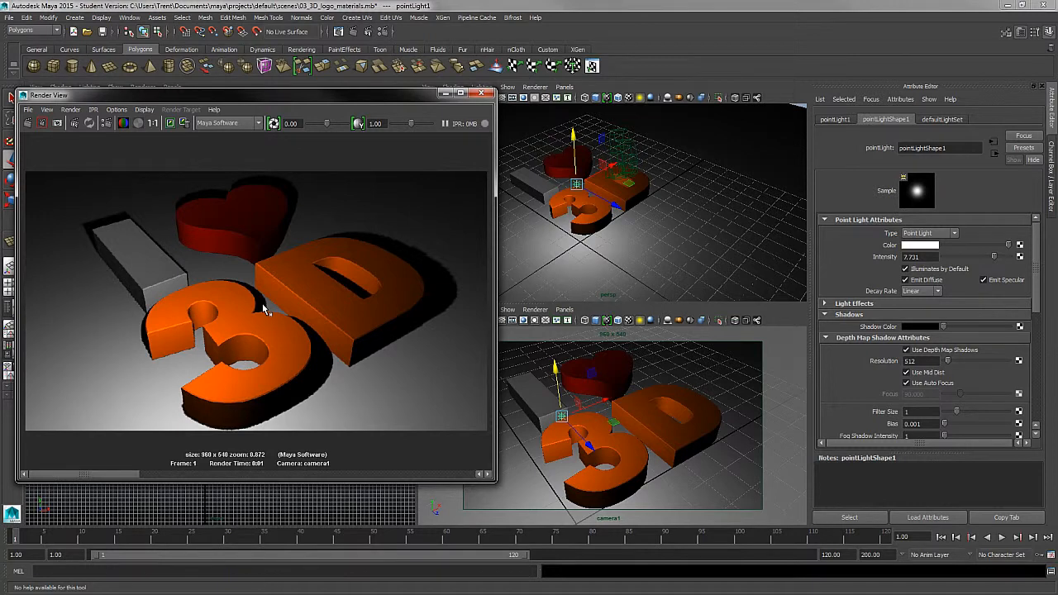
mouse_move(279, 311)
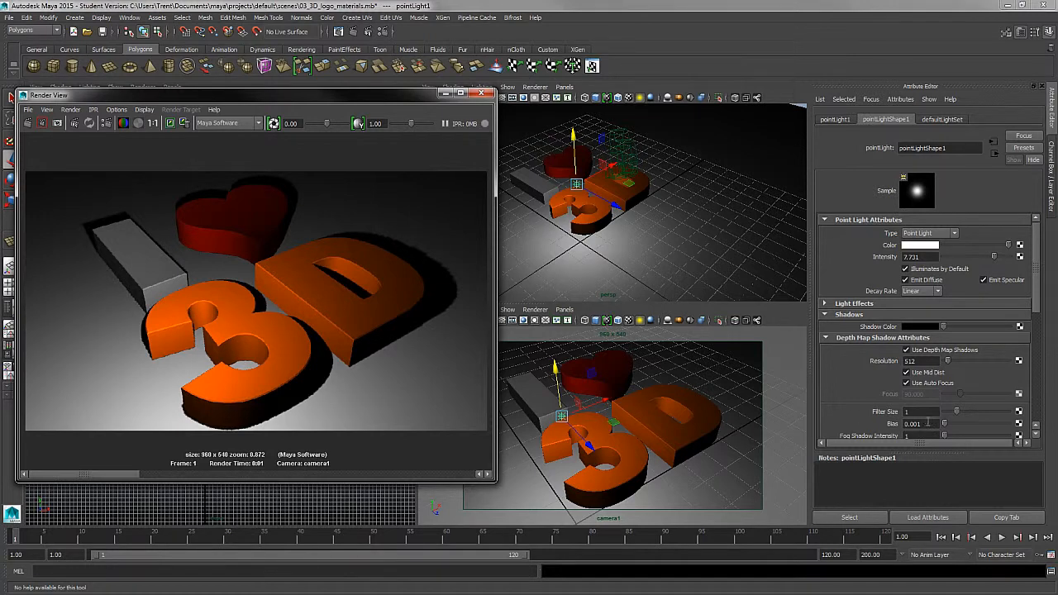
left_click(917, 411)
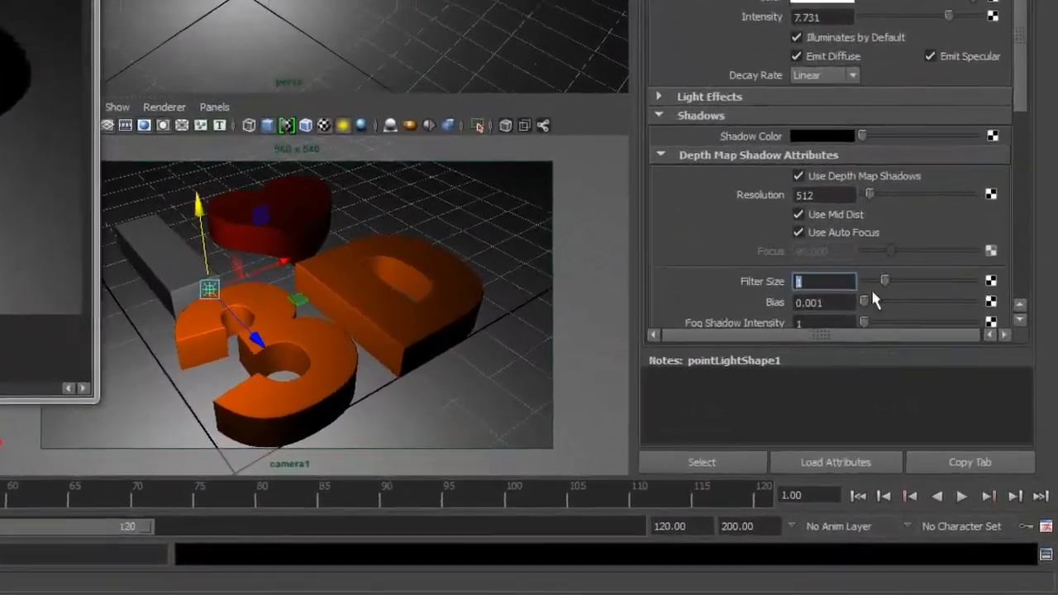
Set the shadow Filter Size to 5 and re-render for softer shadow edges.
type("5")
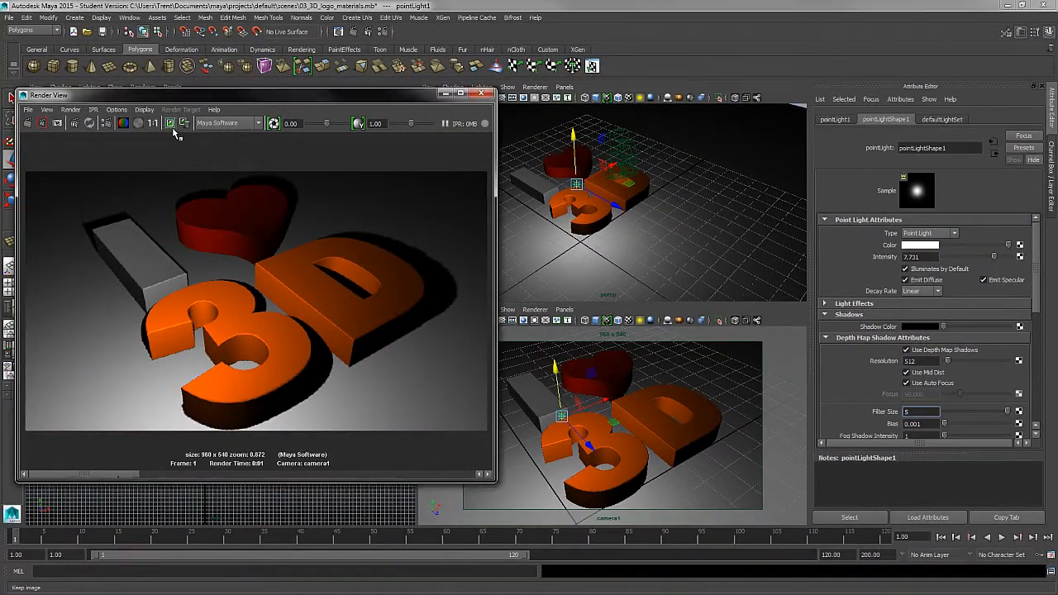
left_click(169, 122)
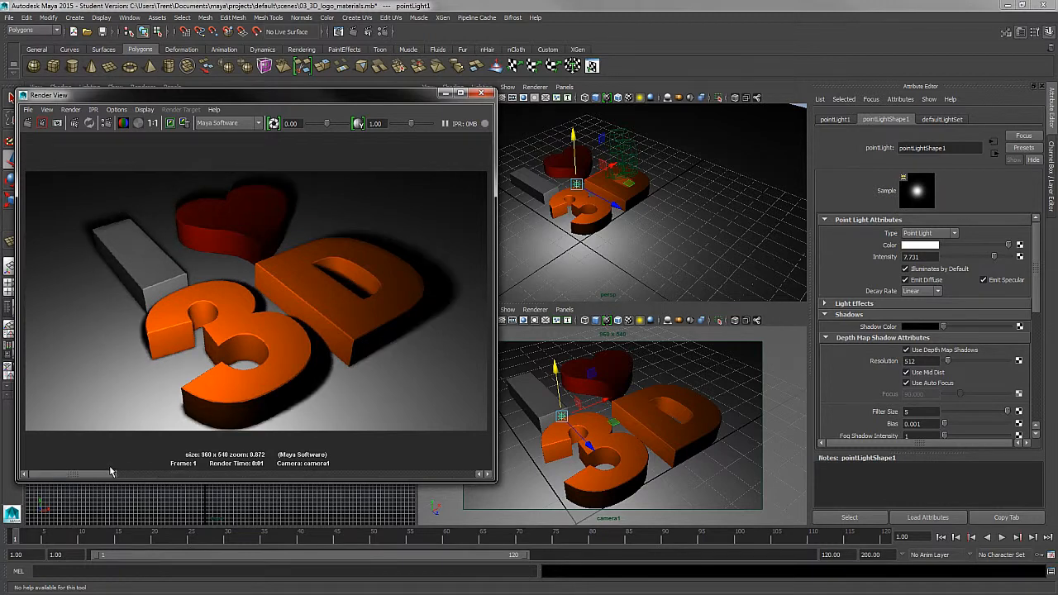
mouse_move(601, 273)
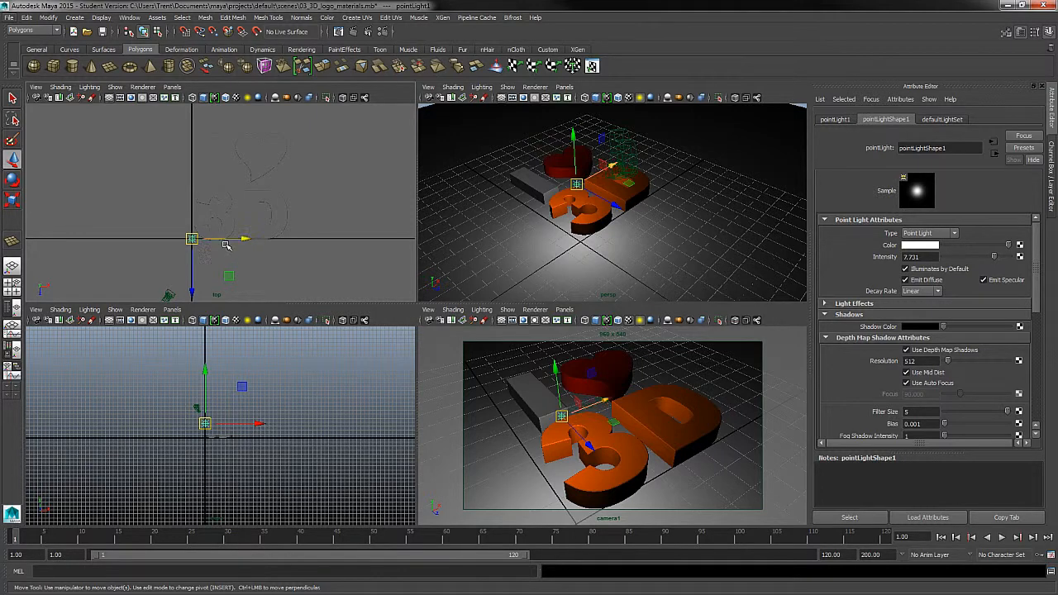
Drag the point light to a new spot above the logo in the top viewport.
left_click_drag(192, 240, 231, 195)
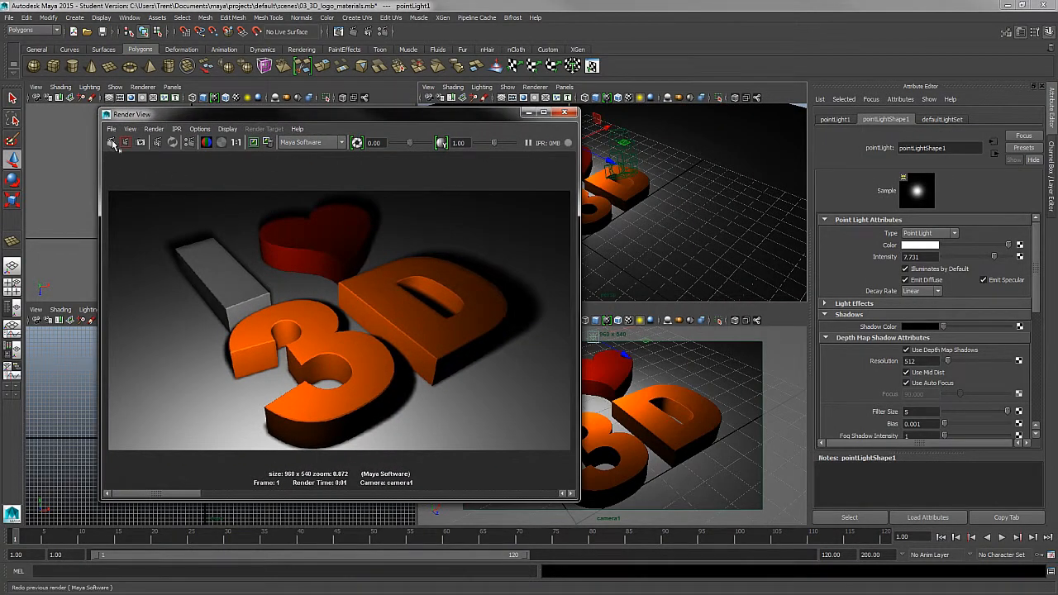
Redo the previous render so the moved light brightly lights the heart and the I.
left_click(113, 142)
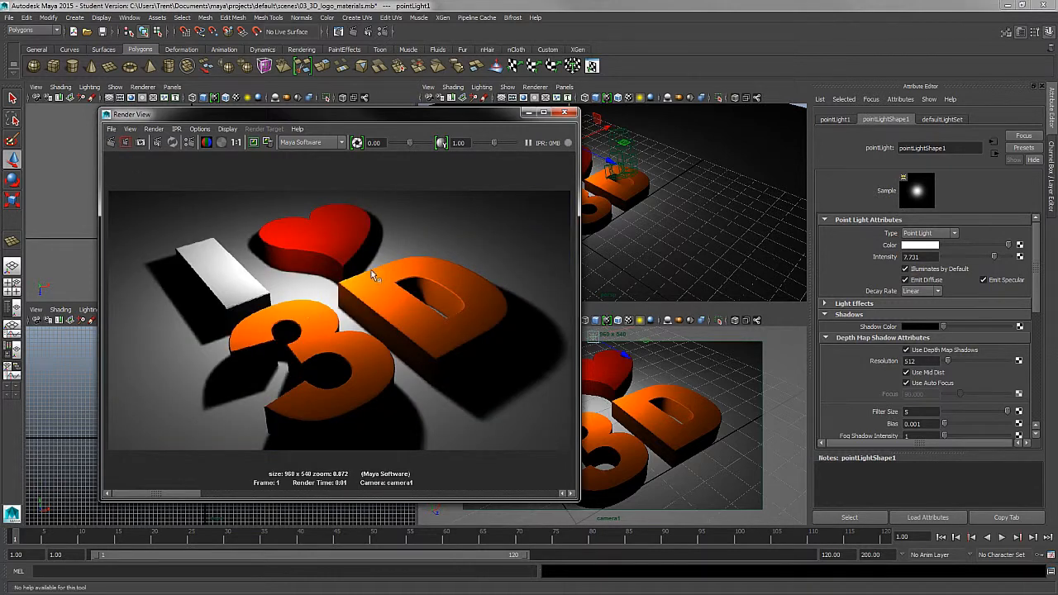
mouse_move(322, 301)
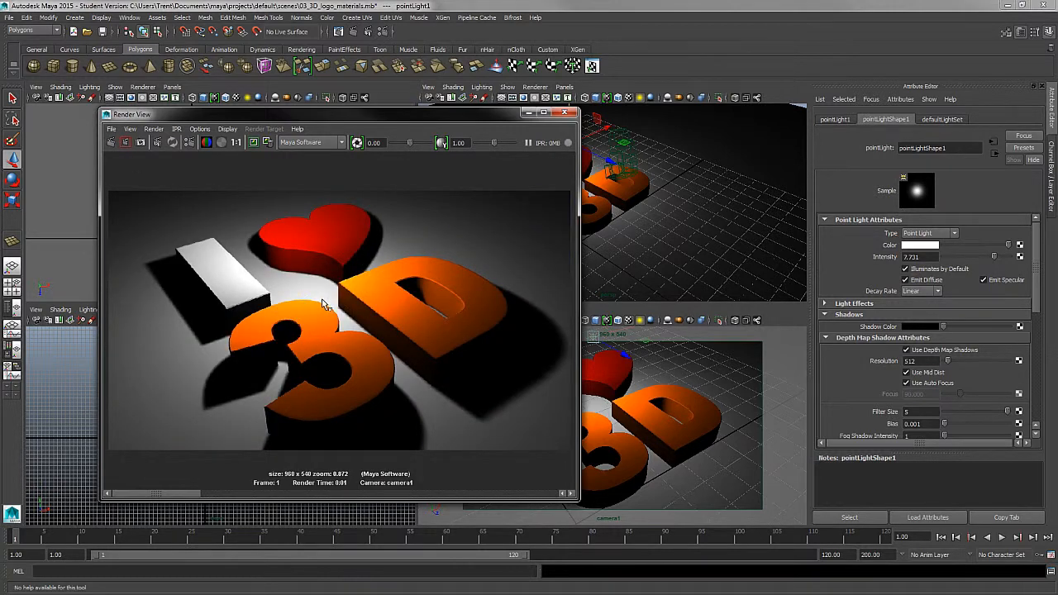
mouse_move(278, 272)
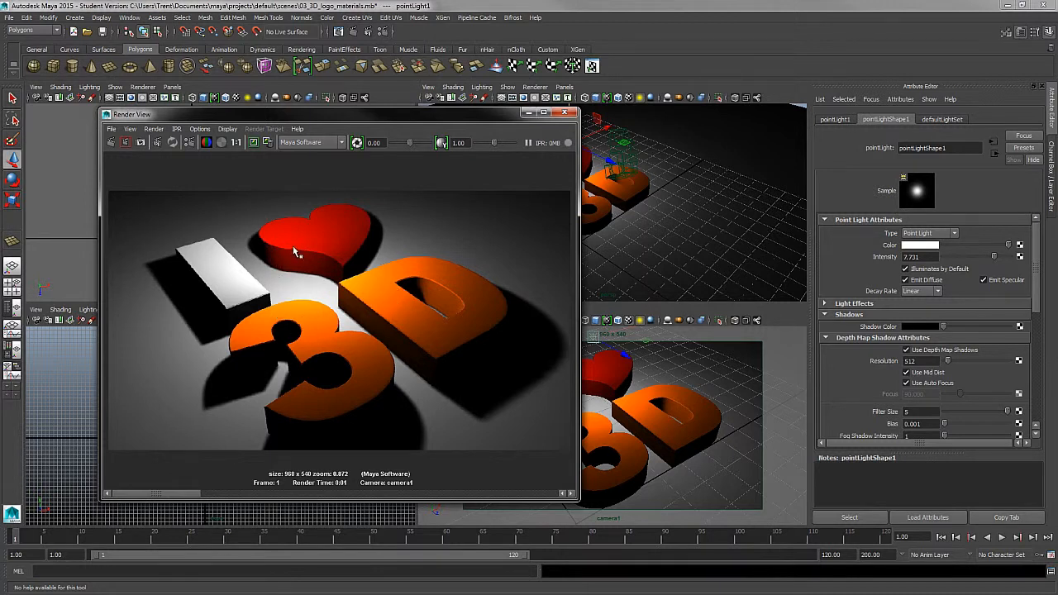
mouse_move(332, 285)
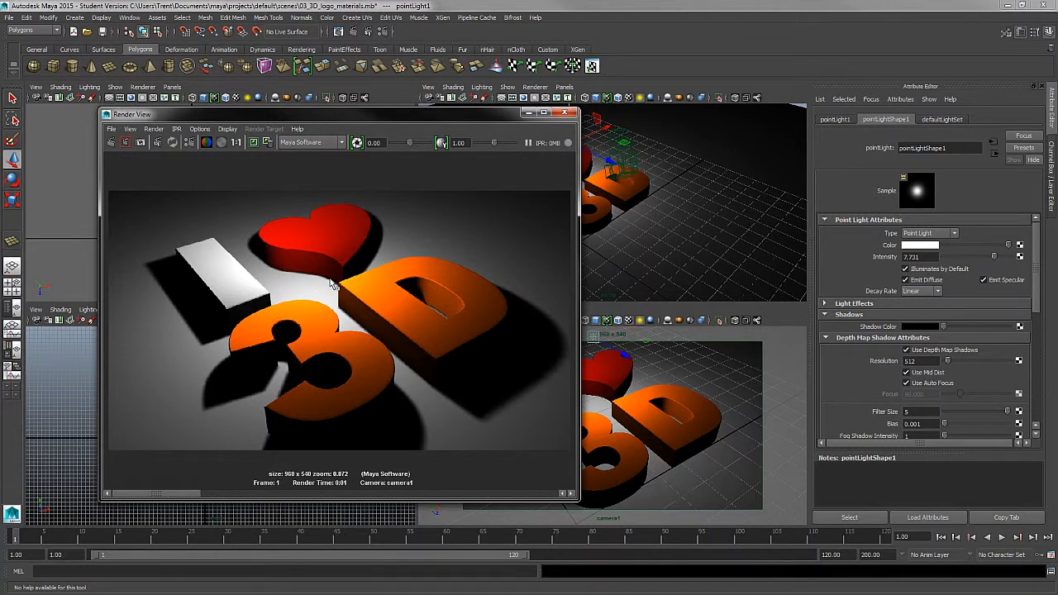
mouse_move(278, 334)
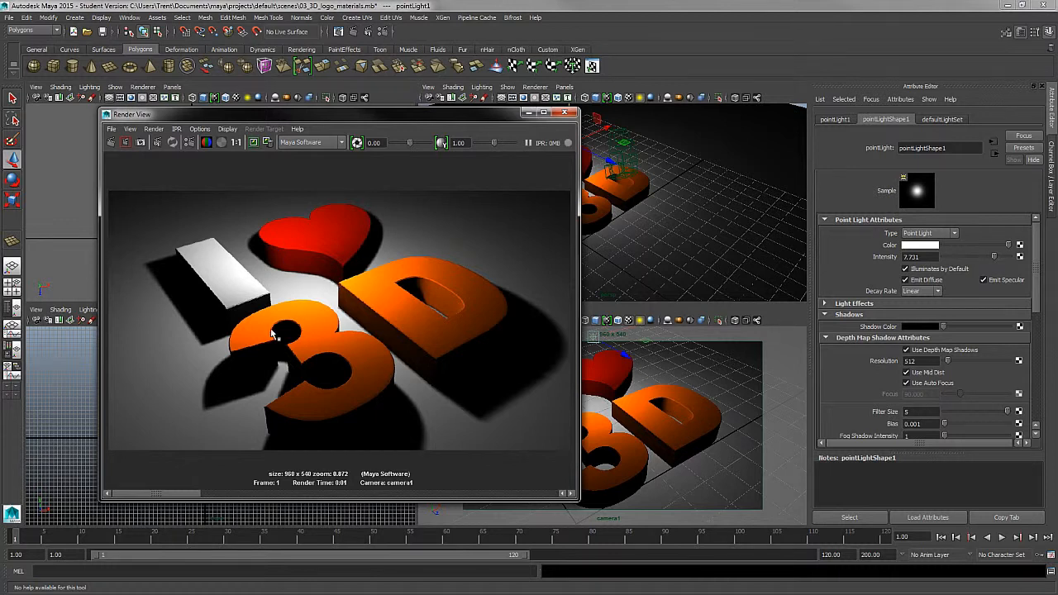
mouse_move(429, 255)
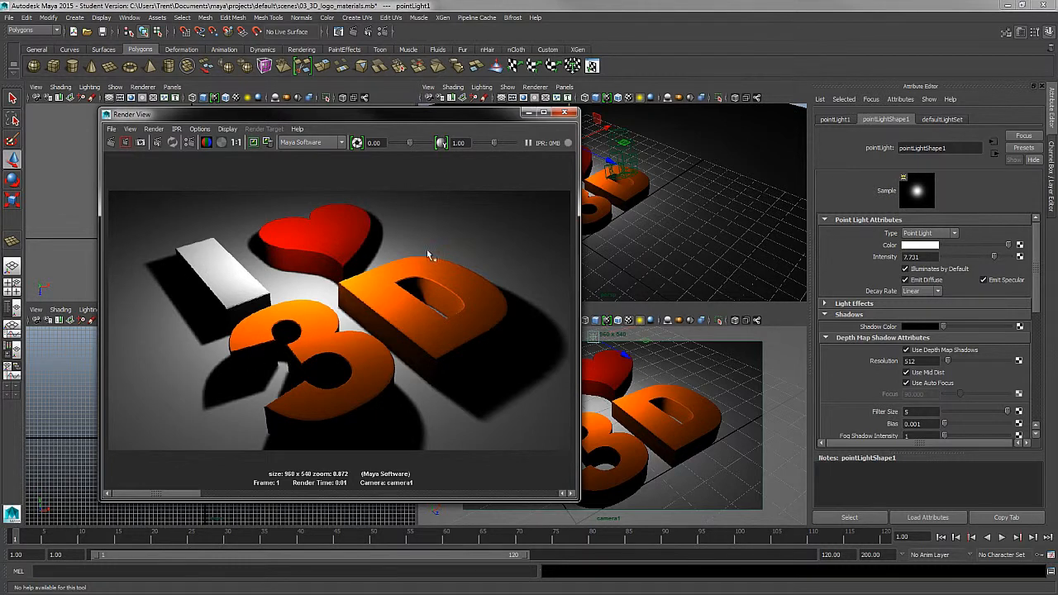
mouse_move(467, 179)
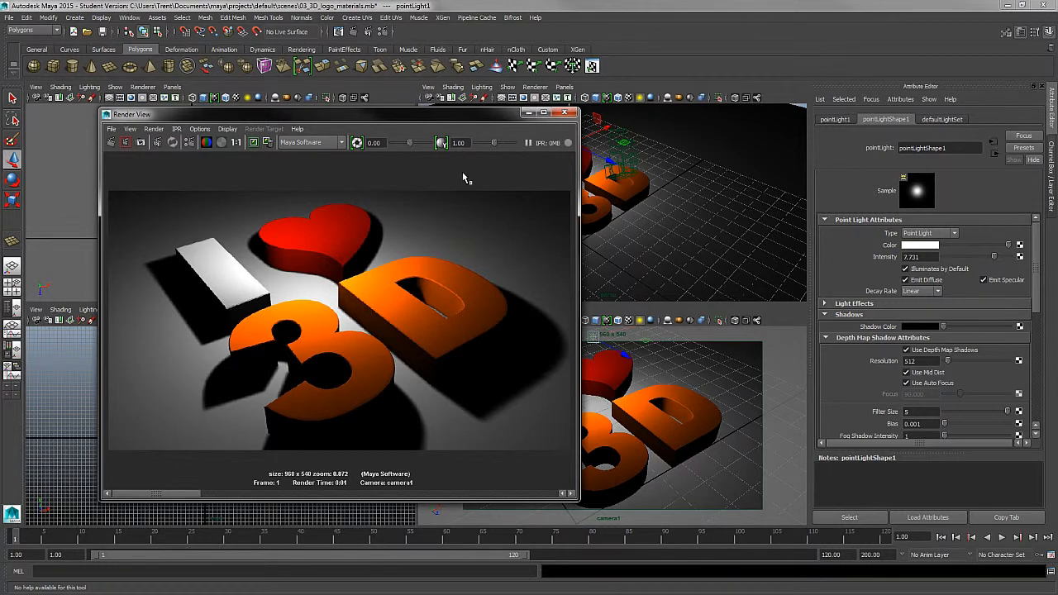
mouse_move(285, 185)
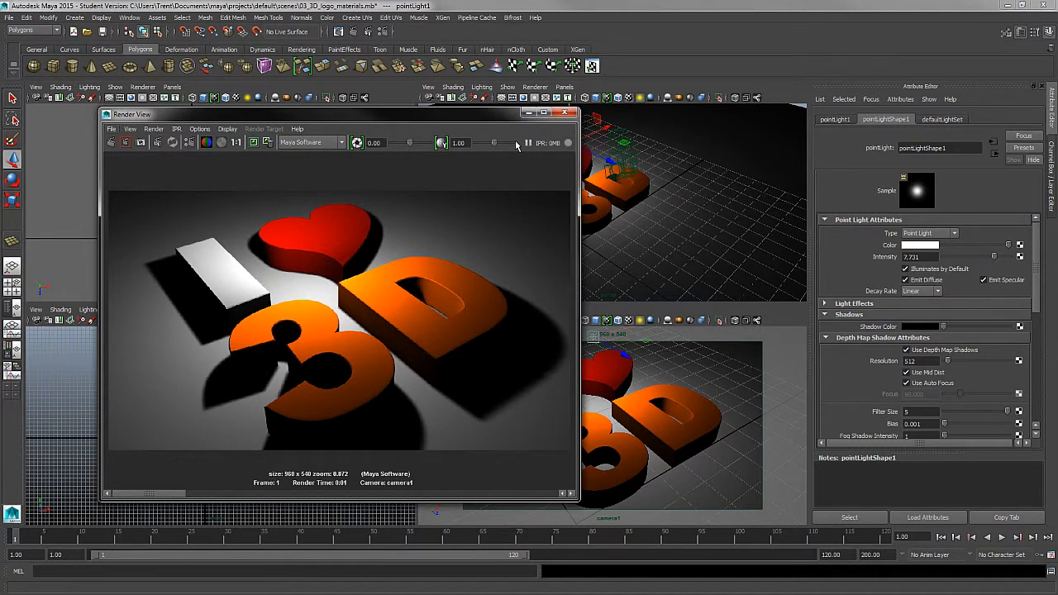
Close the Render View window and return to the four-viewport scene layout.
left_click(572, 112)
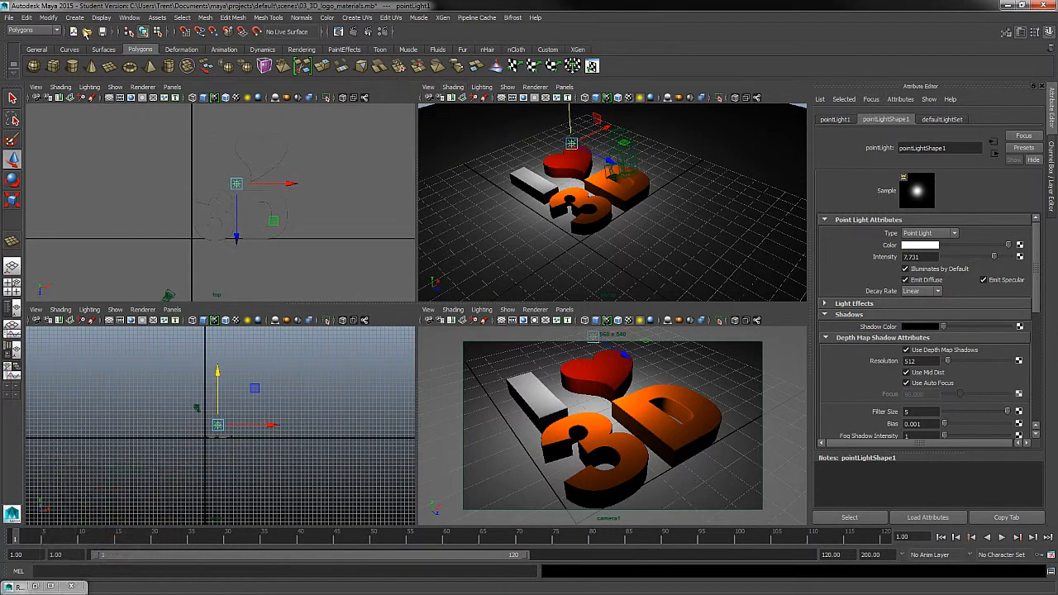
left_click(74, 16)
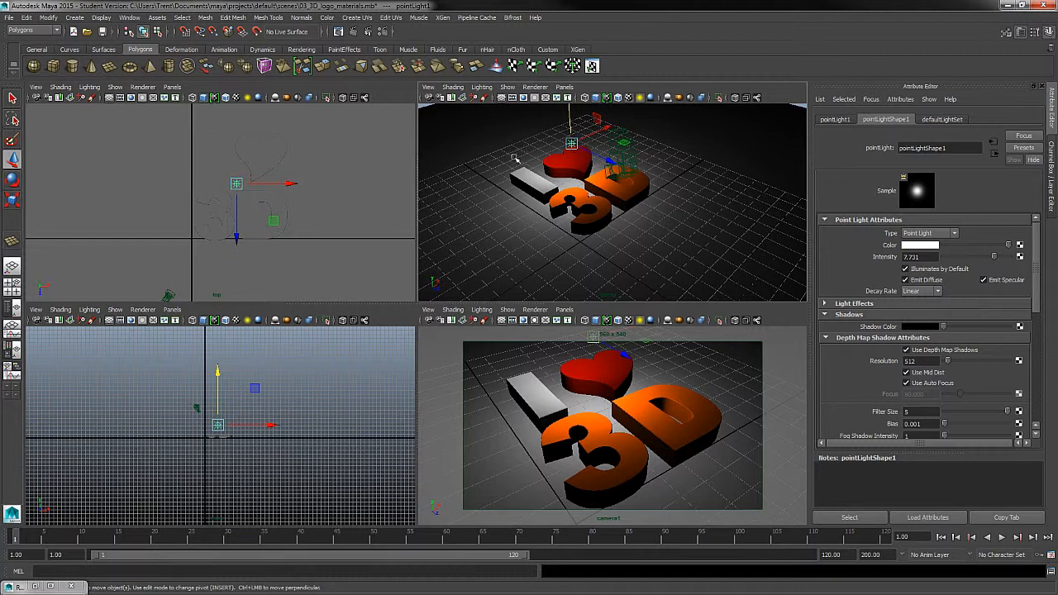
mouse_move(489, 208)
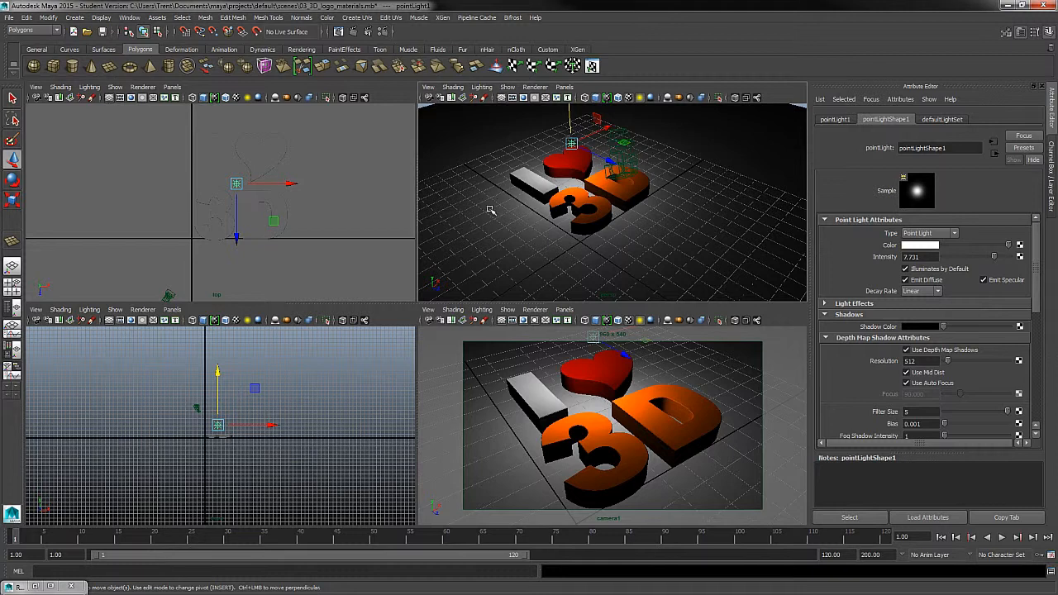
mouse_move(652, 228)
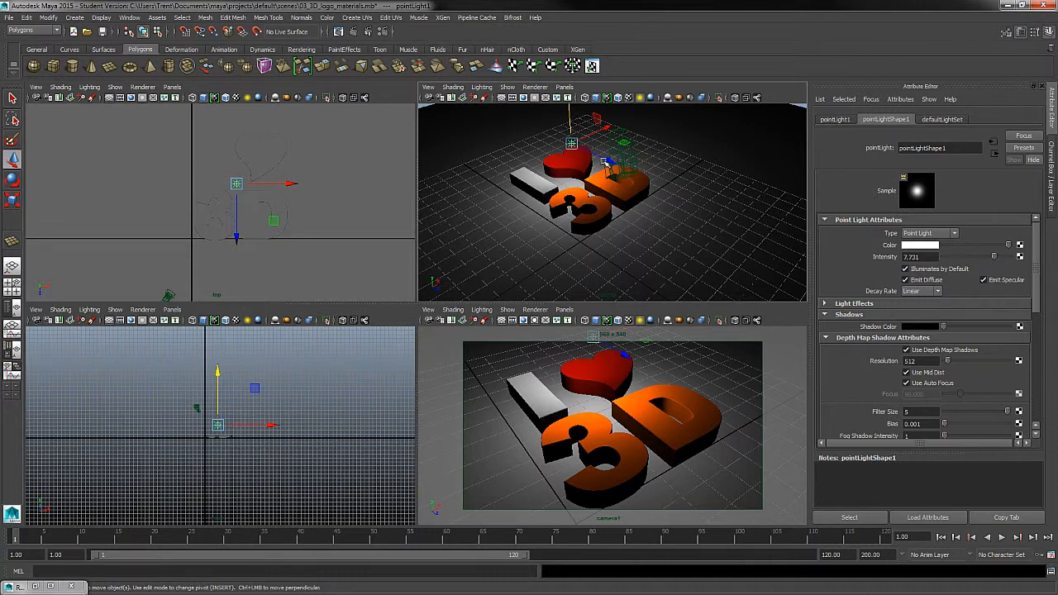
Render the current frame of the lit logo with floor shadows, then close the Render View.
left_click(919, 245)
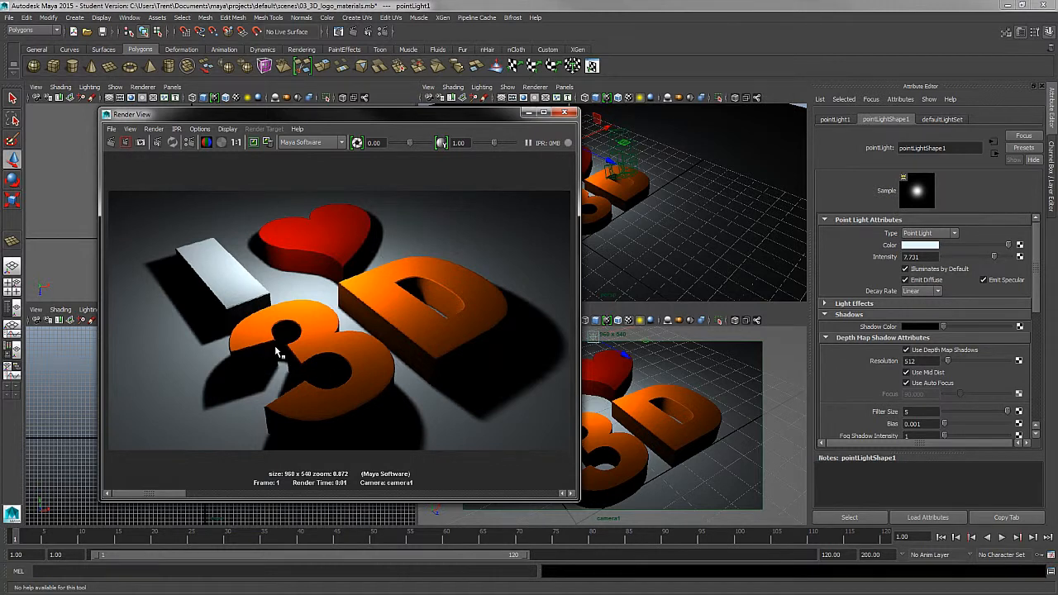
mouse_move(339, 295)
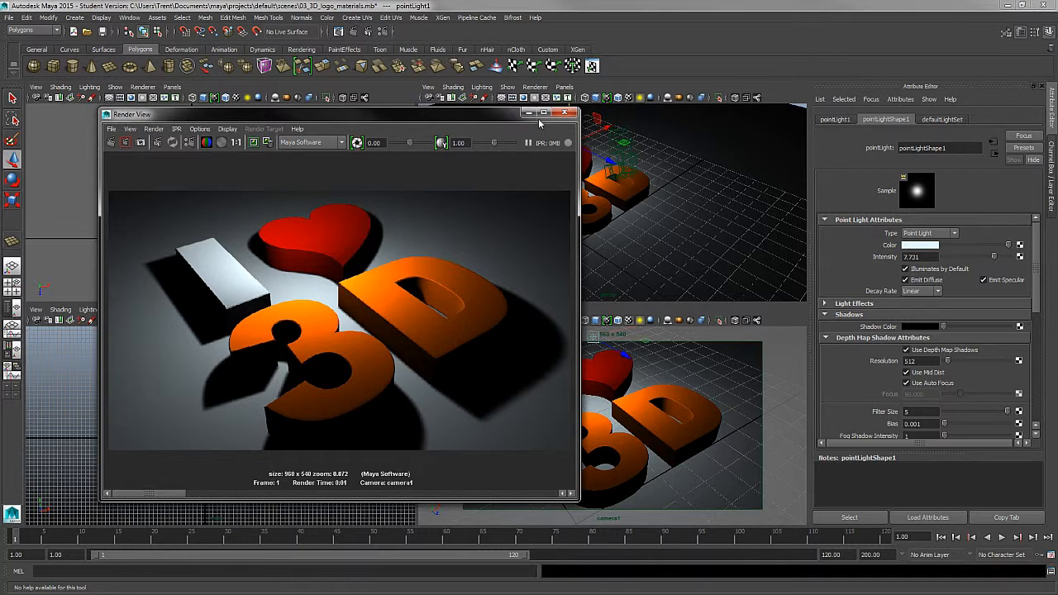
left_click(572, 112)
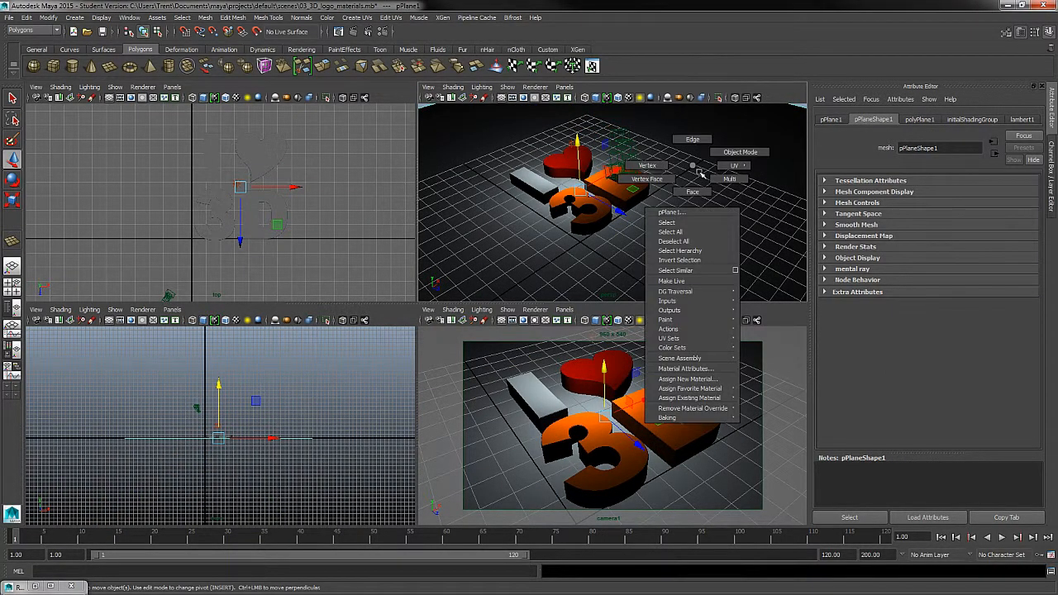
Assign a new Lambert material to the floor plane and darken its Color to near black.
left_click(687, 378)
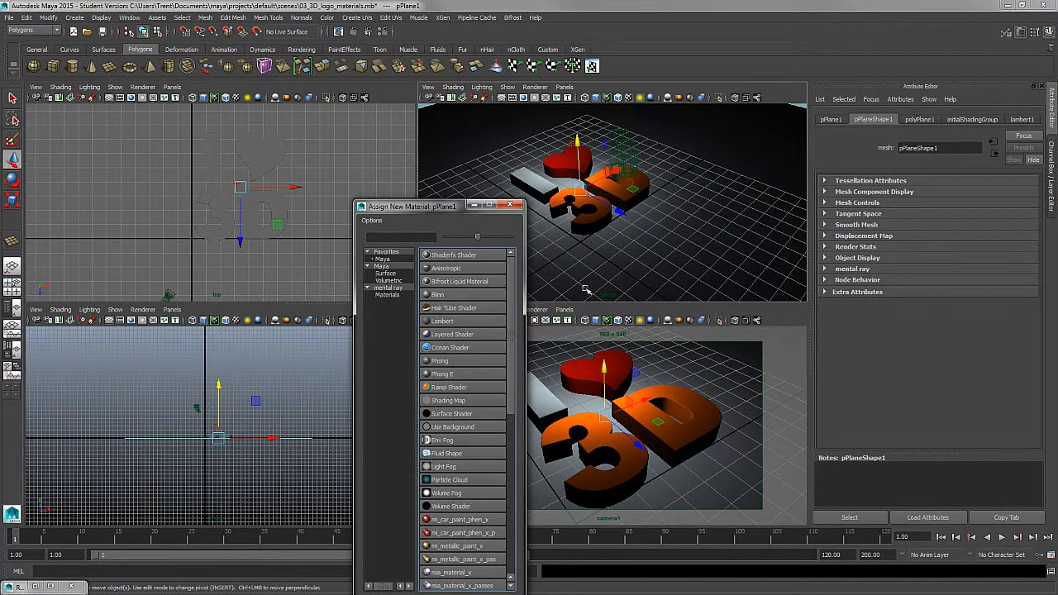
left_click(441, 320)
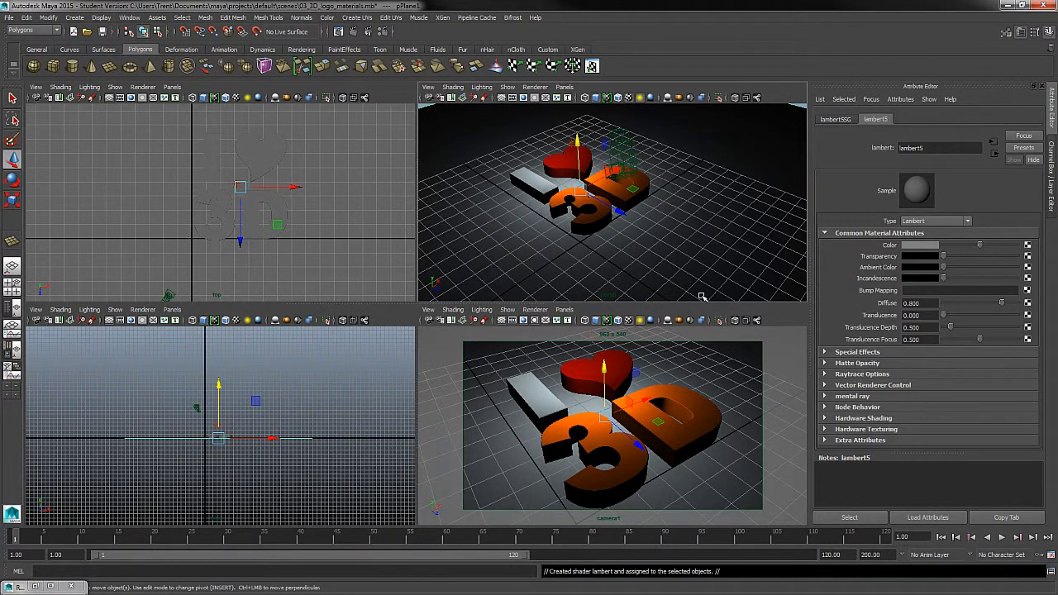
left_click(919, 245)
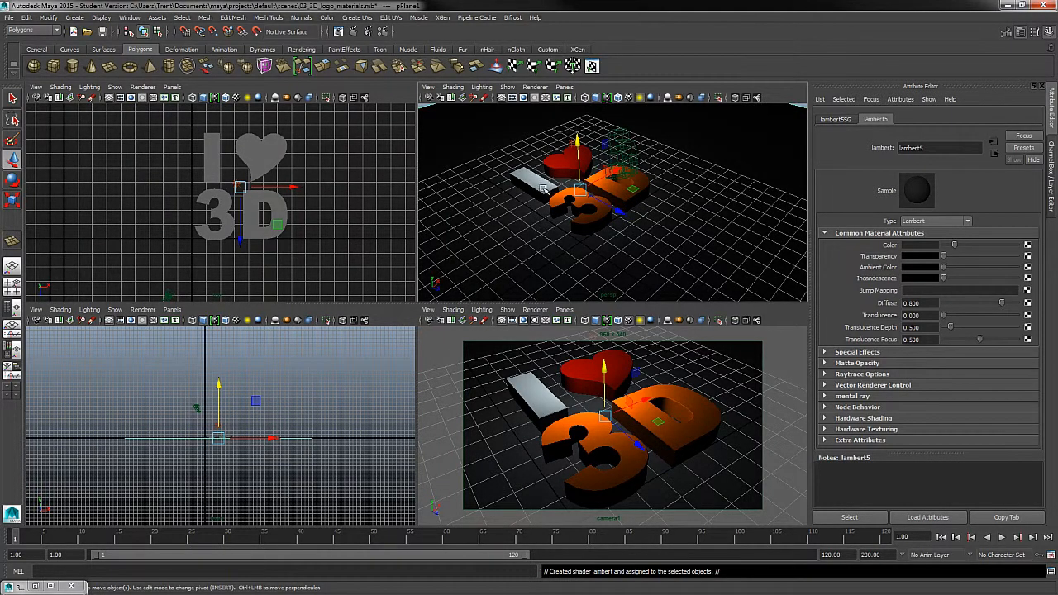
mouse_move(651, 242)
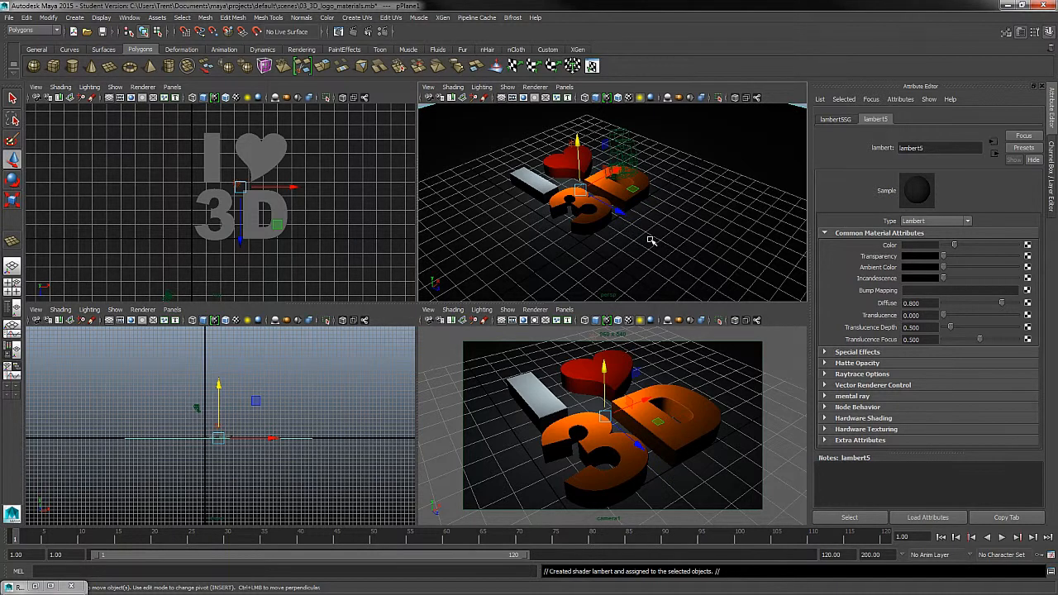
mouse_move(658, 245)
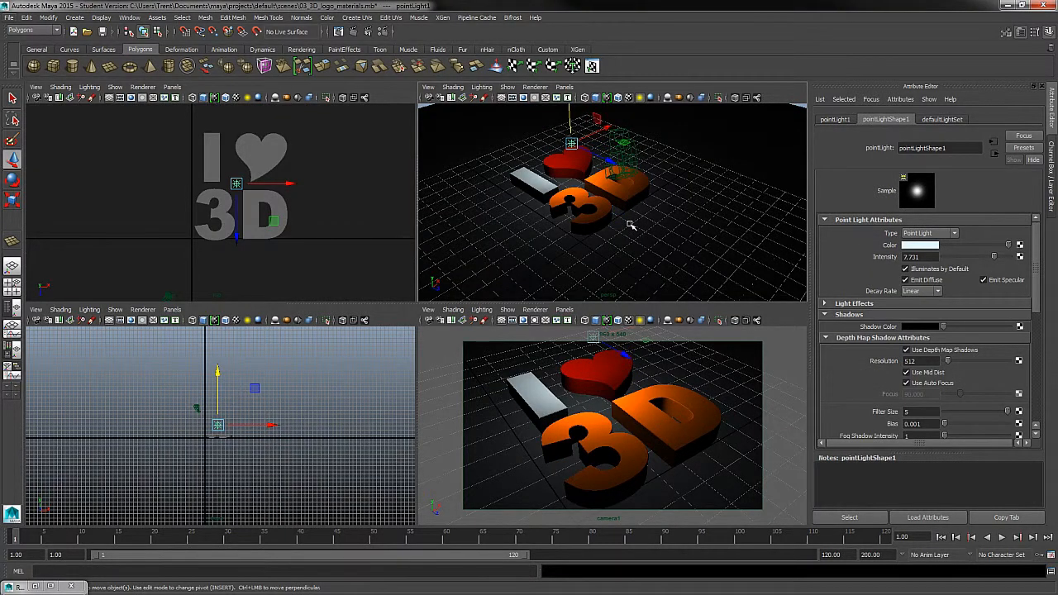
mouse_move(833, 251)
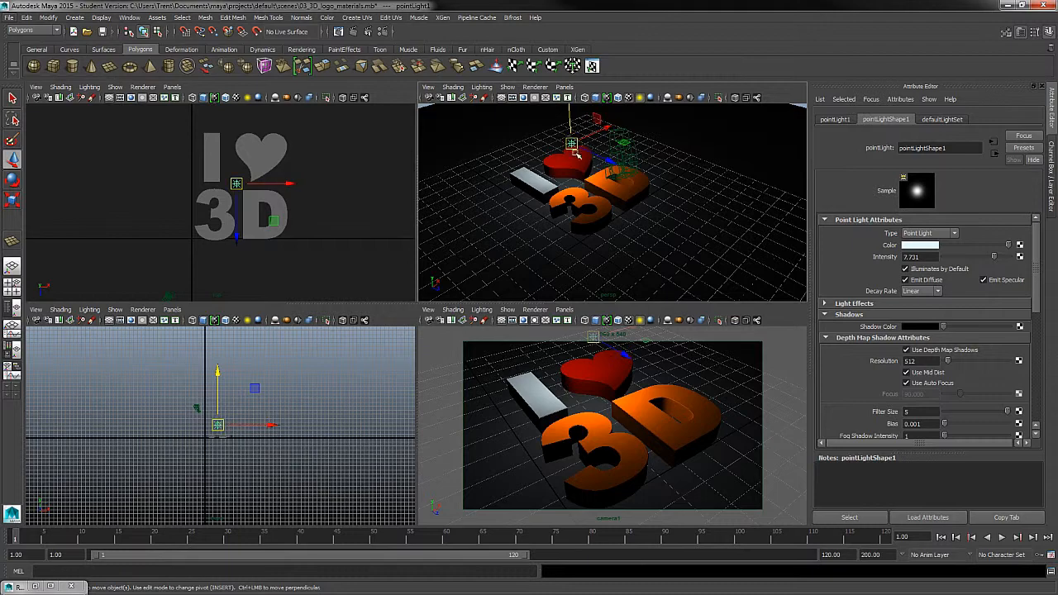
Duplicate pointLight1 via Edit > Duplicate to create pointLight2.
left_click(27, 17)
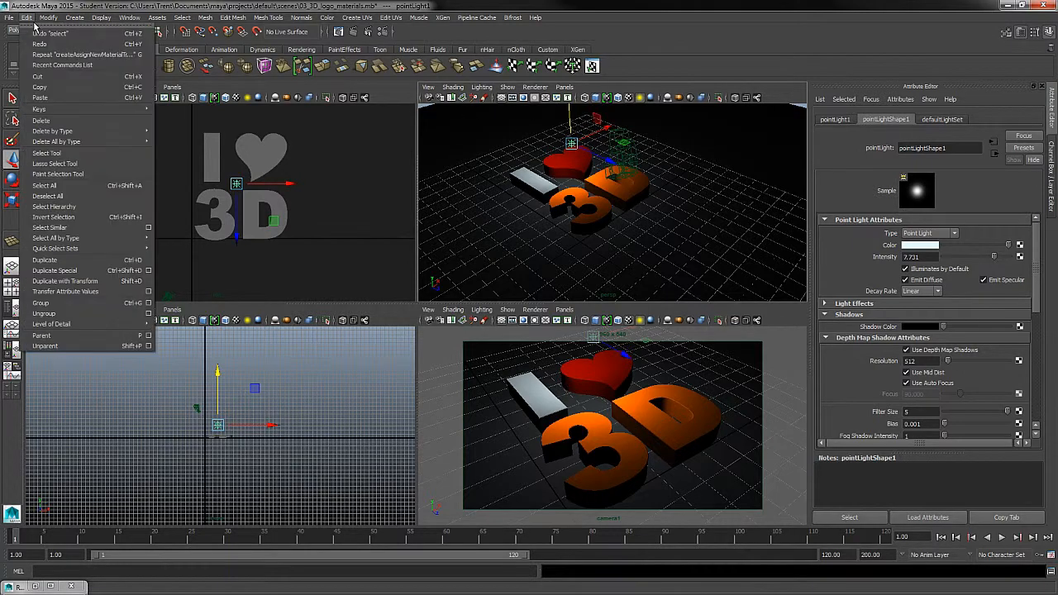
mouse_move(44, 260)
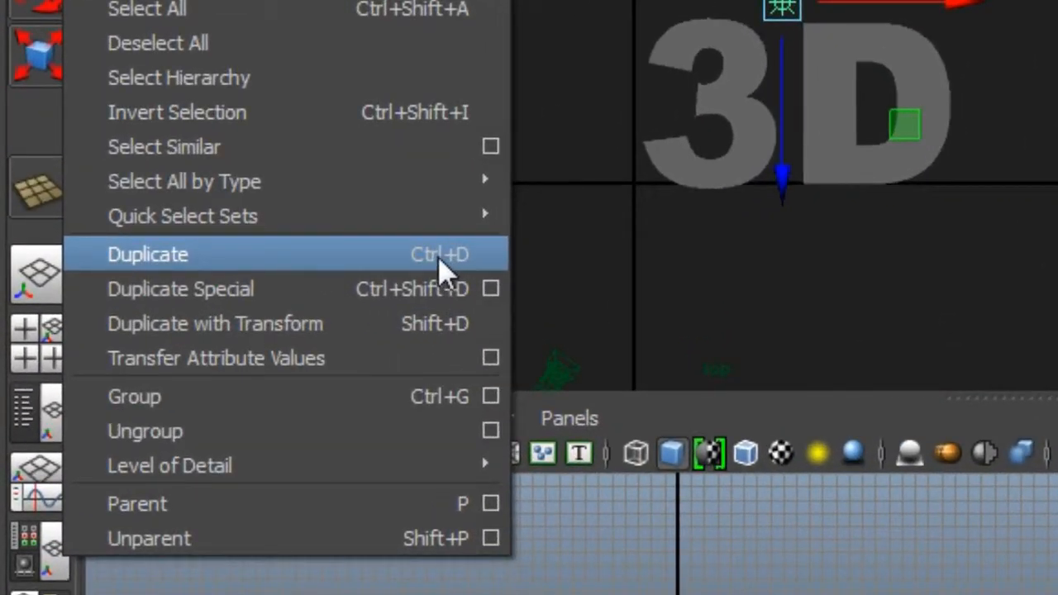
mouse_move(482, 277)
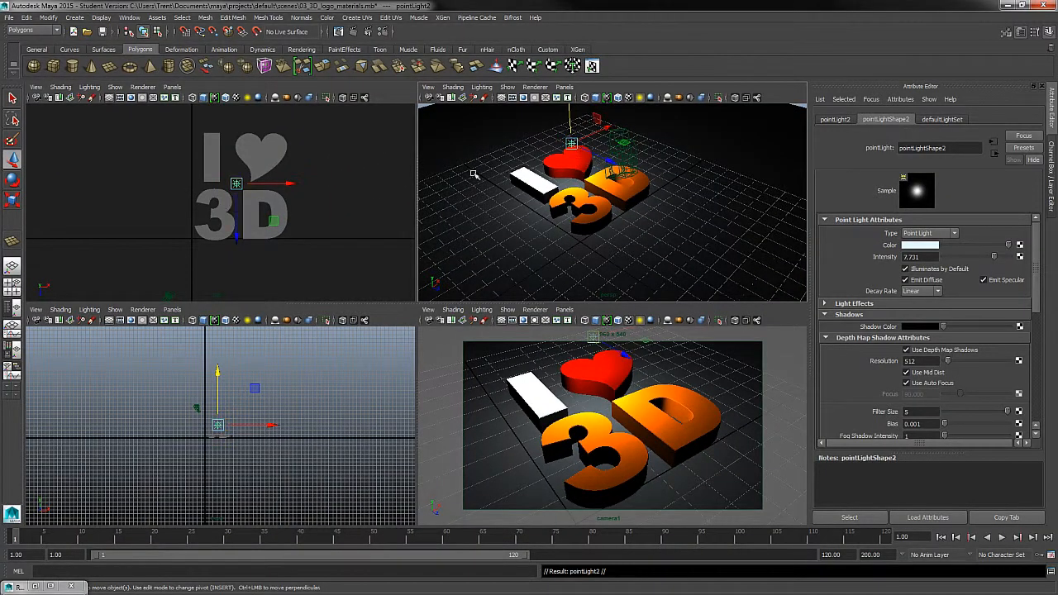
mouse_move(265, 205)
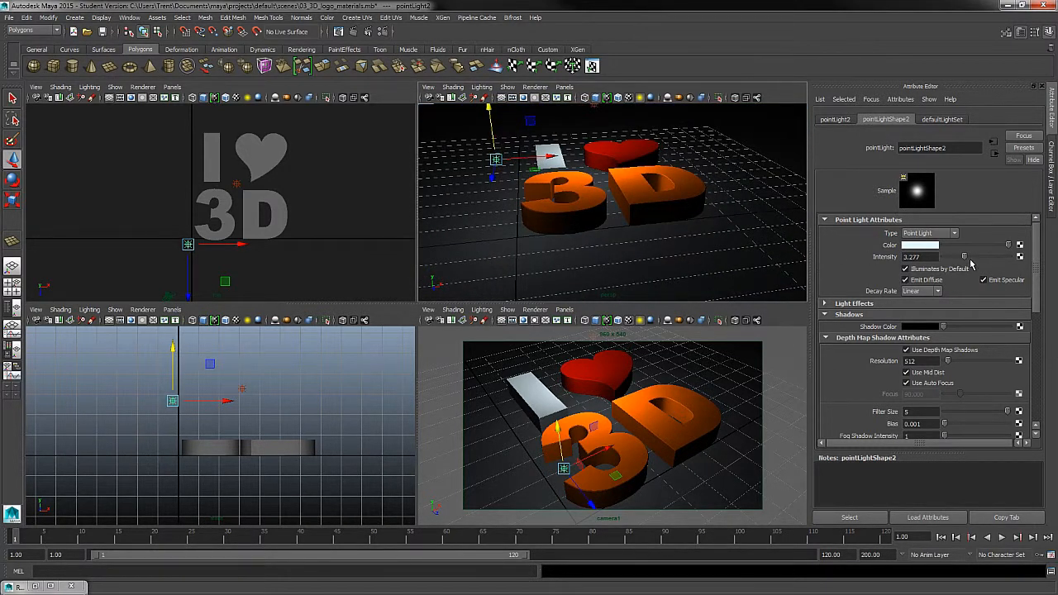
Raise pointLight2's Intensity with the slider so it lights the logo brighter from the other side.
left_click_drag(975, 257, 962, 257)
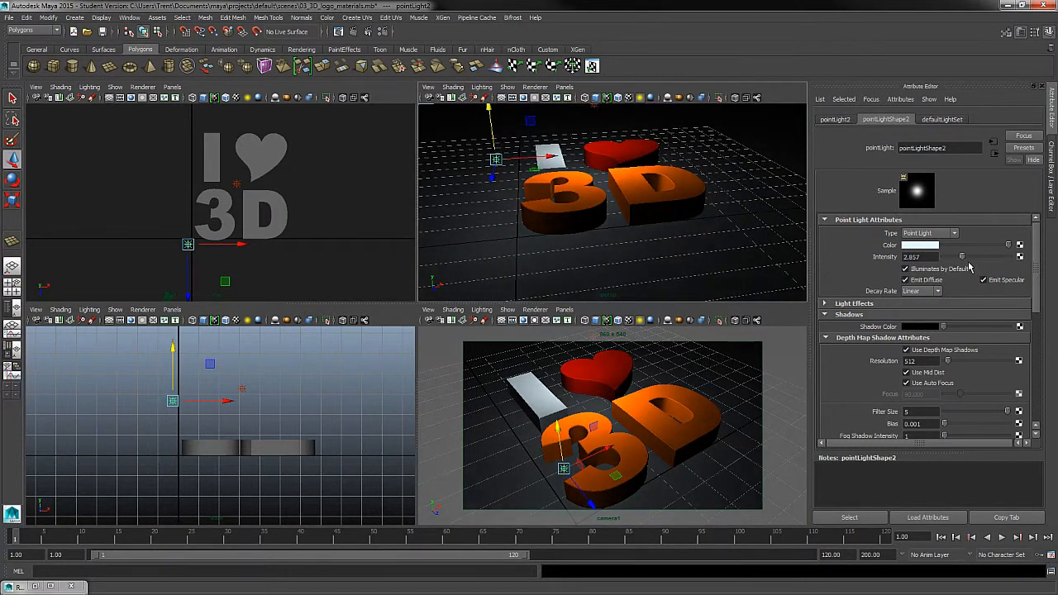
left_click_drag(959, 256, 975, 256)
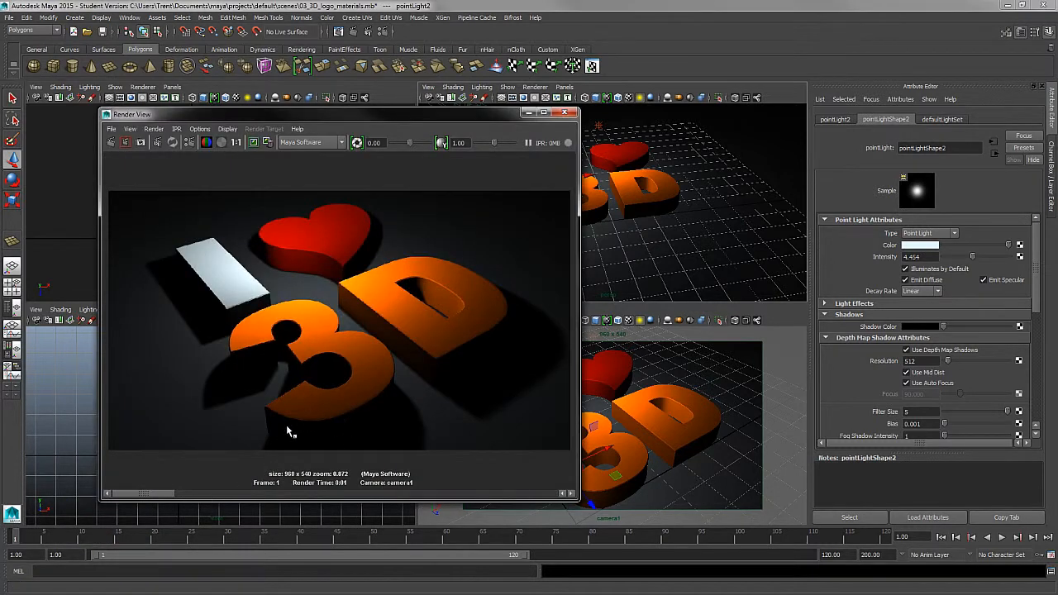
mouse_move(383, 395)
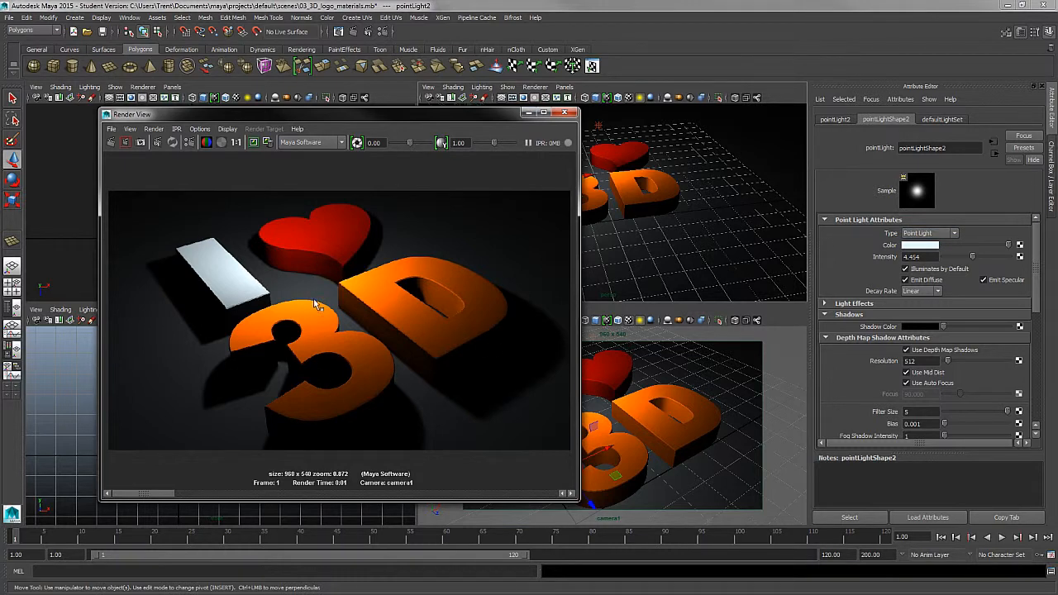
Give pointLight2 a warm cream Color and lower its Intensity slightly.
left_click(918, 245)
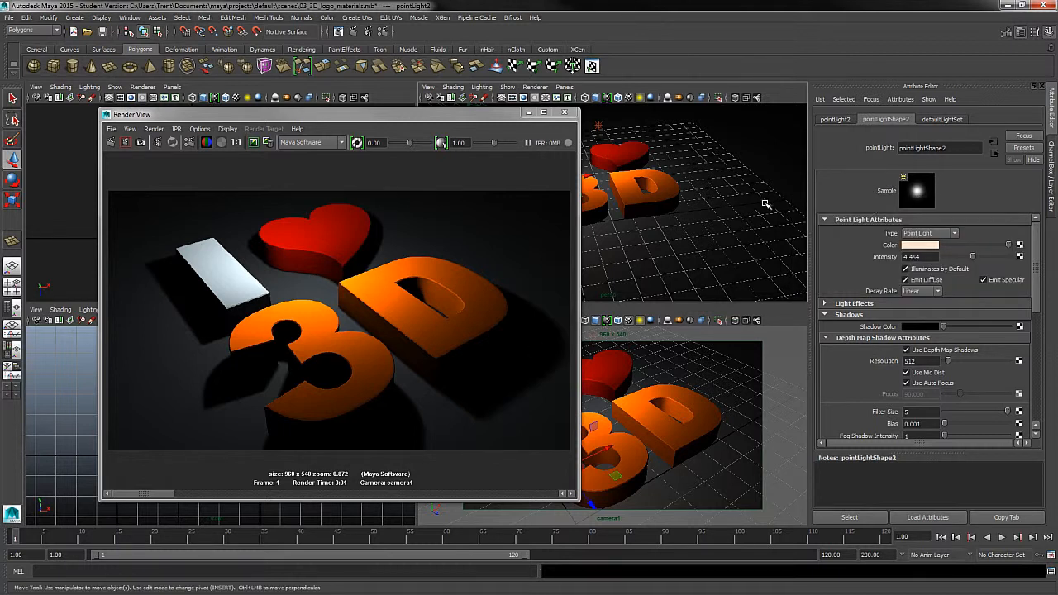
mouse_move(304, 217)
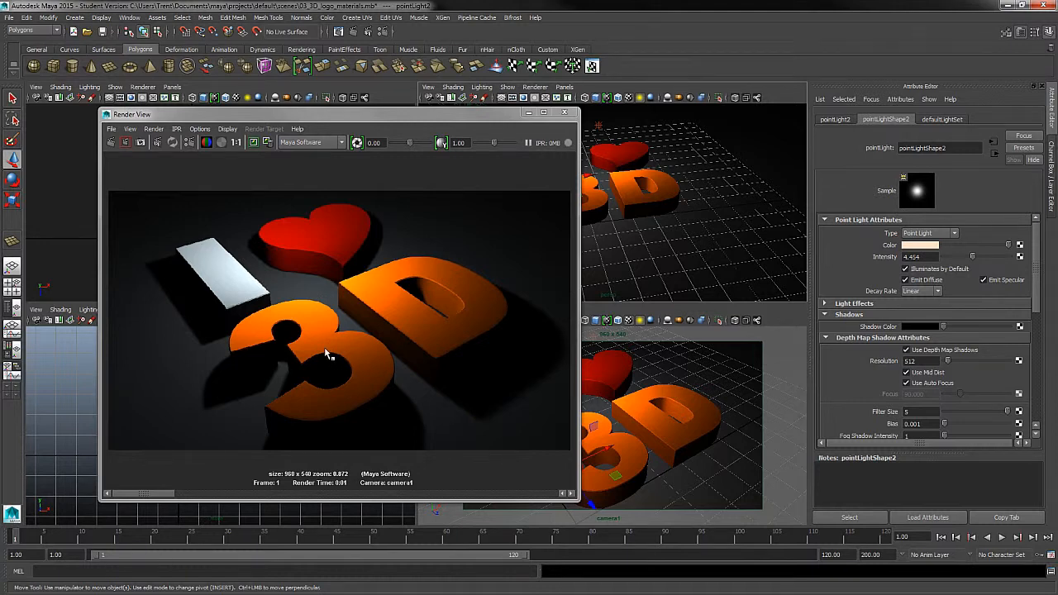
left_click_drag(330, 113, 339, 116)
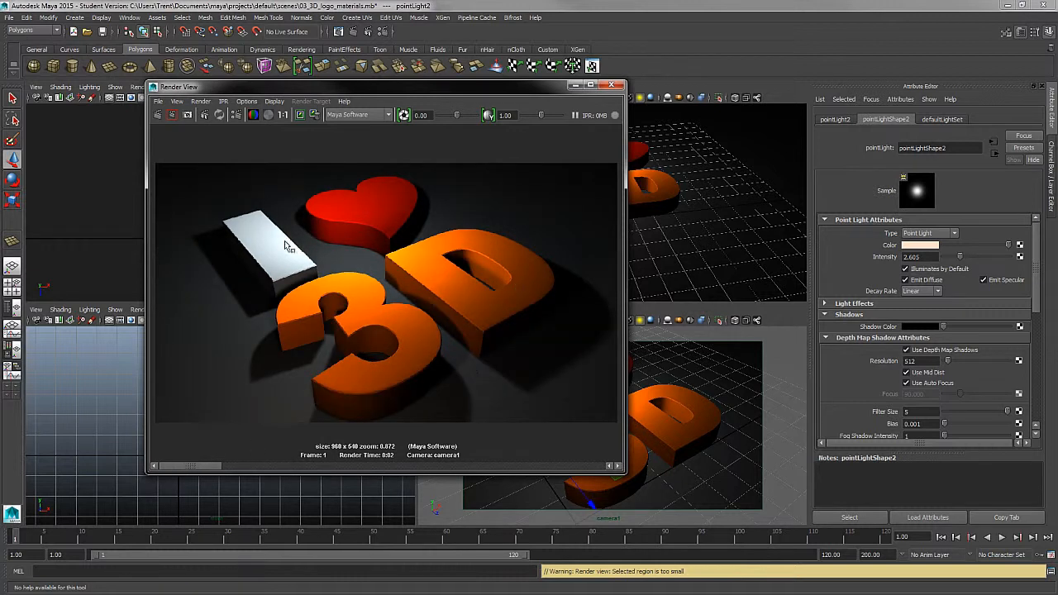
mouse_move(638, 296)
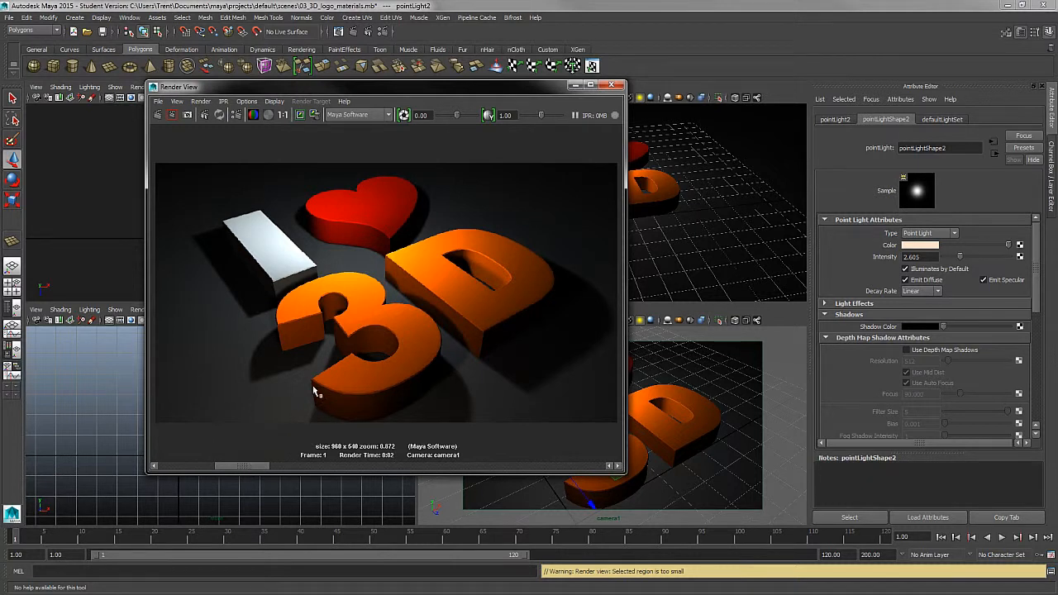
mouse_move(476, 381)
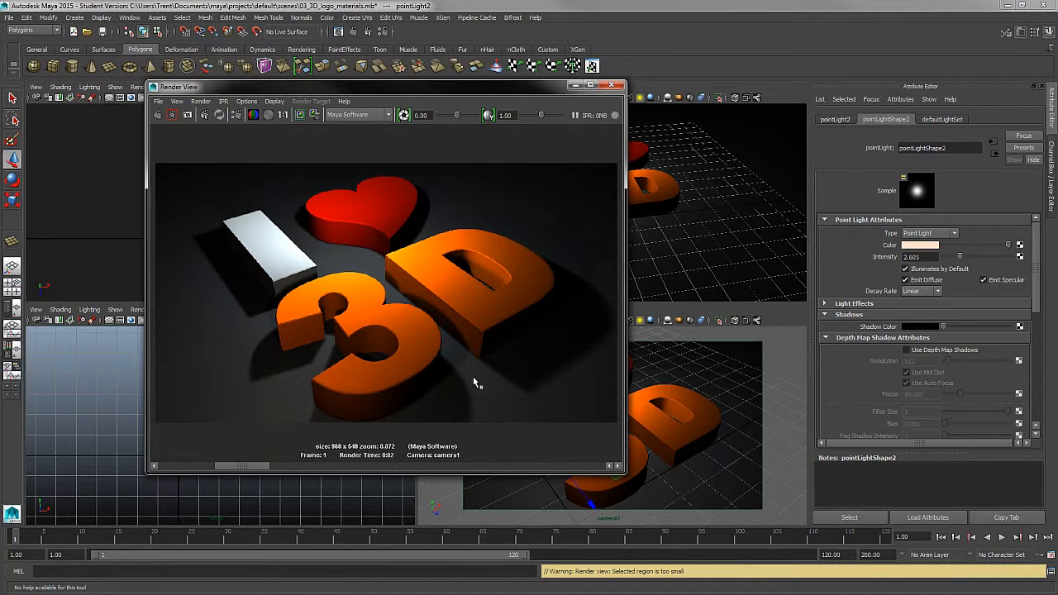
mouse_move(404, 334)
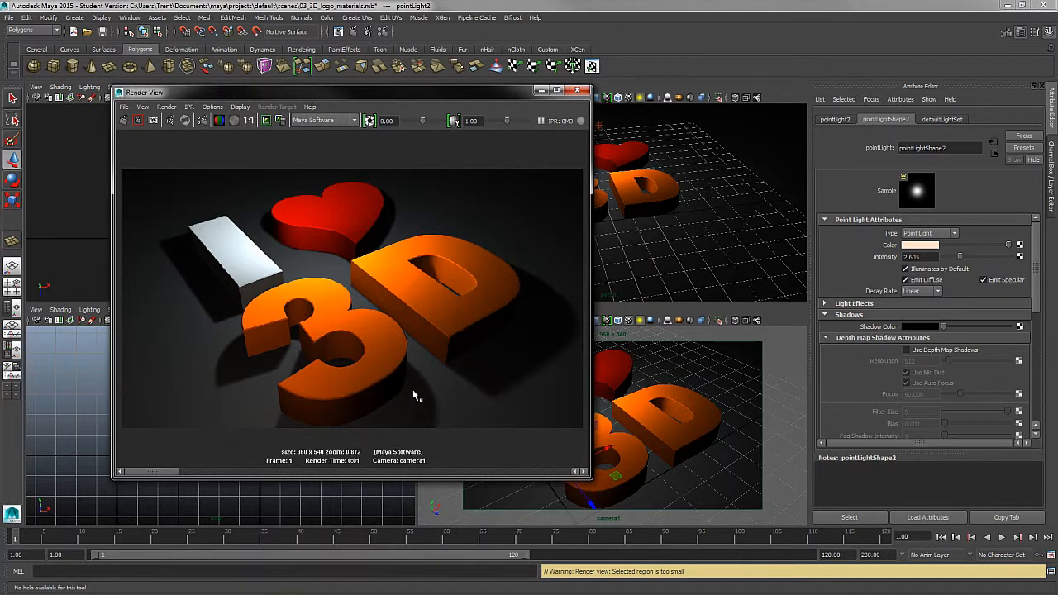
mouse_move(509, 355)
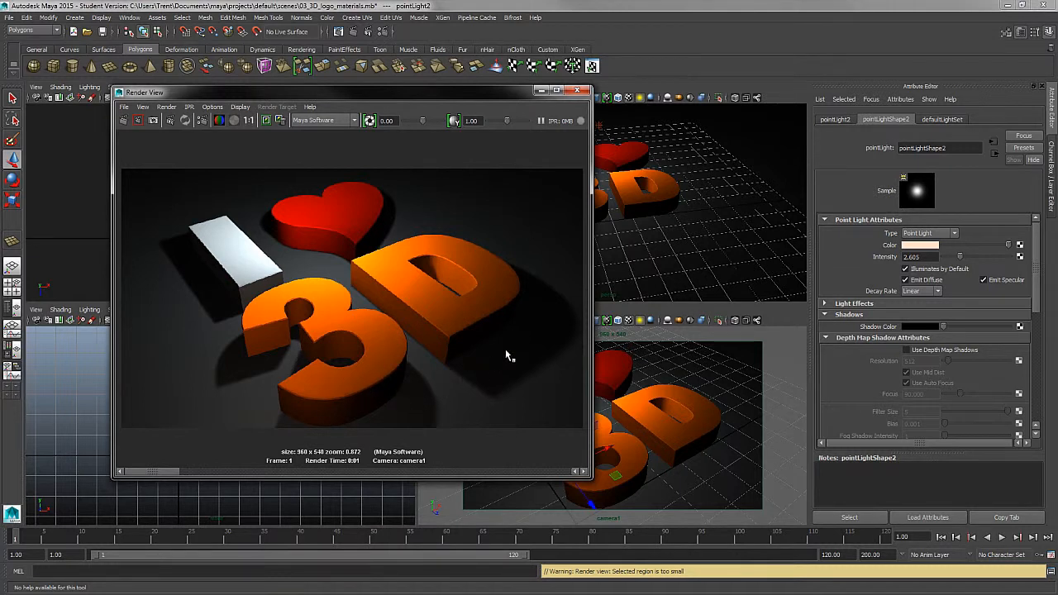
mouse_move(526, 262)
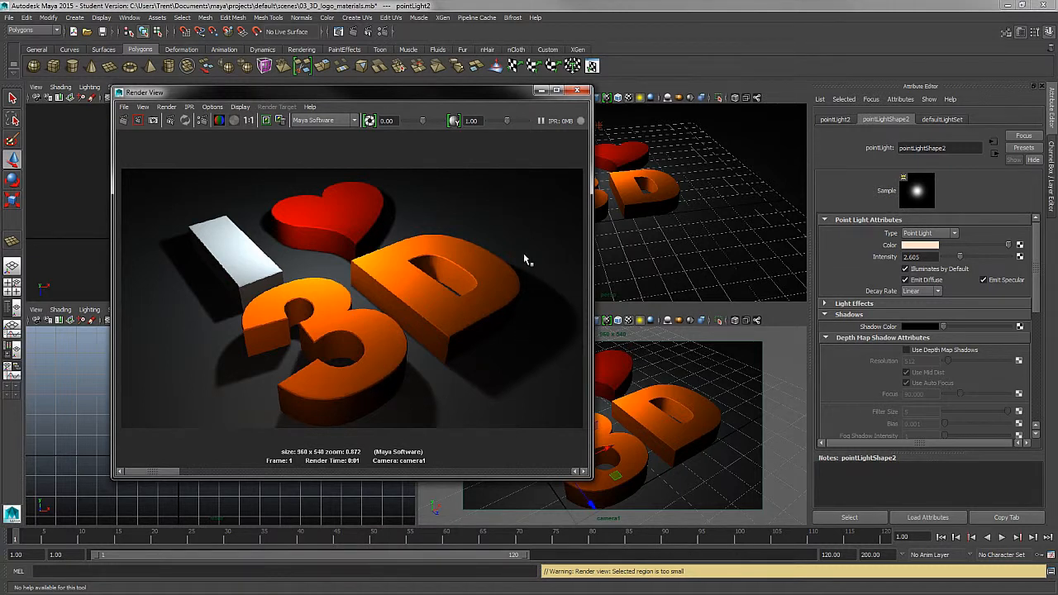
mouse_move(545, 342)
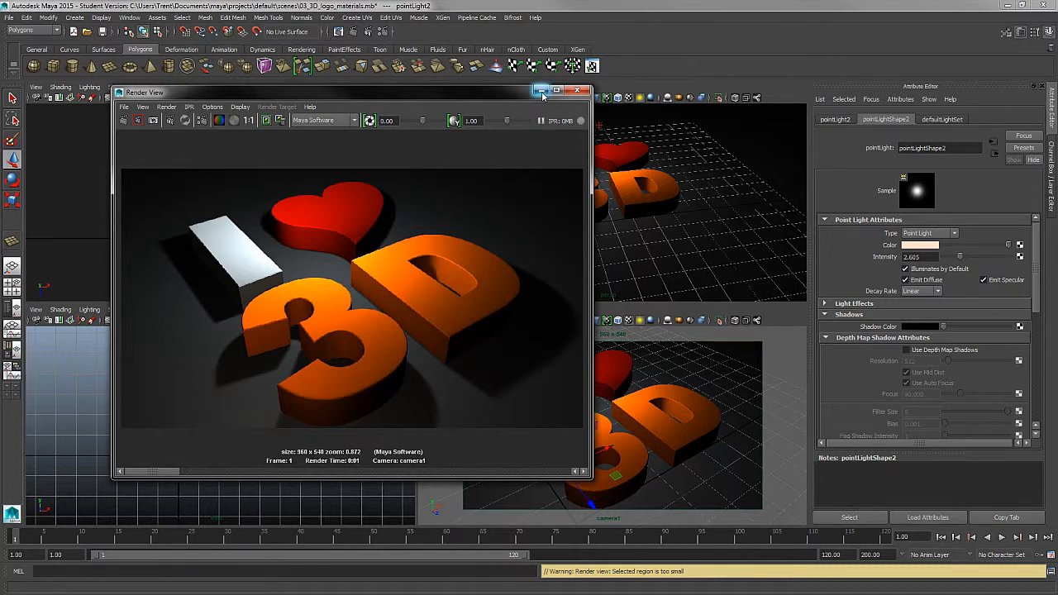
Close the Render View and move the duplicated pointLight3 off to the logo's right.
left_click(586, 91)
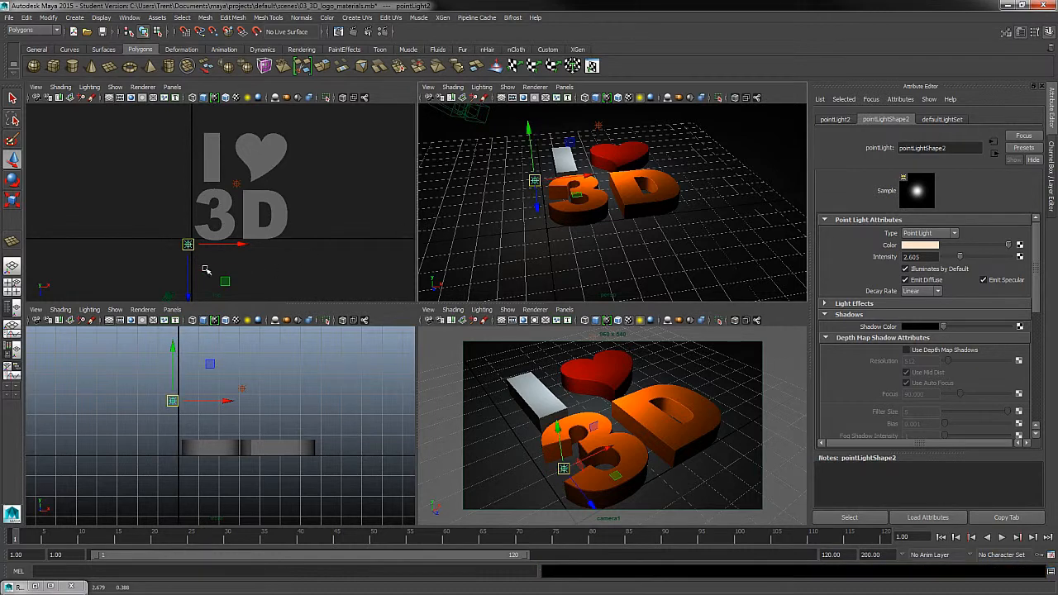
mouse_move(218, 251)
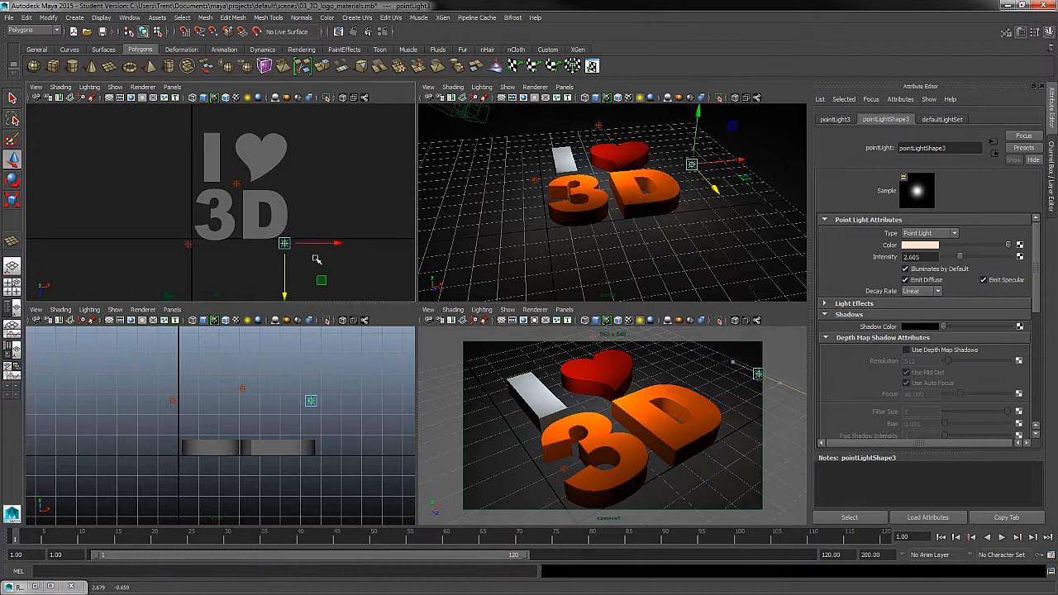
left_click_drag(284, 243, 298, 255)
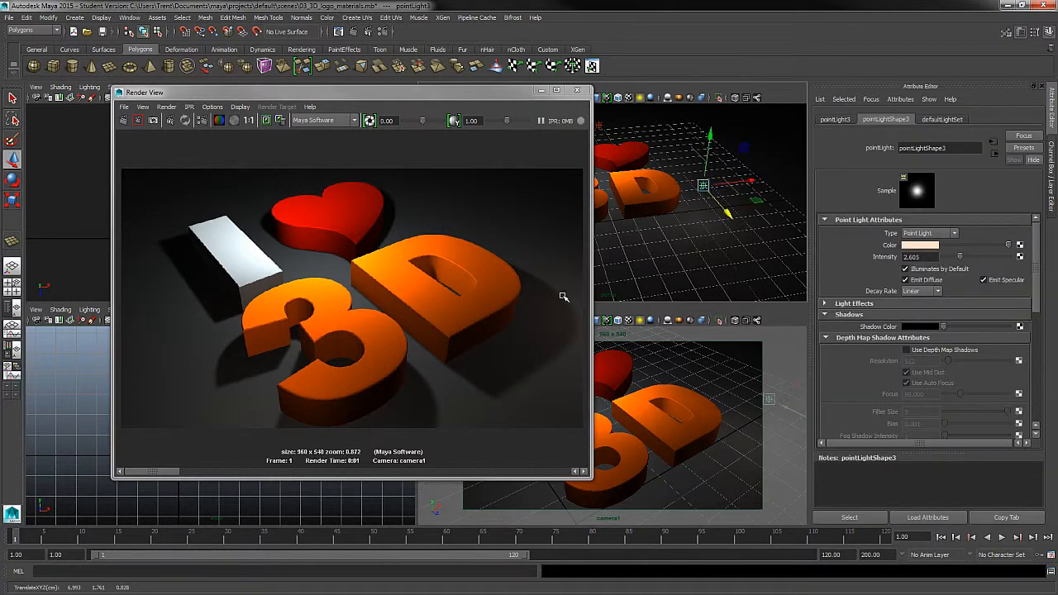
left_click(132, 120)
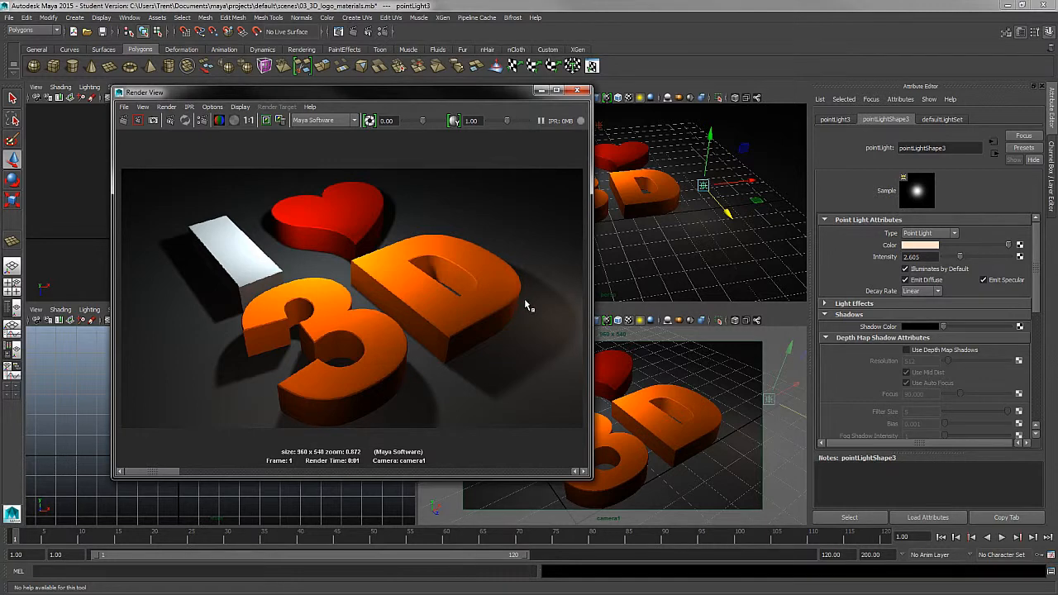
left_click(919, 245)
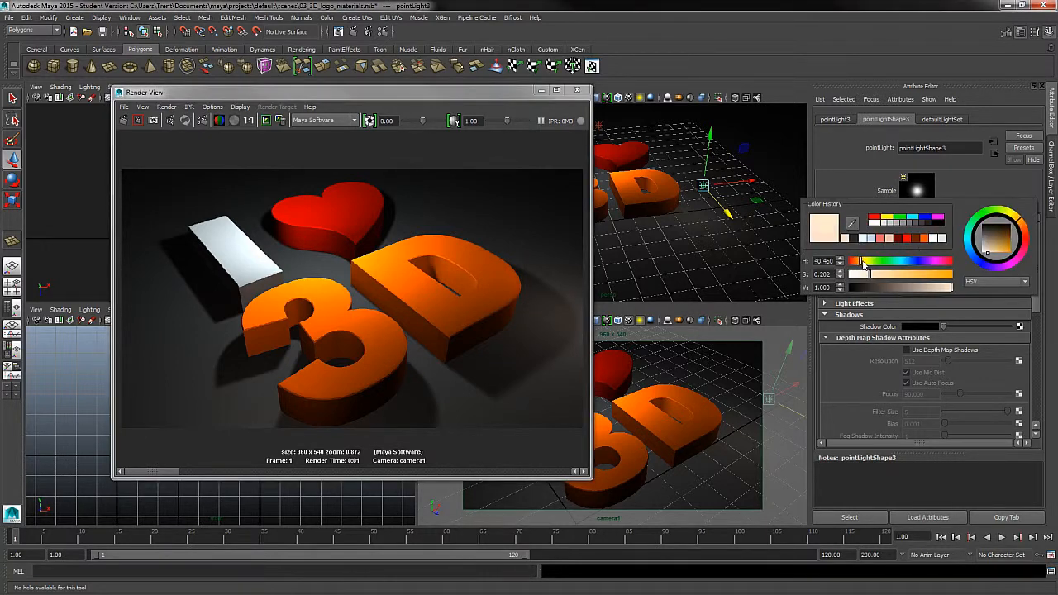
left_click_drag(862, 274, 892, 274)
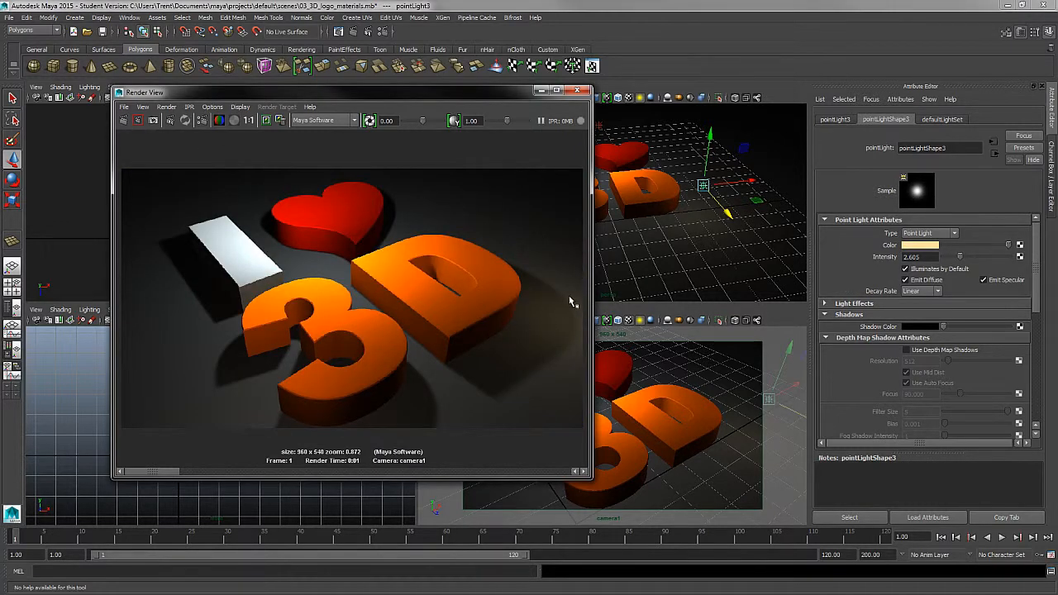
mouse_move(321, 436)
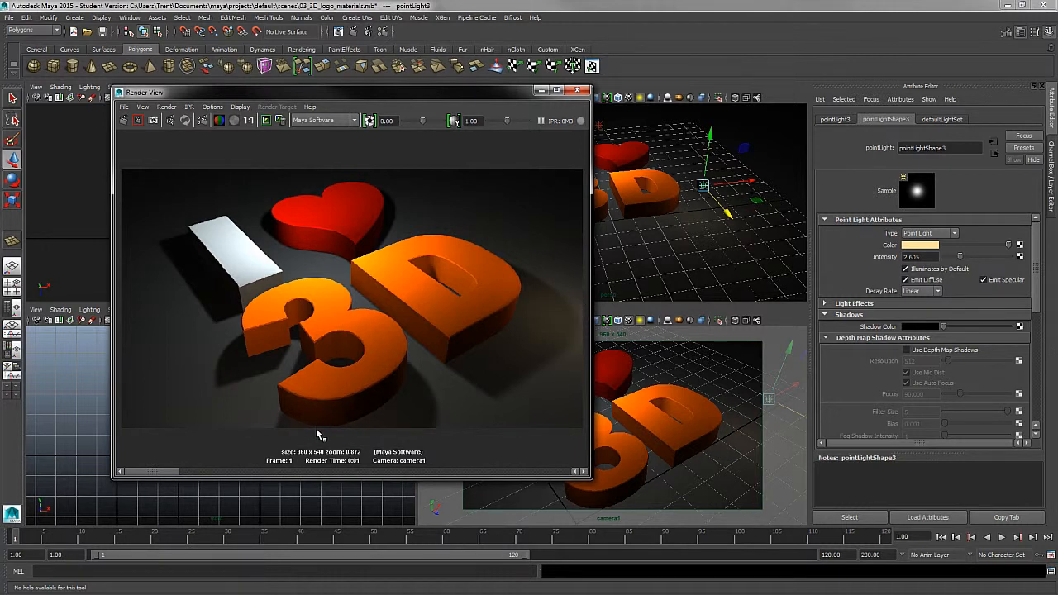
mouse_move(459, 331)
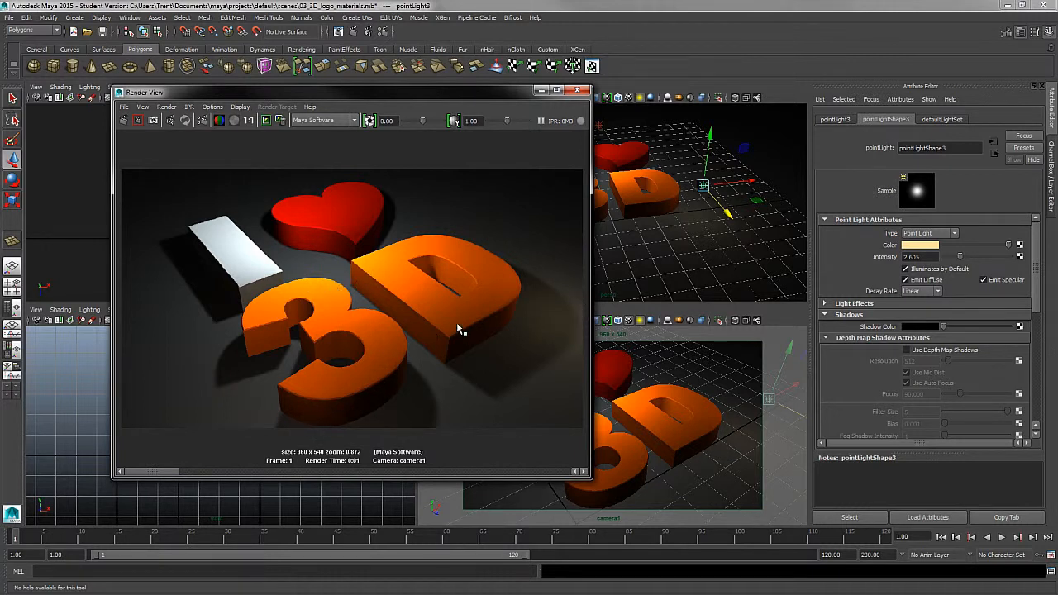
mouse_move(317, 183)
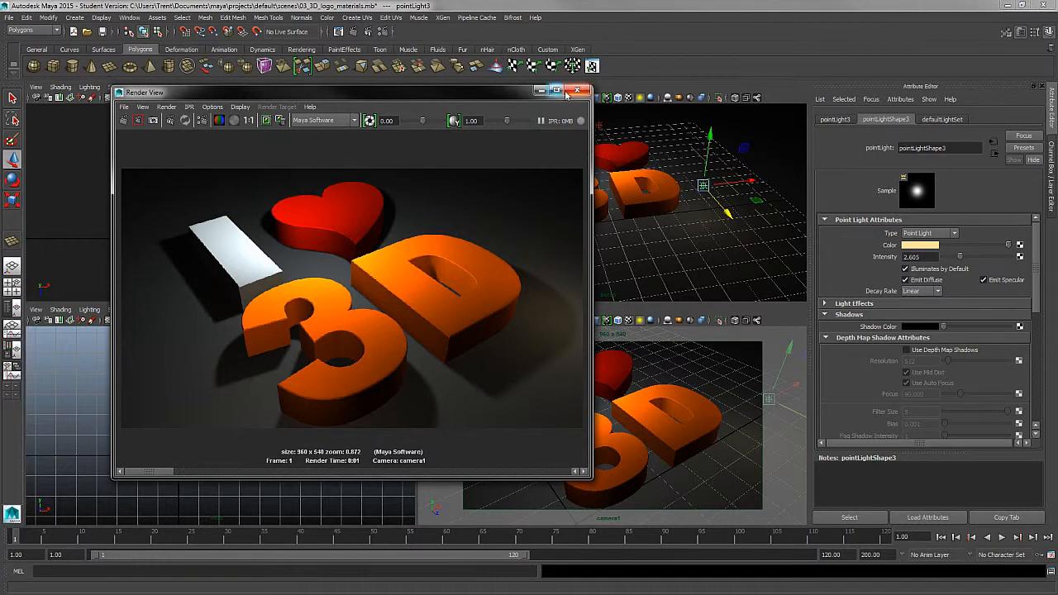
Close the Render View and set the new pointLight4's Color swatch to red.
left_click(579, 91)
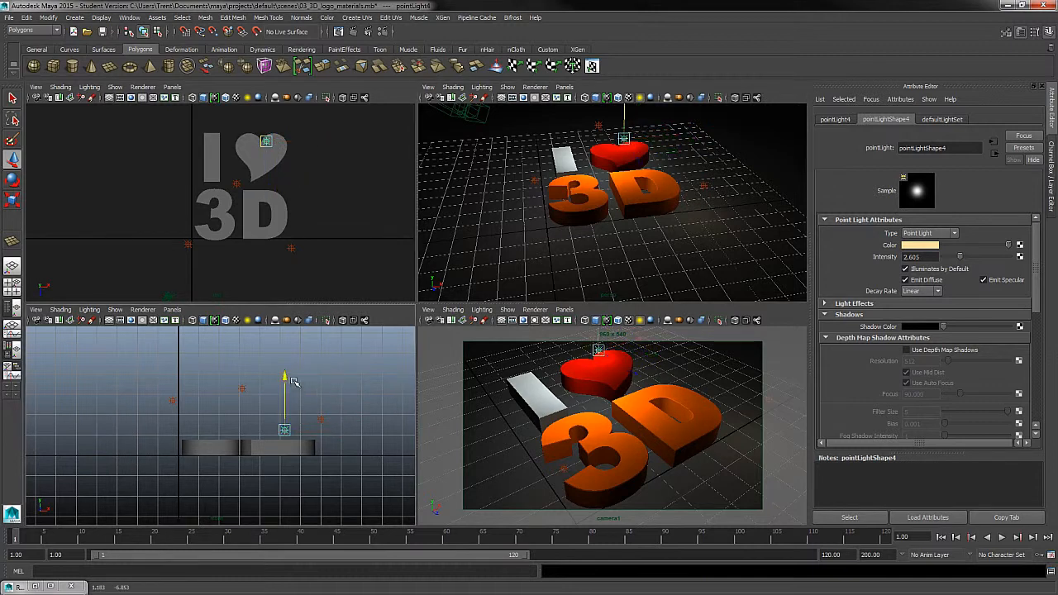
left_click(919, 245)
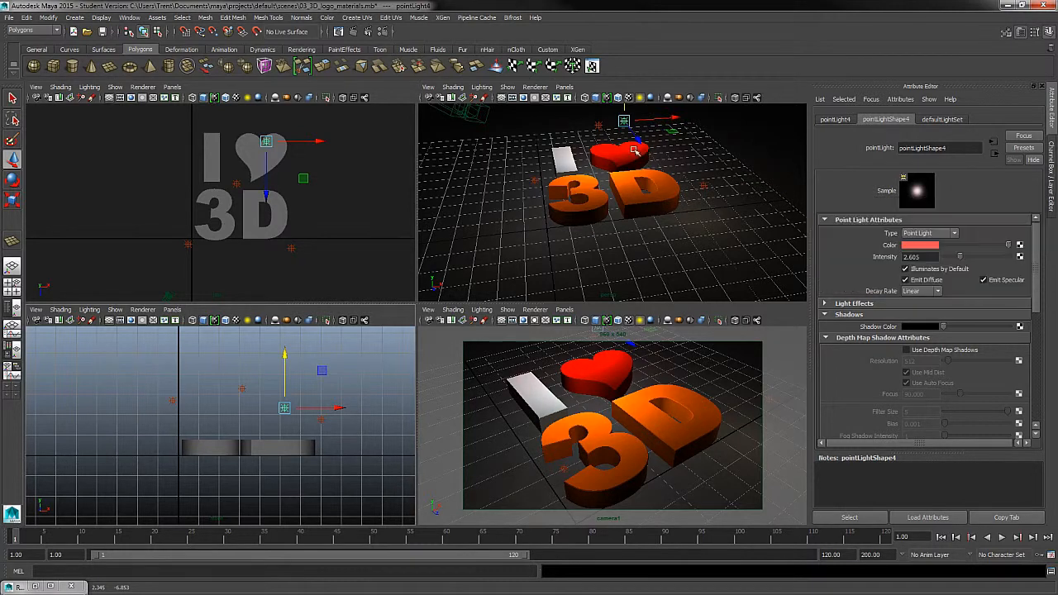
mouse_move(644, 185)
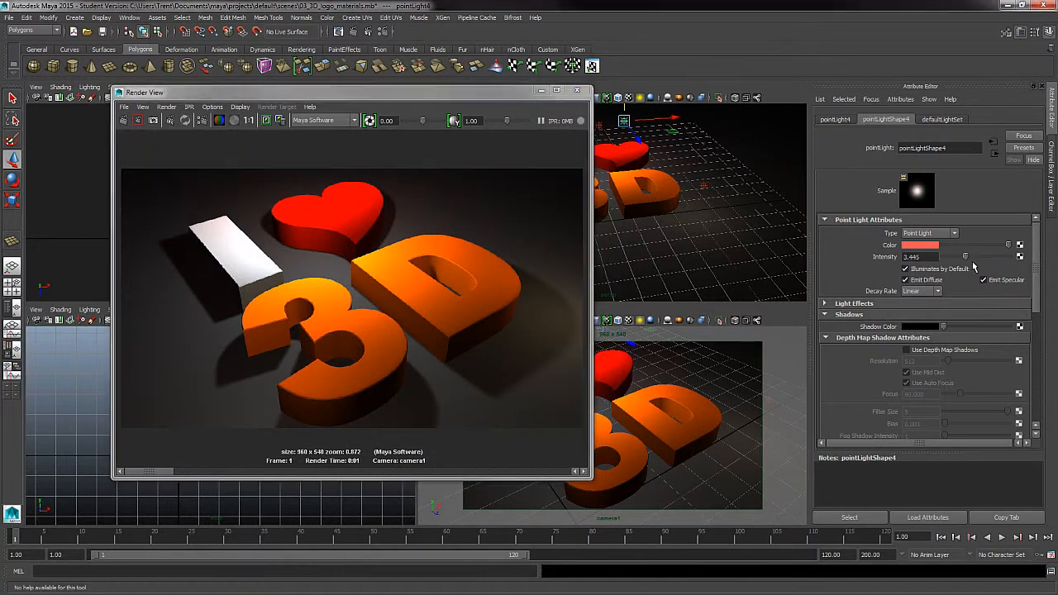
Pick a deeper red for pointLight4 in the color chooser and redo the previous render.
left_click(919, 244)
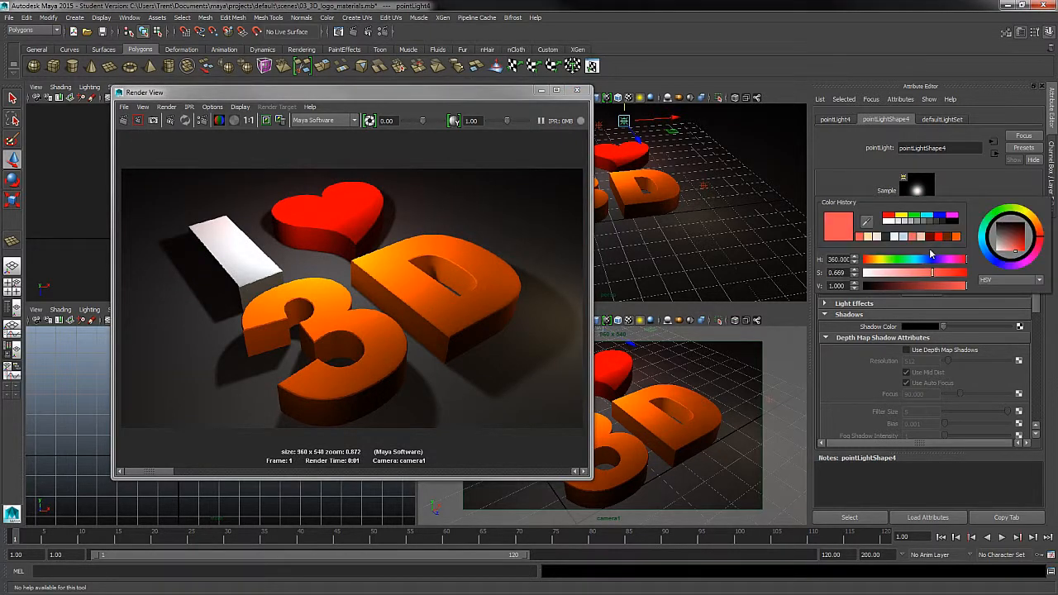
left_click_drag(958, 285, 926, 285)
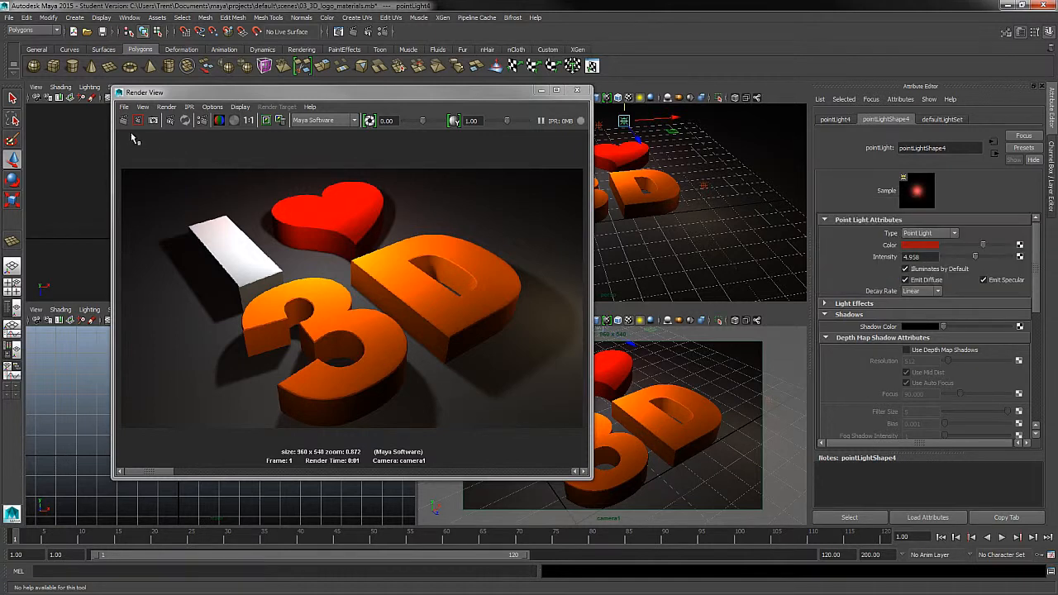
left_click(139, 121)
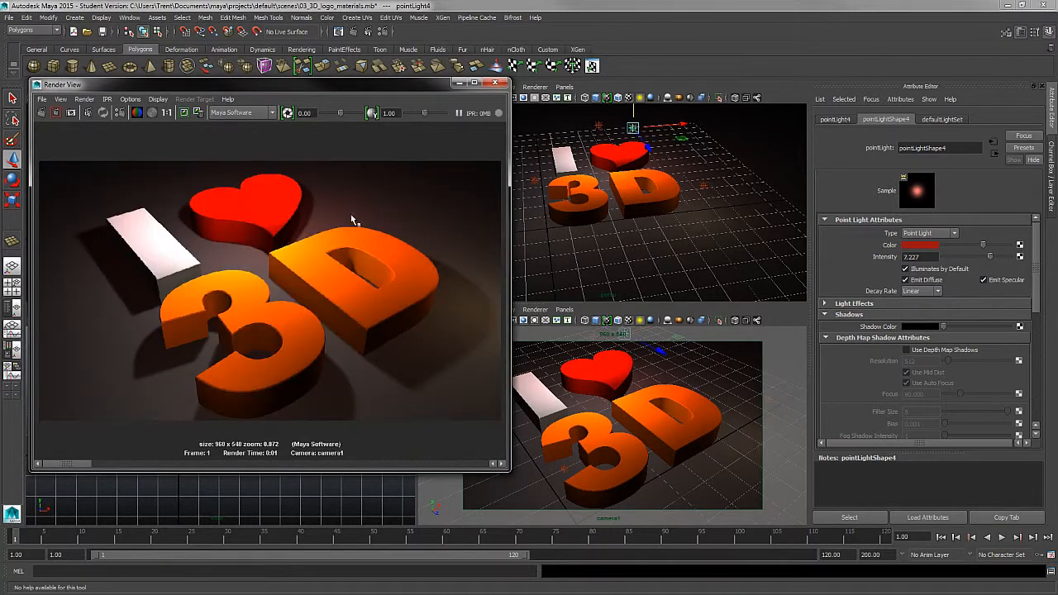
mouse_move(230, 264)
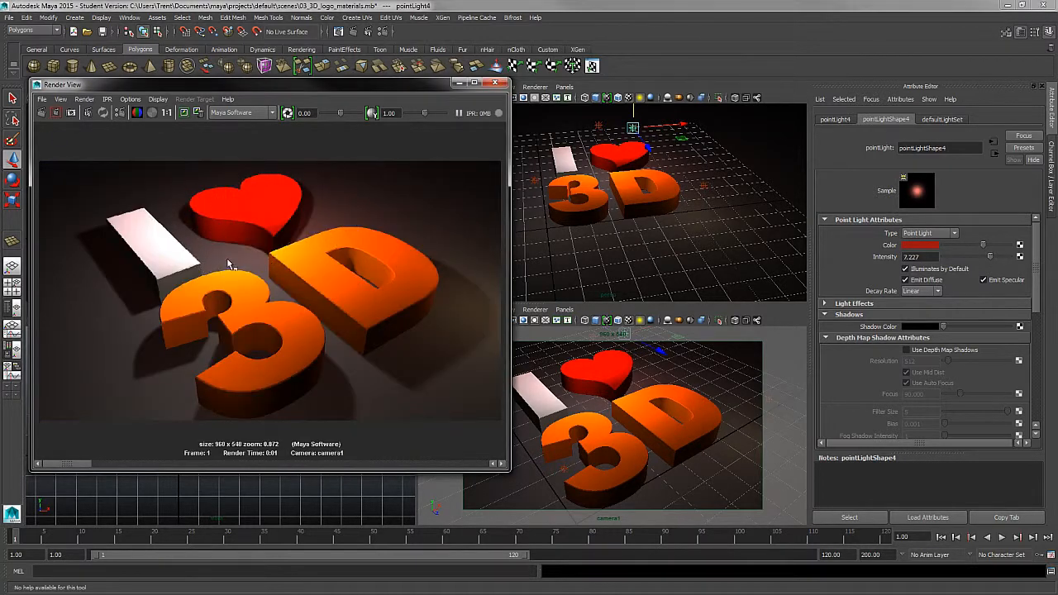
mouse_move(223, 250)
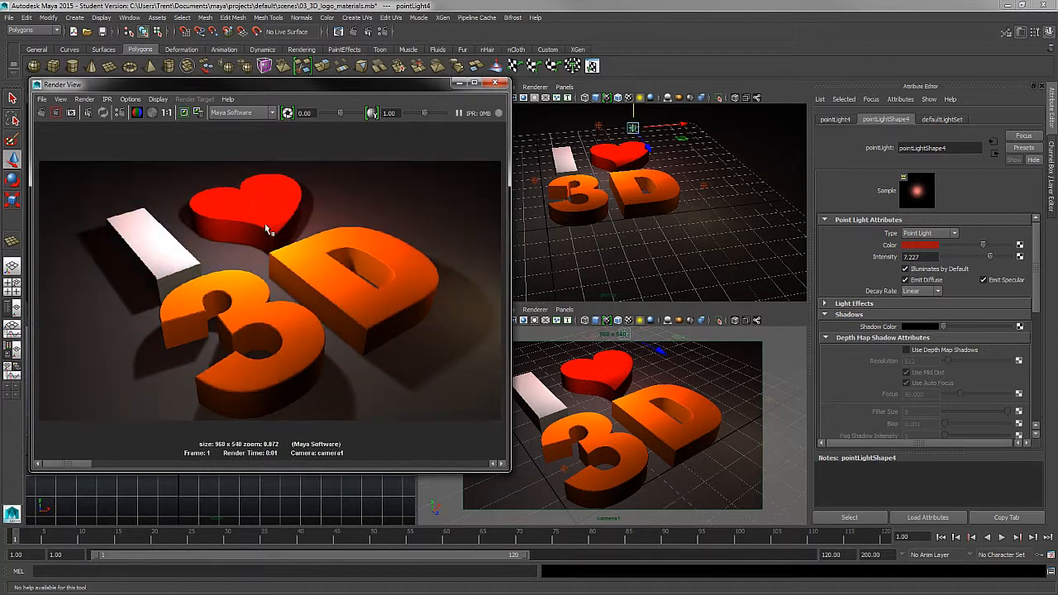
mouse_move(218, 205)
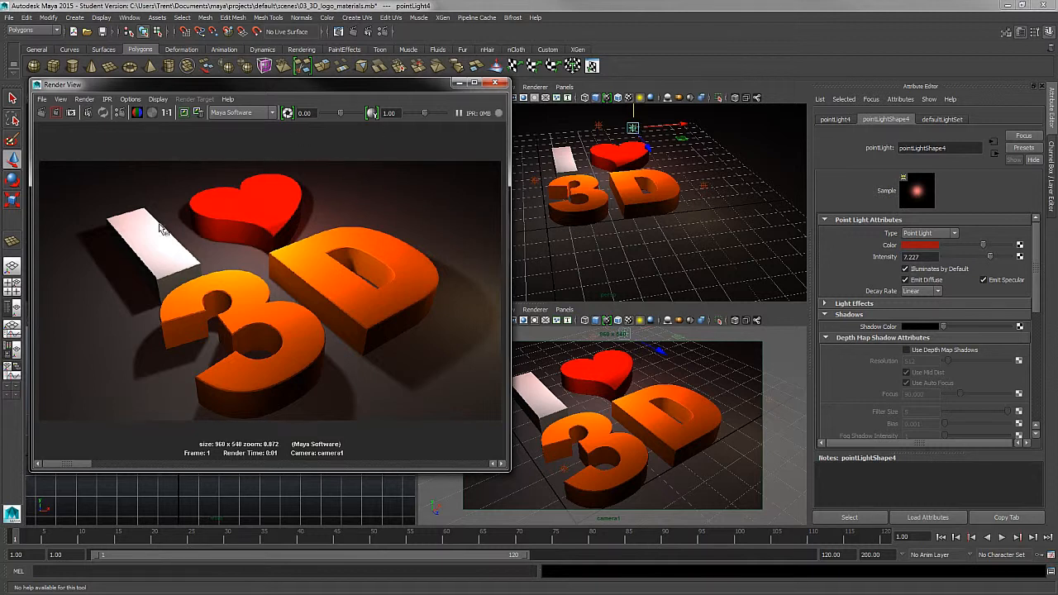
mouse_move(136, 212)
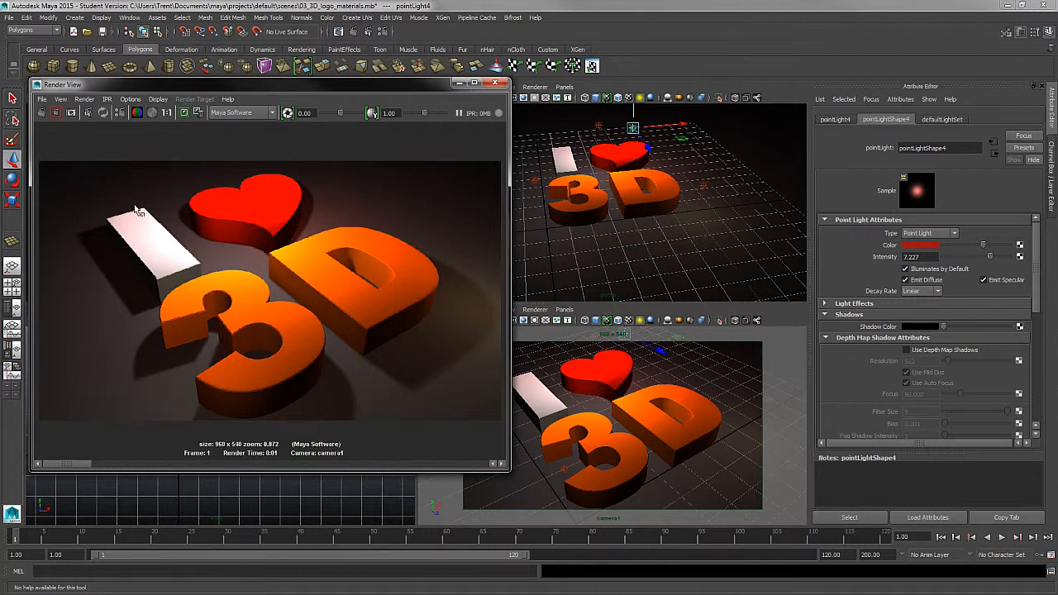
mouse_move(504, 131)
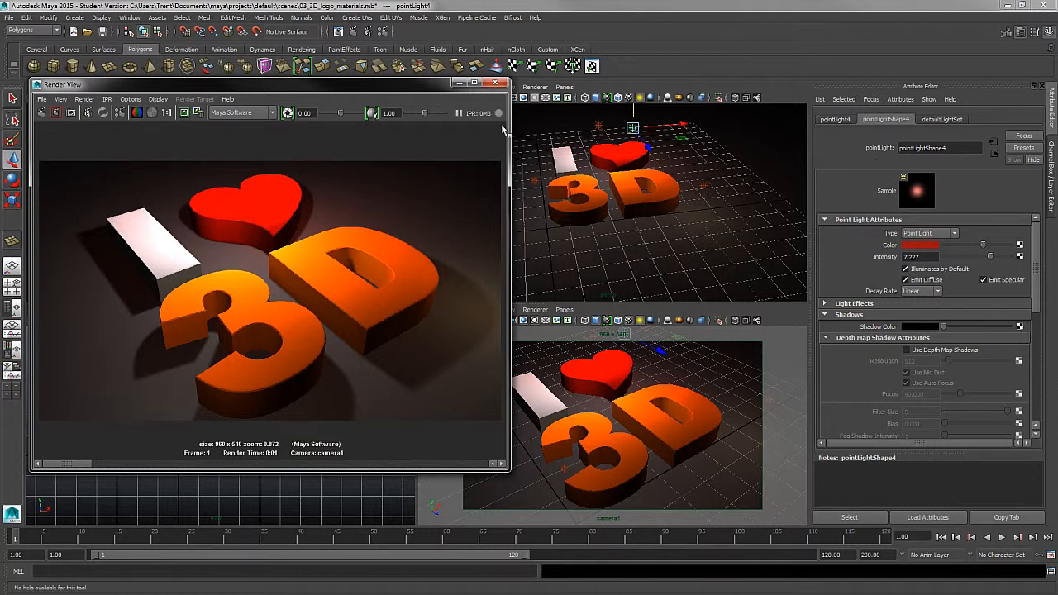
Close the Render View, set pointLight5's Color to white and move it near the logo.
left_click(500, 83)
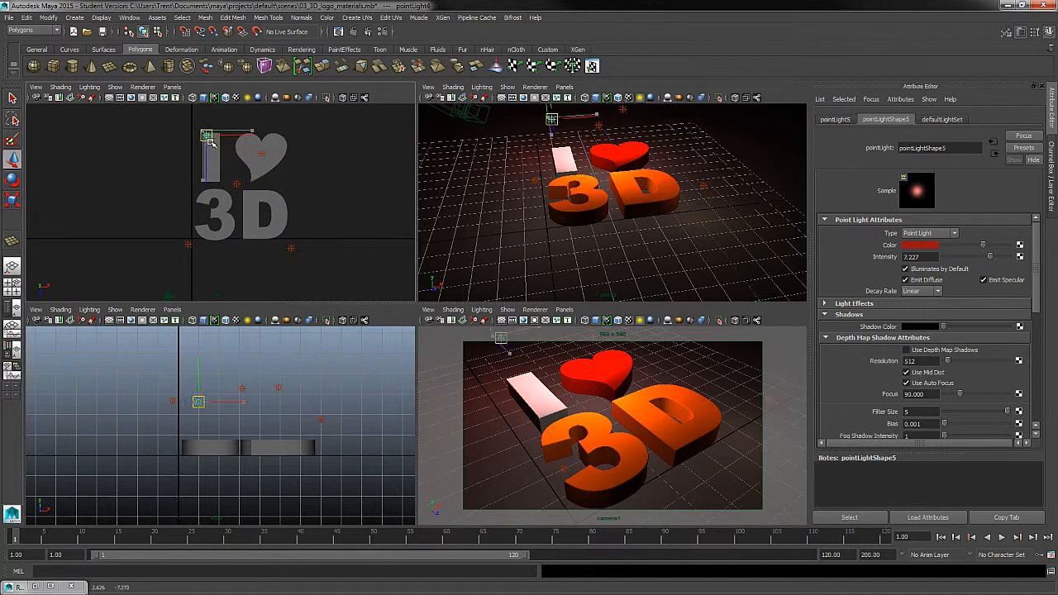
left_click(919, 245)
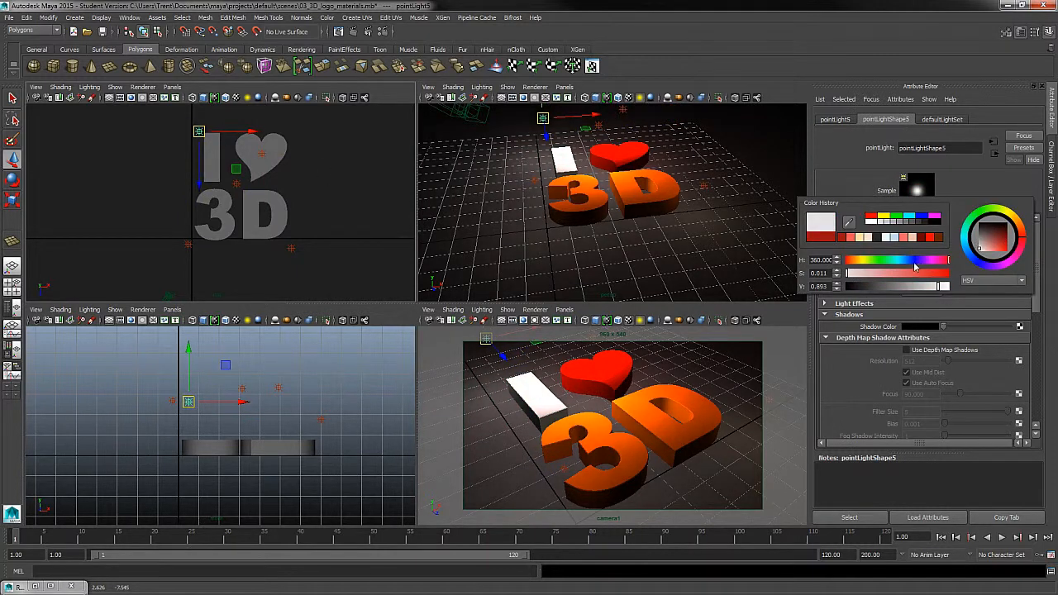
left_click_drag(948, 259, 879, 259)
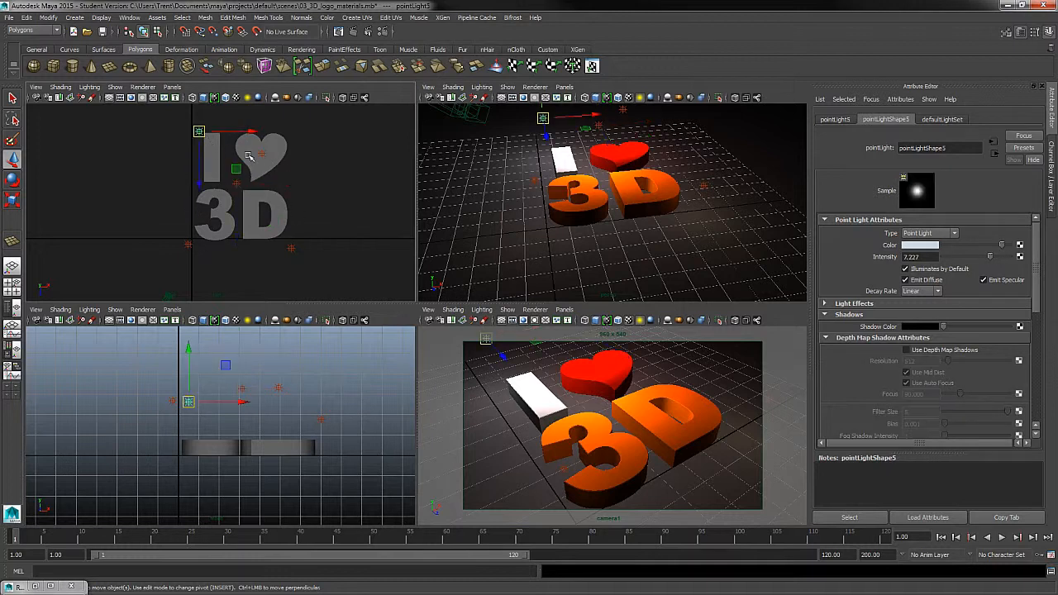
left_click_drag(966, 256, 960, 256)
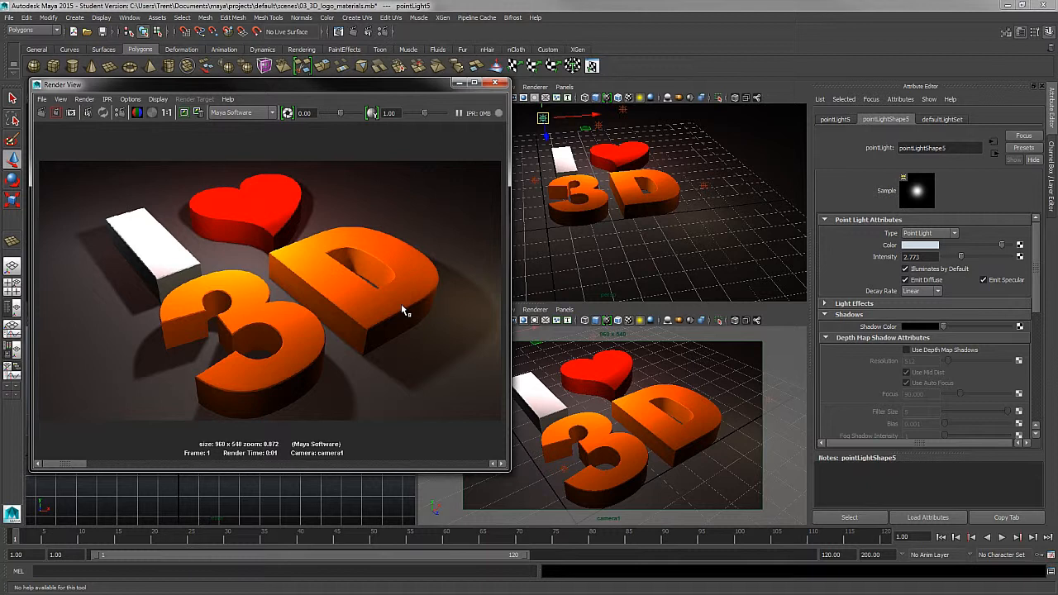
mouse_move(410, 315)
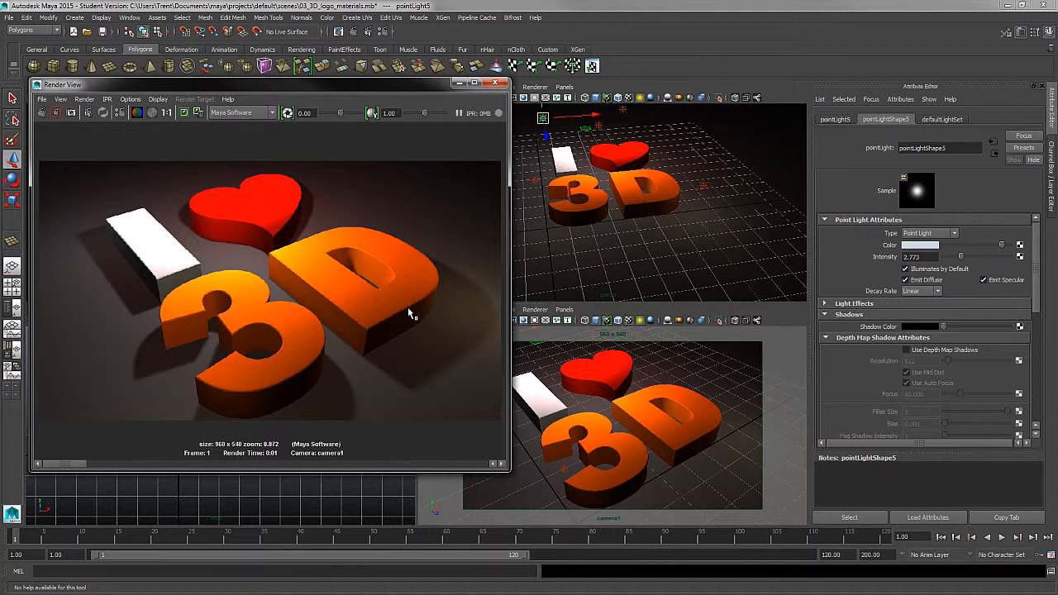
mouse_move(481, 137)
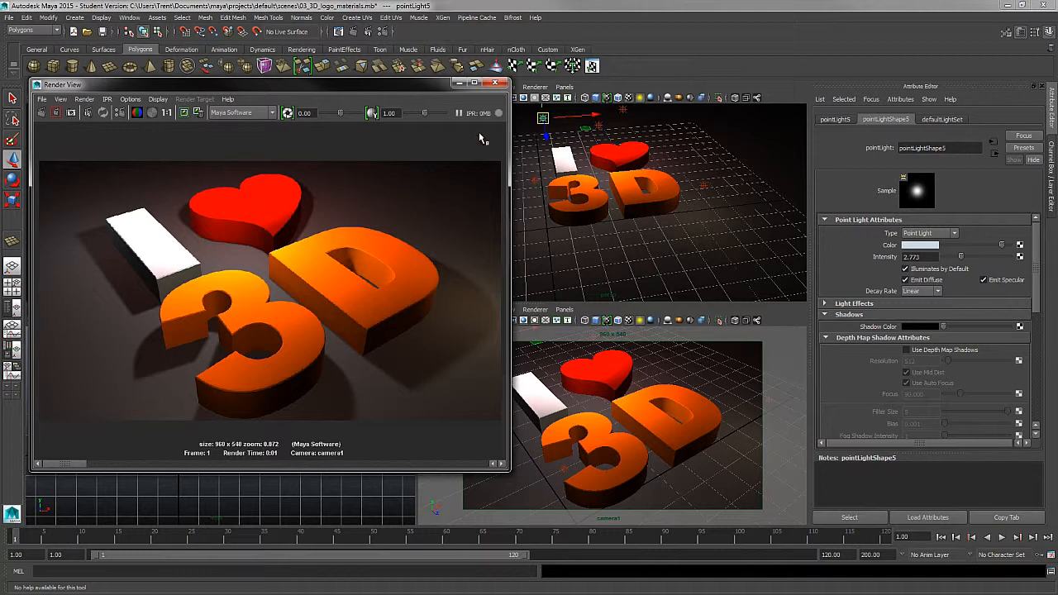
Close the Render View window after checking the test render with the white light.
left_click(501, 82)
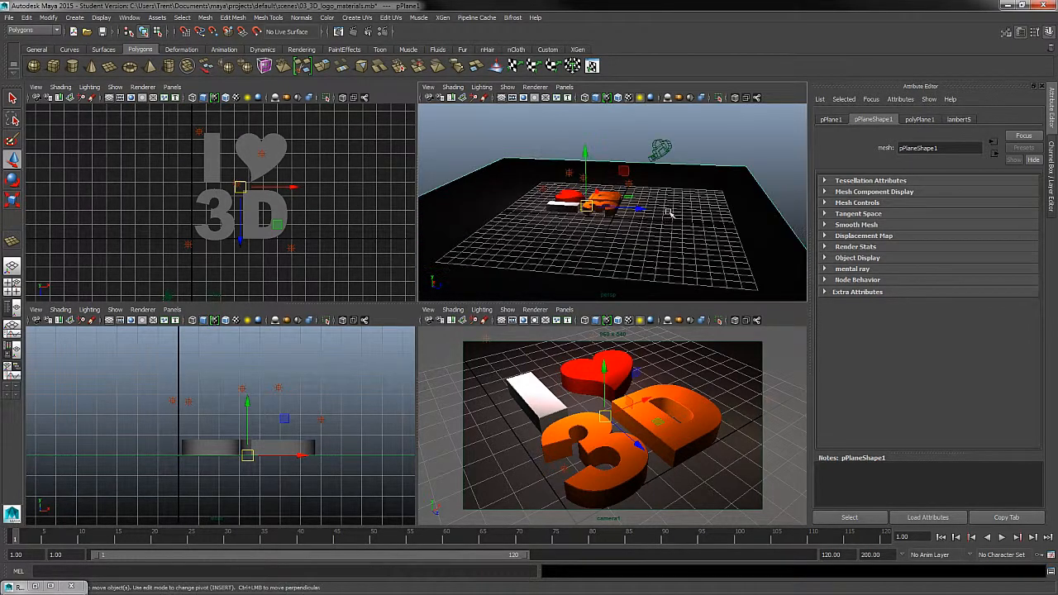
mouse_move(687, 139)
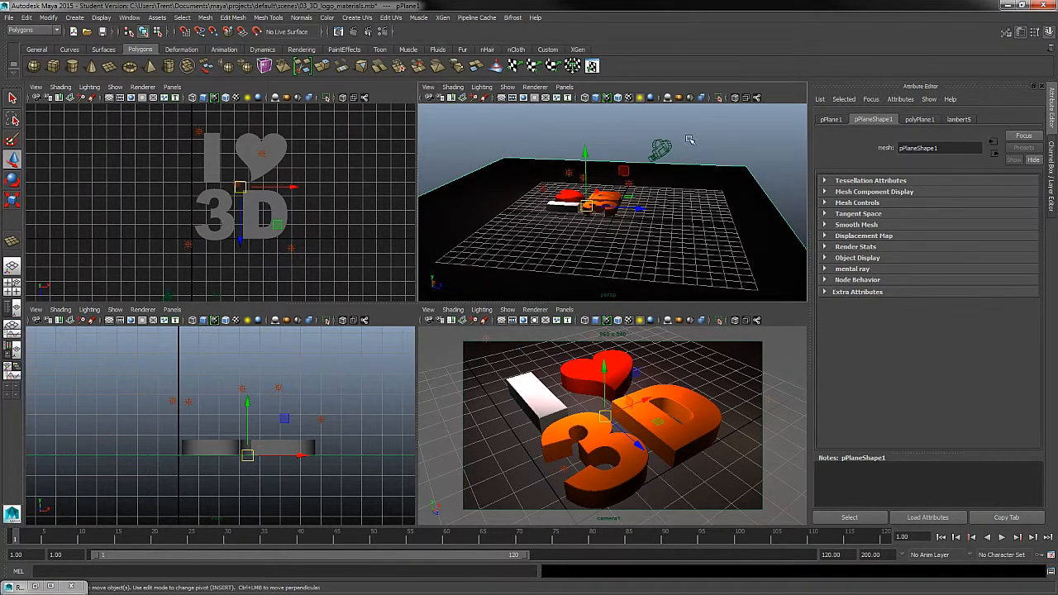
left_click(74, 17)
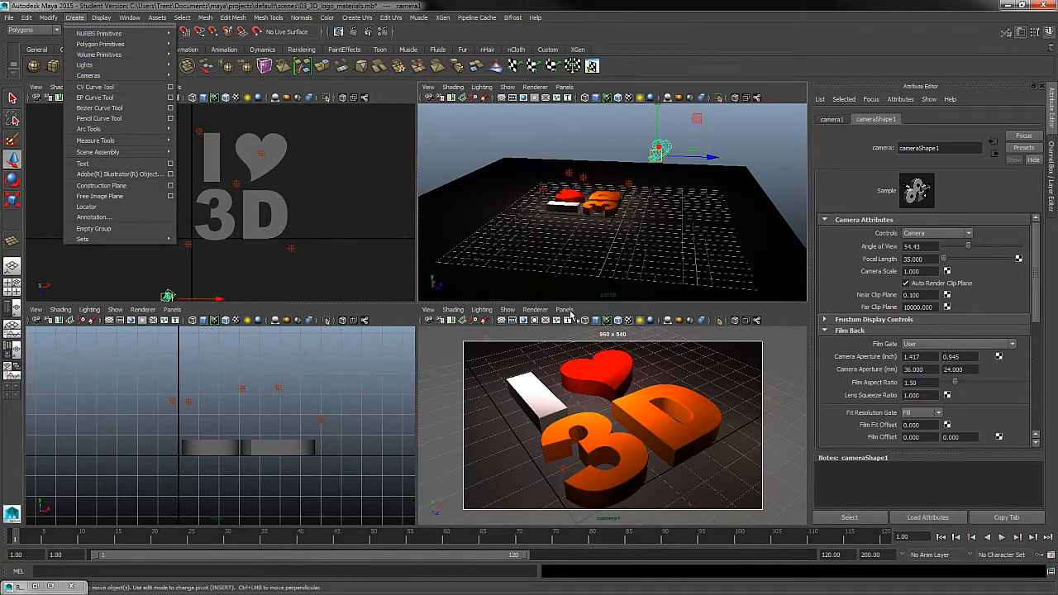
left_click(564, 309)
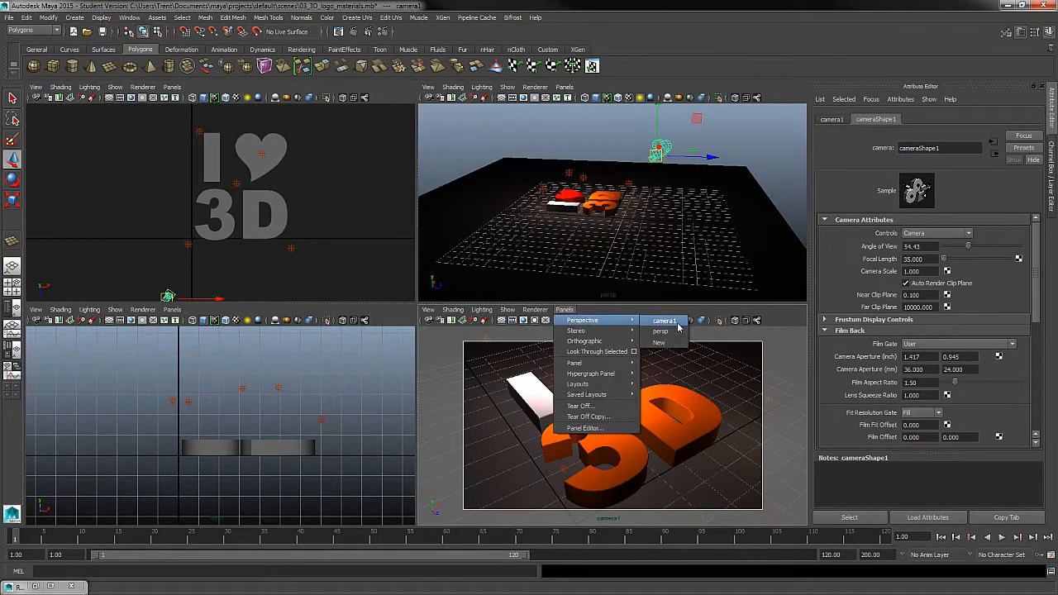
left_click(665, 321)
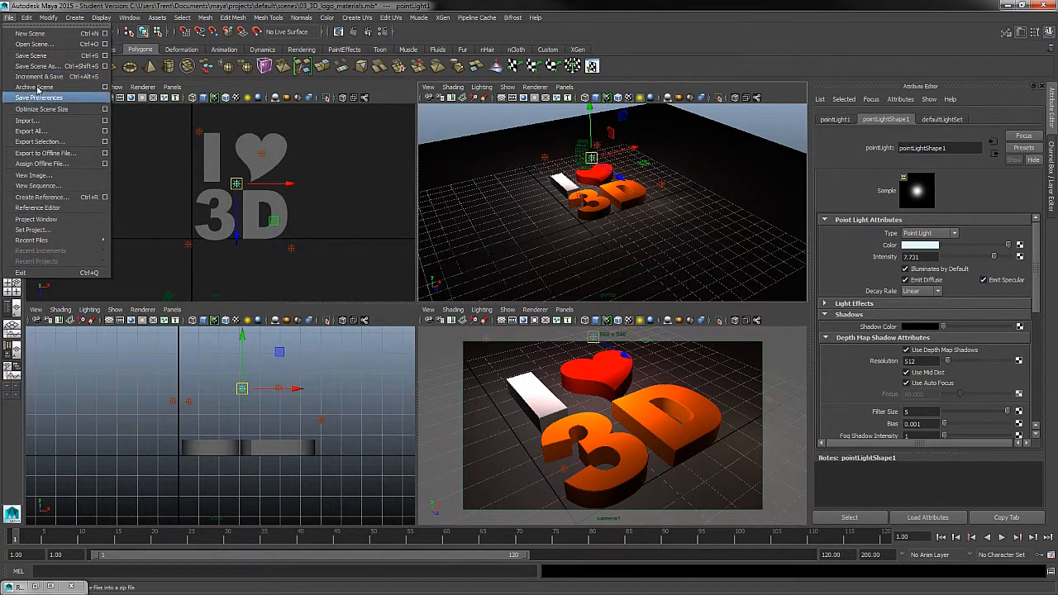
Save the scene as a new file with 'materials' replaced by 'lighting' in its name.
left_click(36, 66)
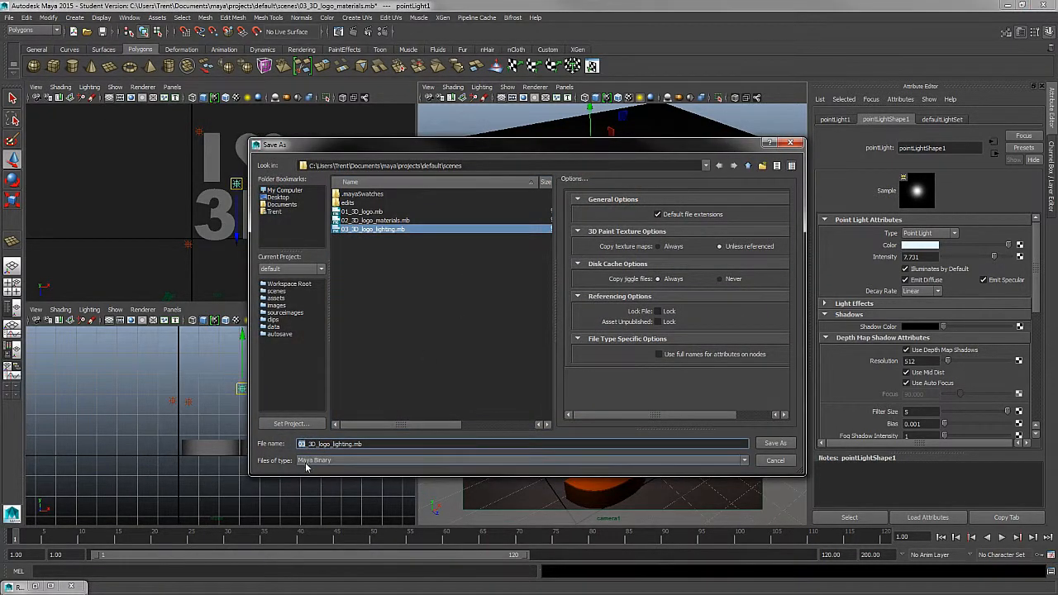
double_click(344, 443)
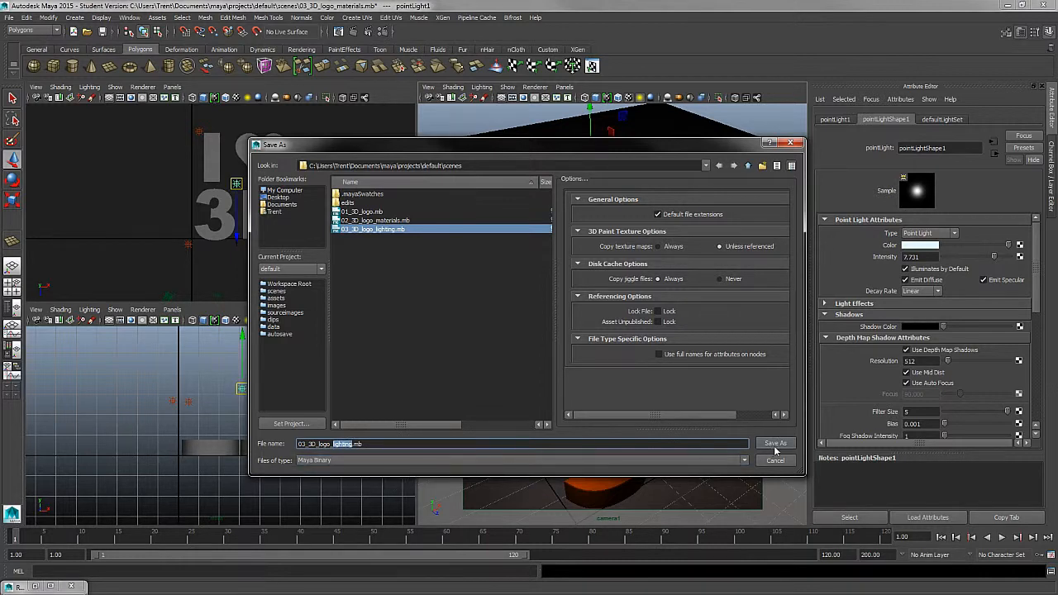
left_click(775, 443)
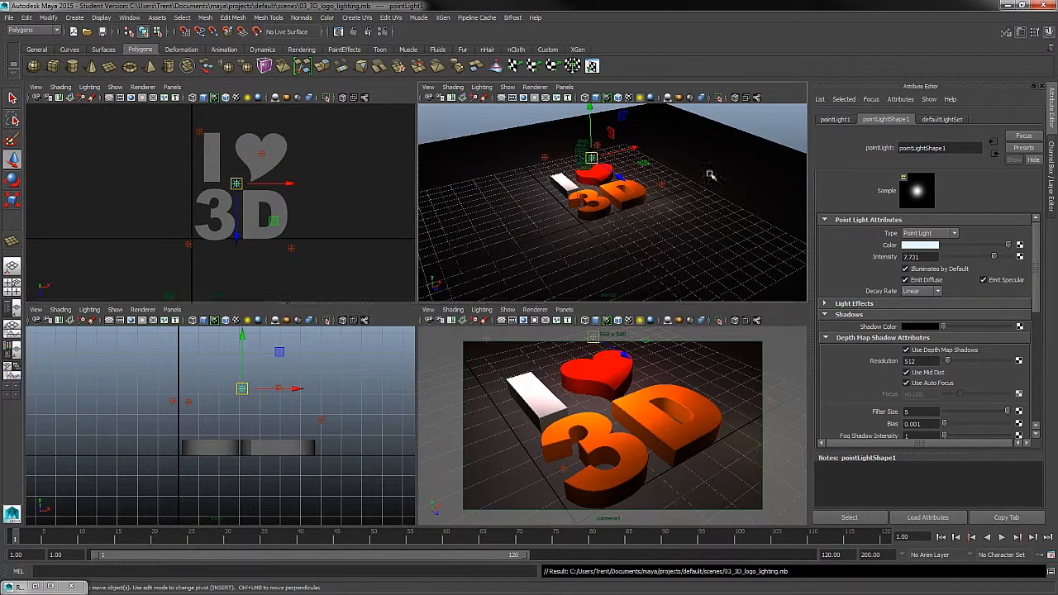